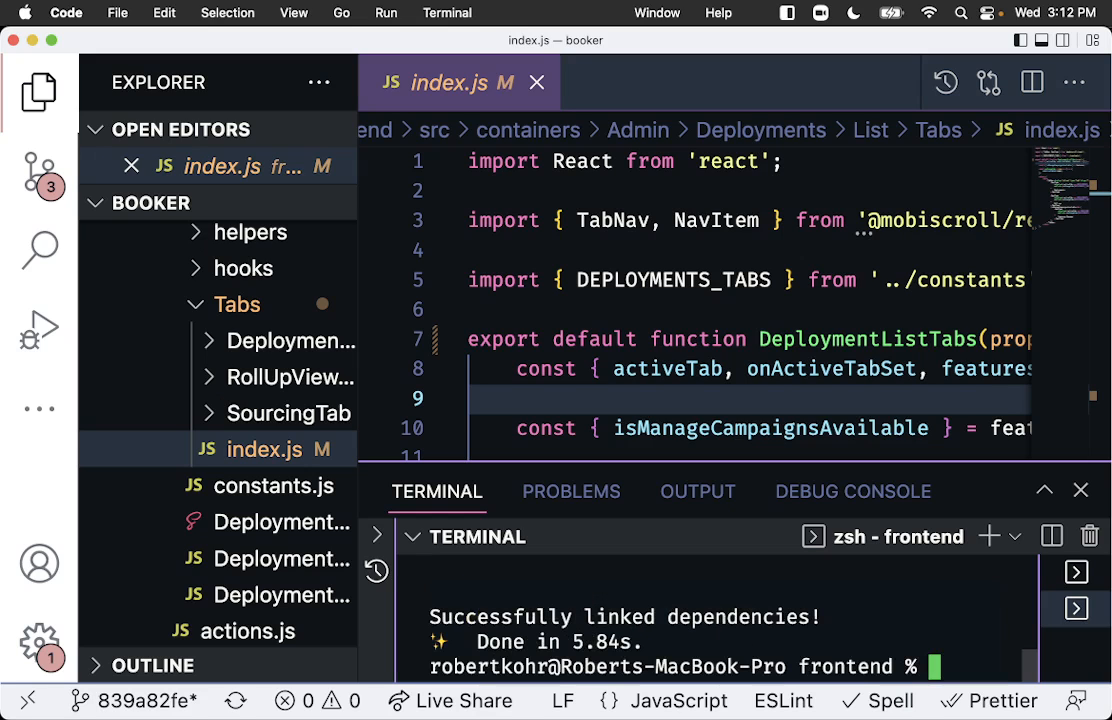
Select the Tabs index.js file in the Explorer and rename it to index.tsx
left_click(264, 448)
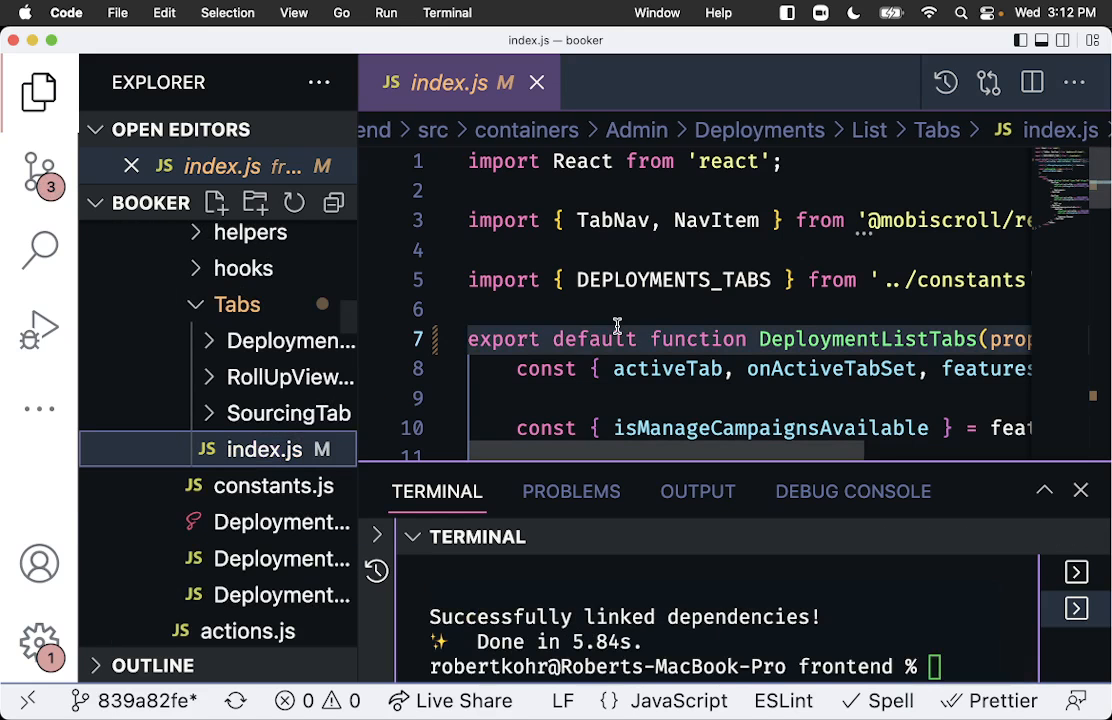
scroll("down", 3)
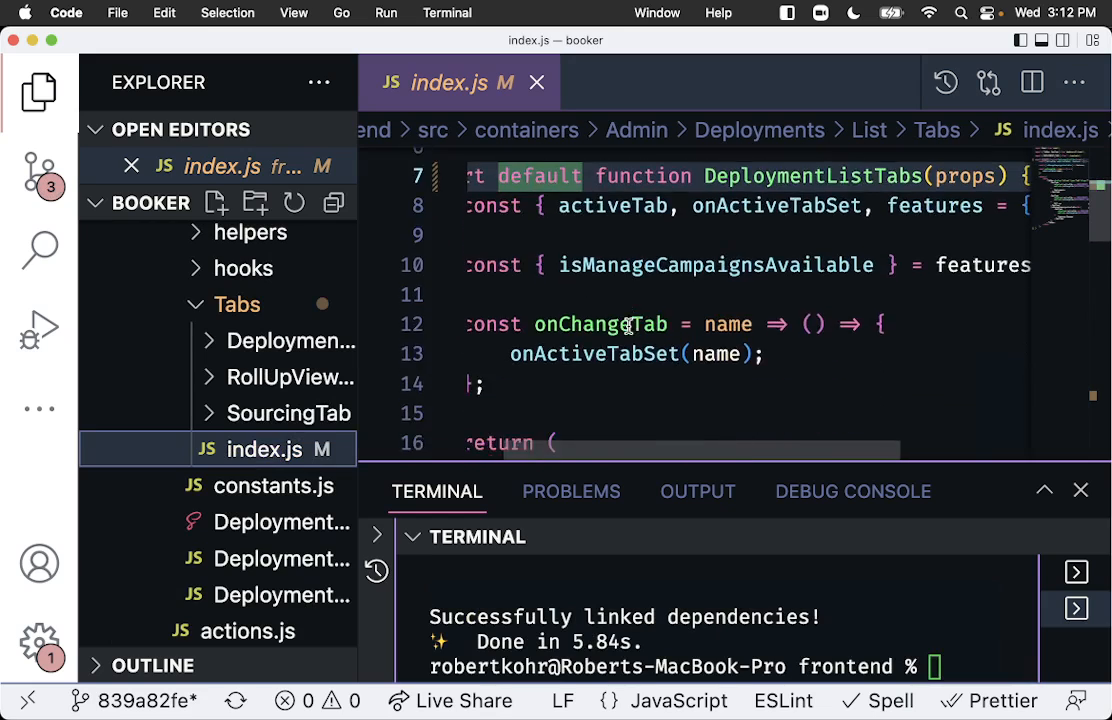
scroll("down", 3)
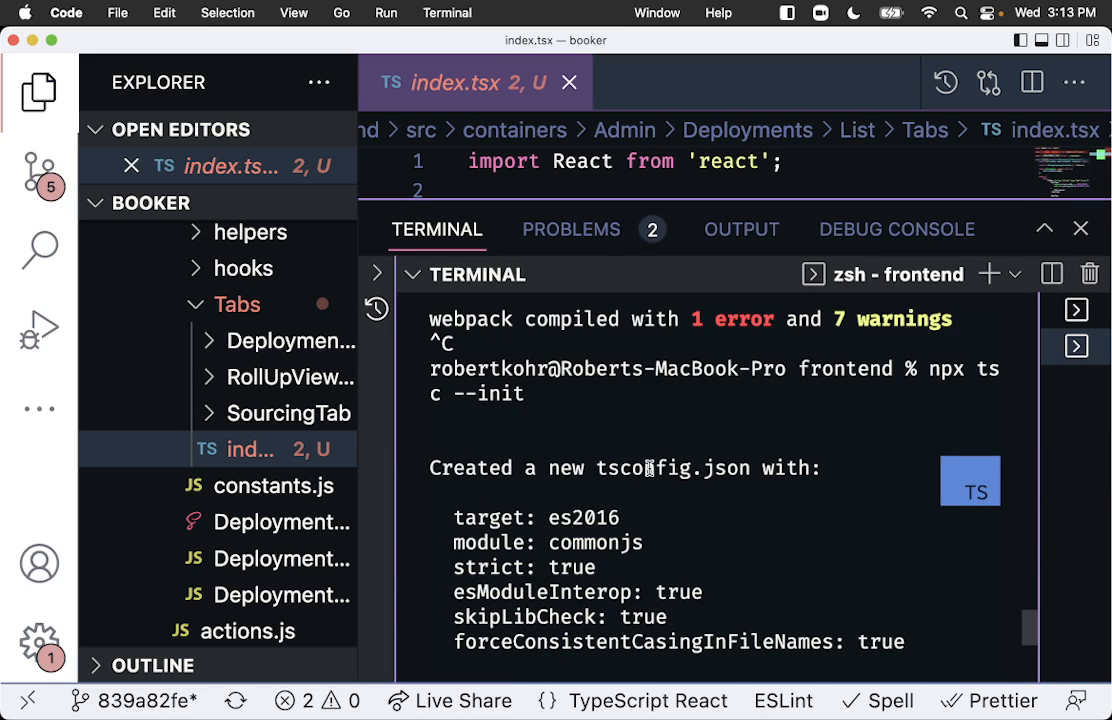
Review the generated tsconfig.json, collapsing the Explorer folders and scrolling through its options
double_click(582, 516)
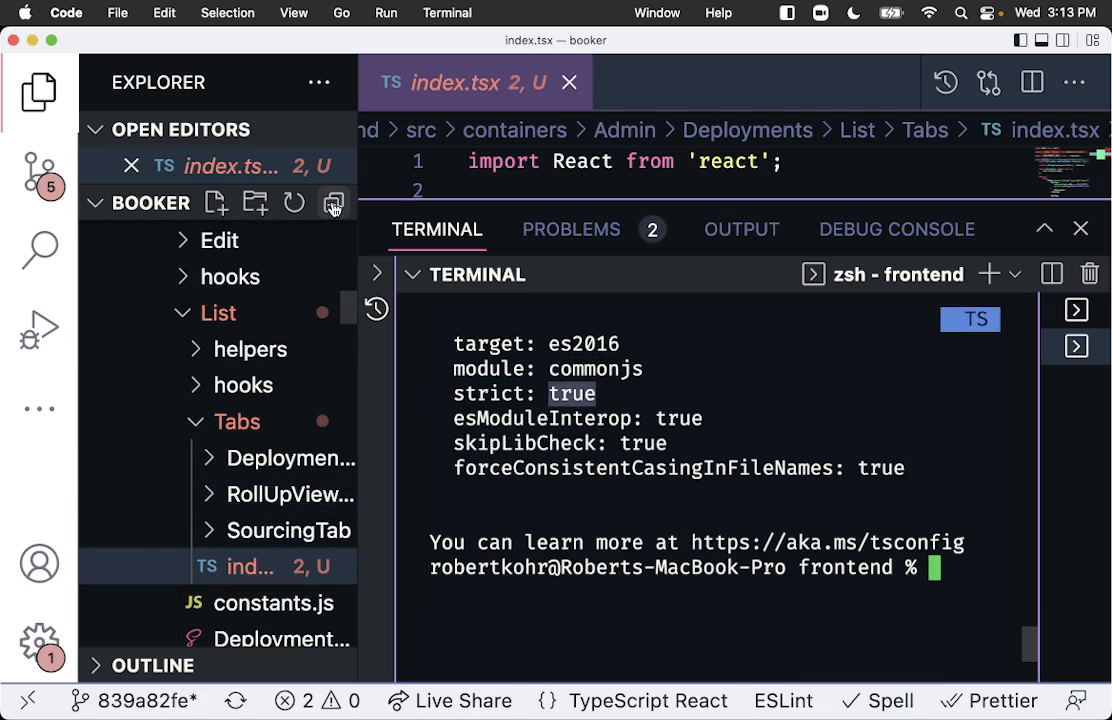
left_click(334, 204)
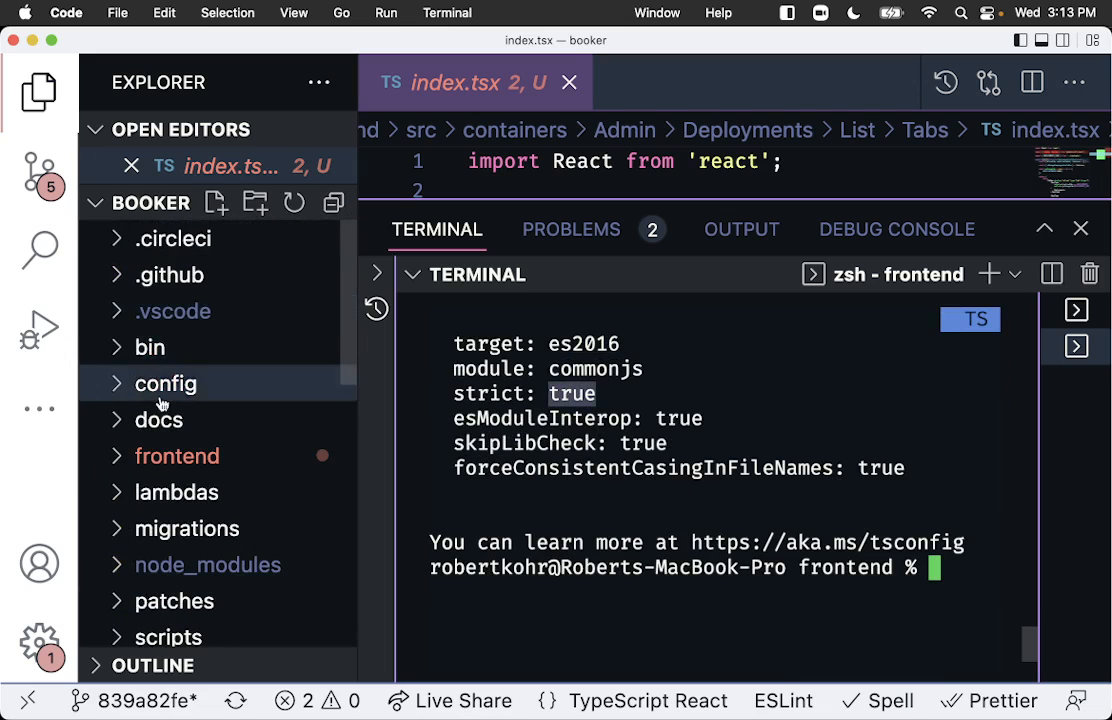
scroll("down", 3)
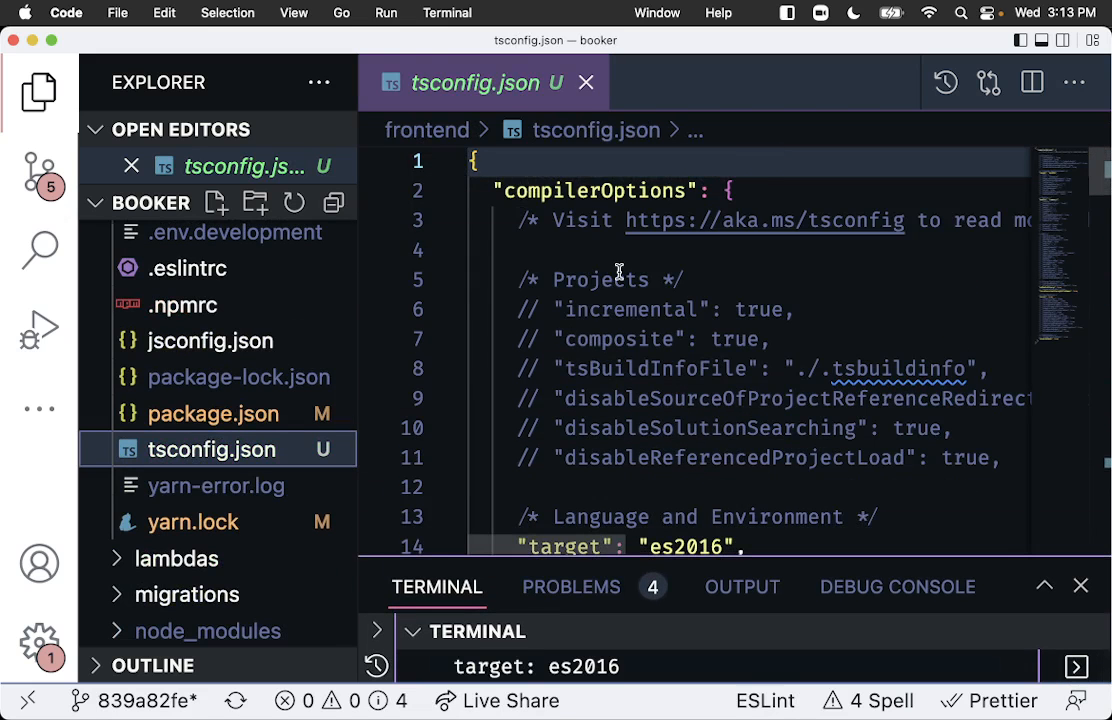
scroll("down", 3)
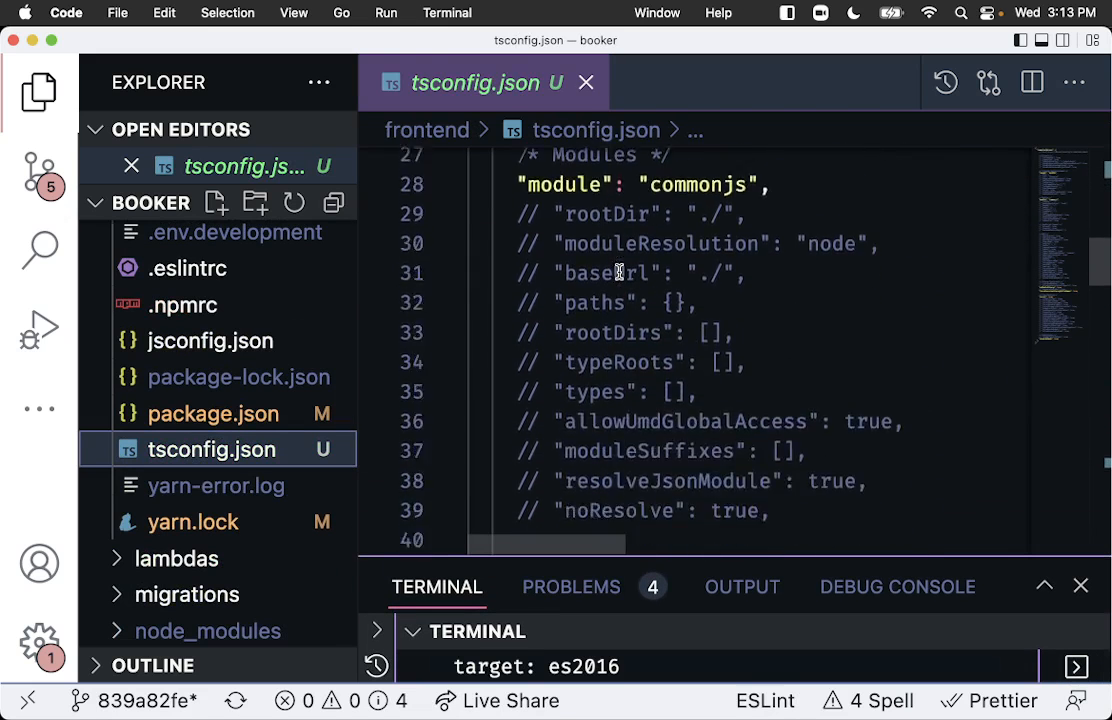
scroll("down", 3)
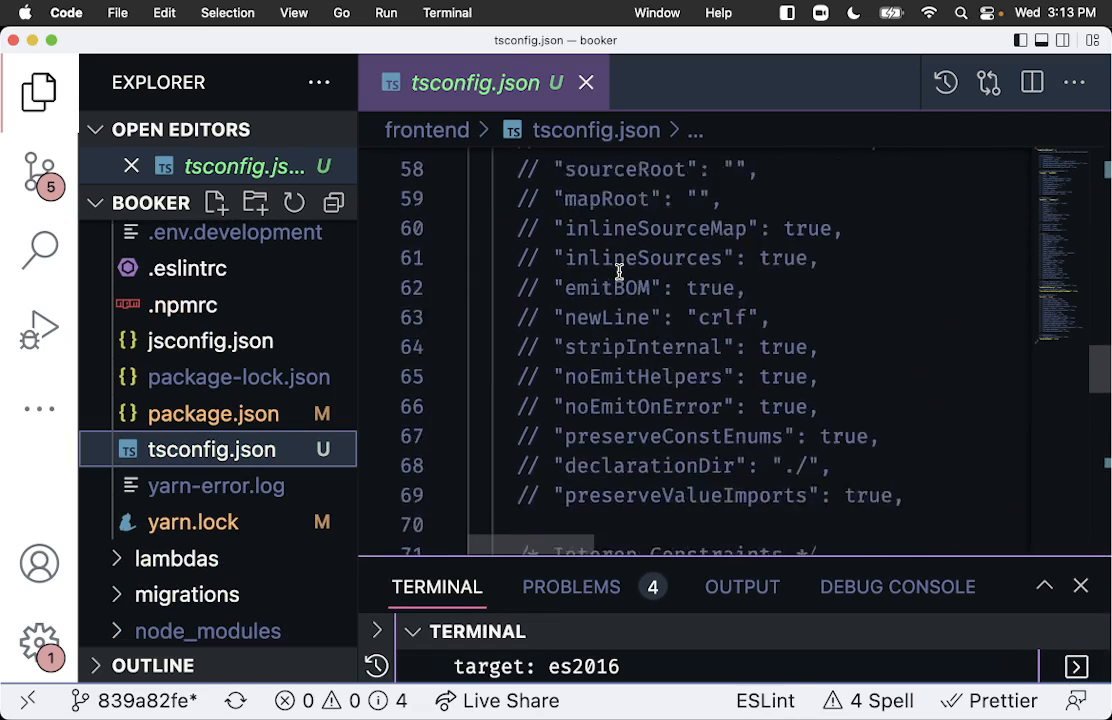
scroll("down", 3)
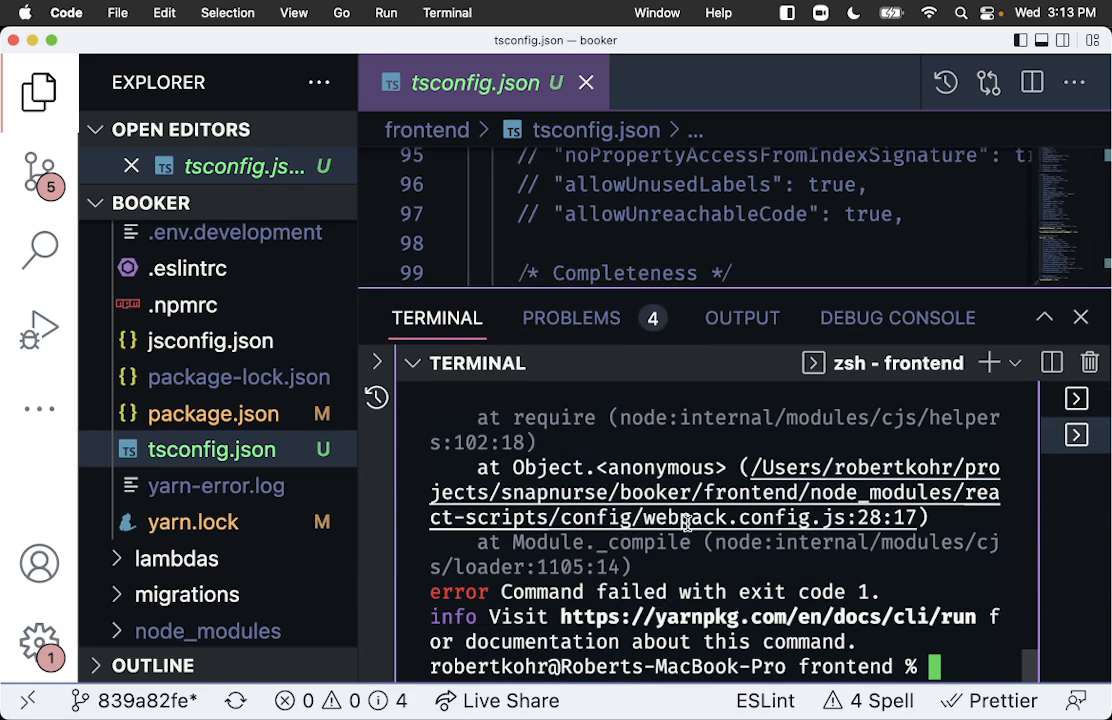
scroll("down", 3)
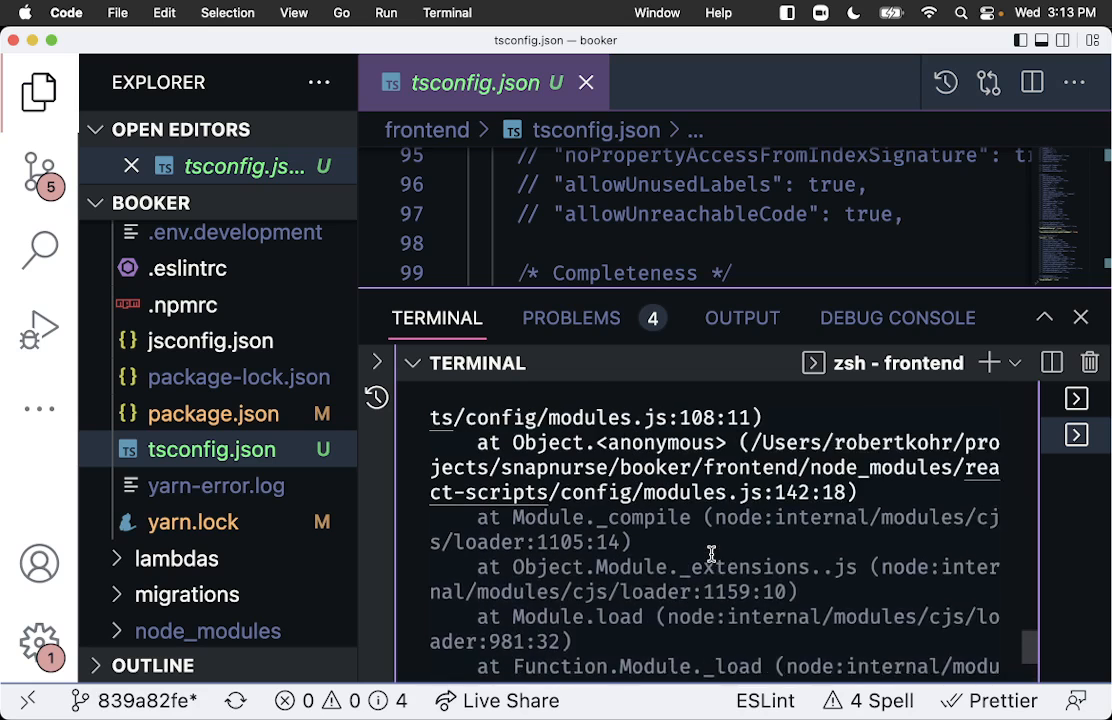
scroll("down", 3)
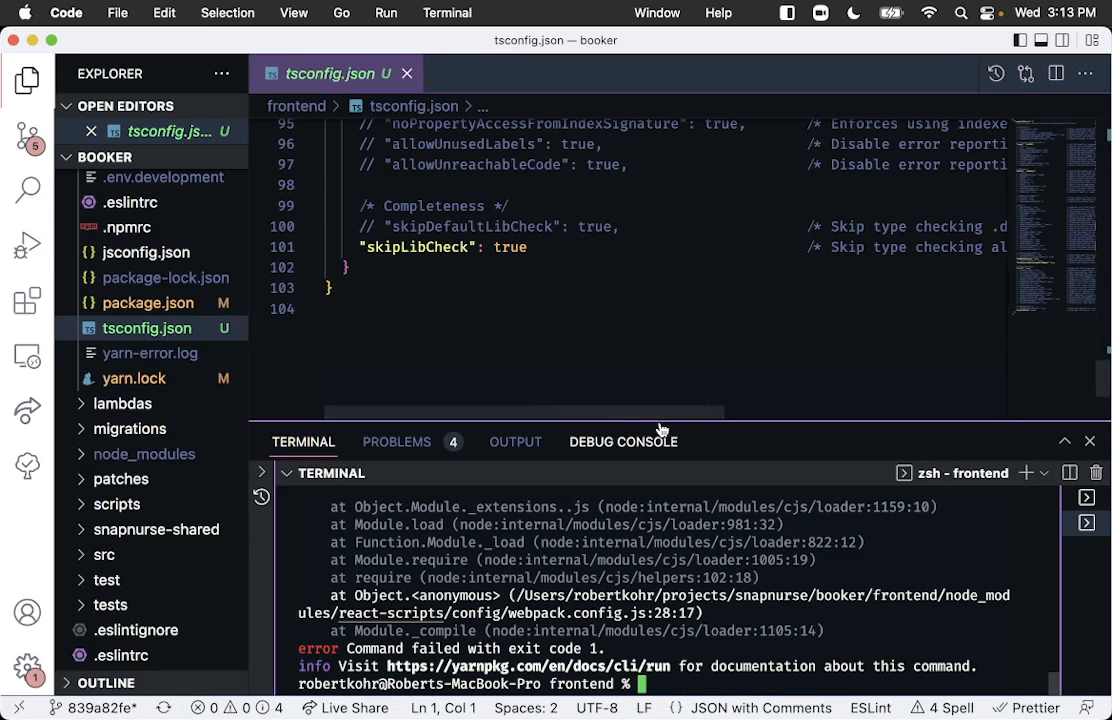
Enlarge the terminal panel and restart the dev server with yarn start
left_click_drag(660, 432, 660, 272)
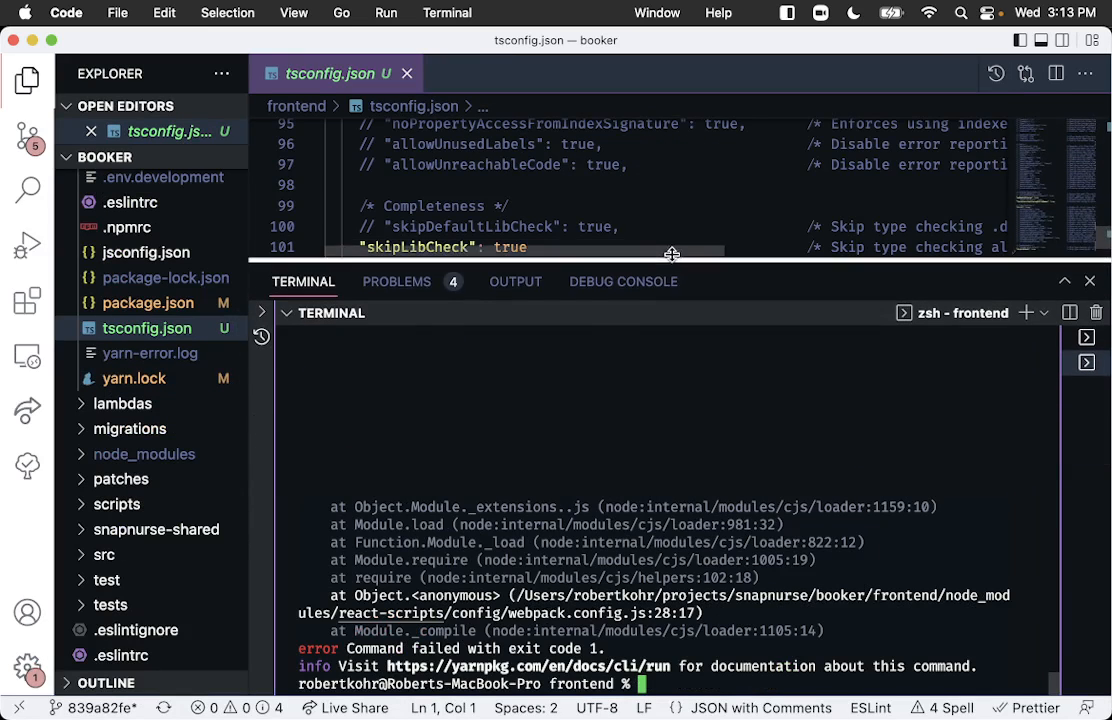
type("yarn start")
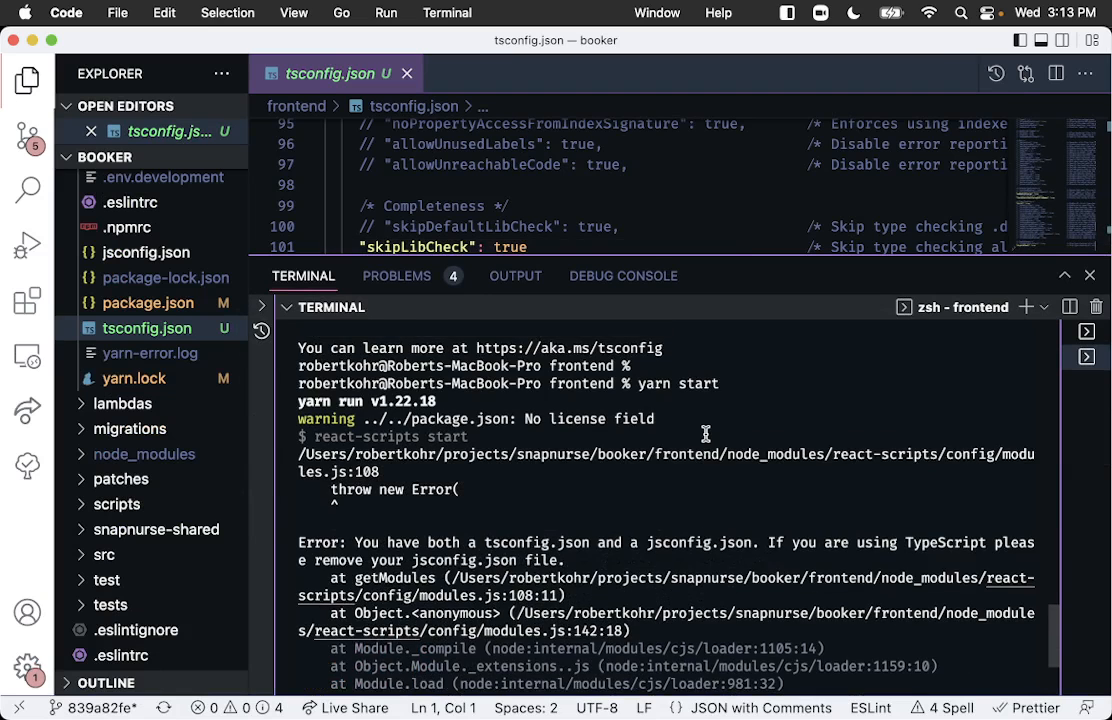
Cut the jsx and baseUrl options from jsconfig.json, delete the file, and paste them into tsconfig.json
scroll("down", 3)
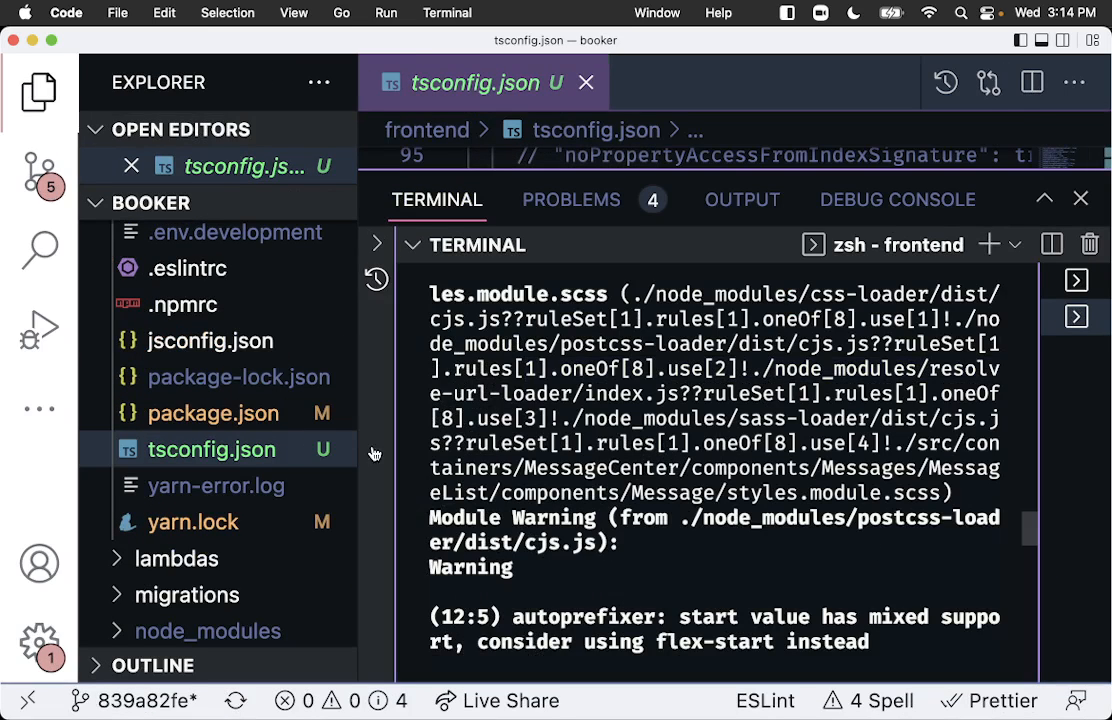
left_click(210, 340)
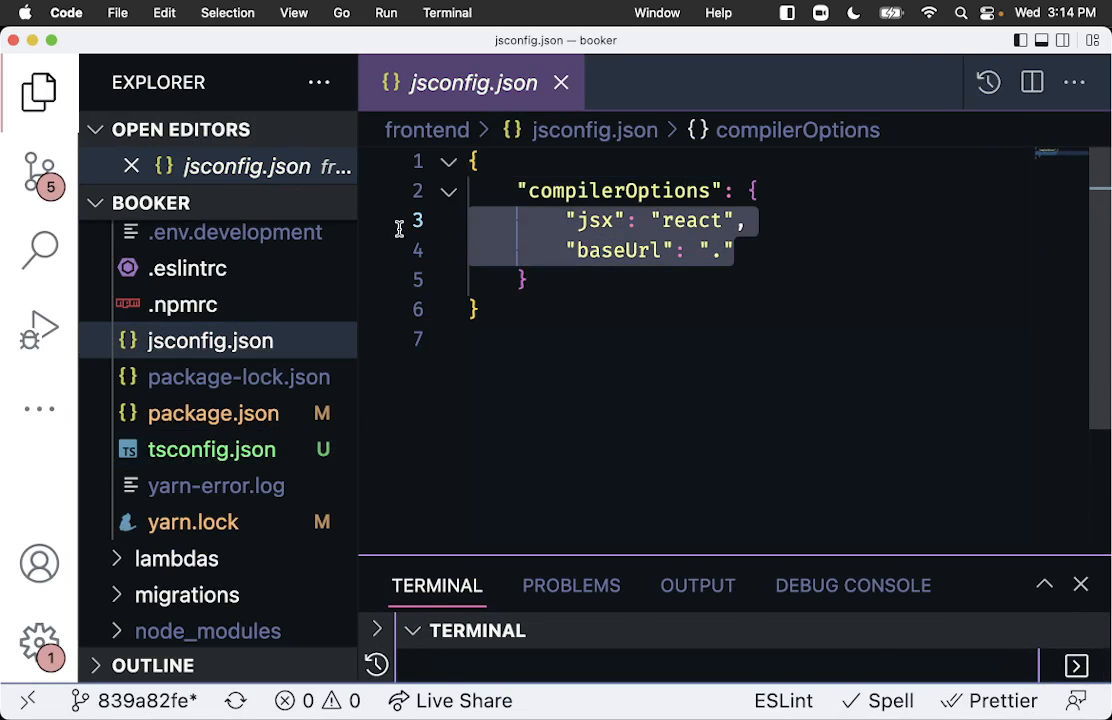
mouse_move(400, 236)
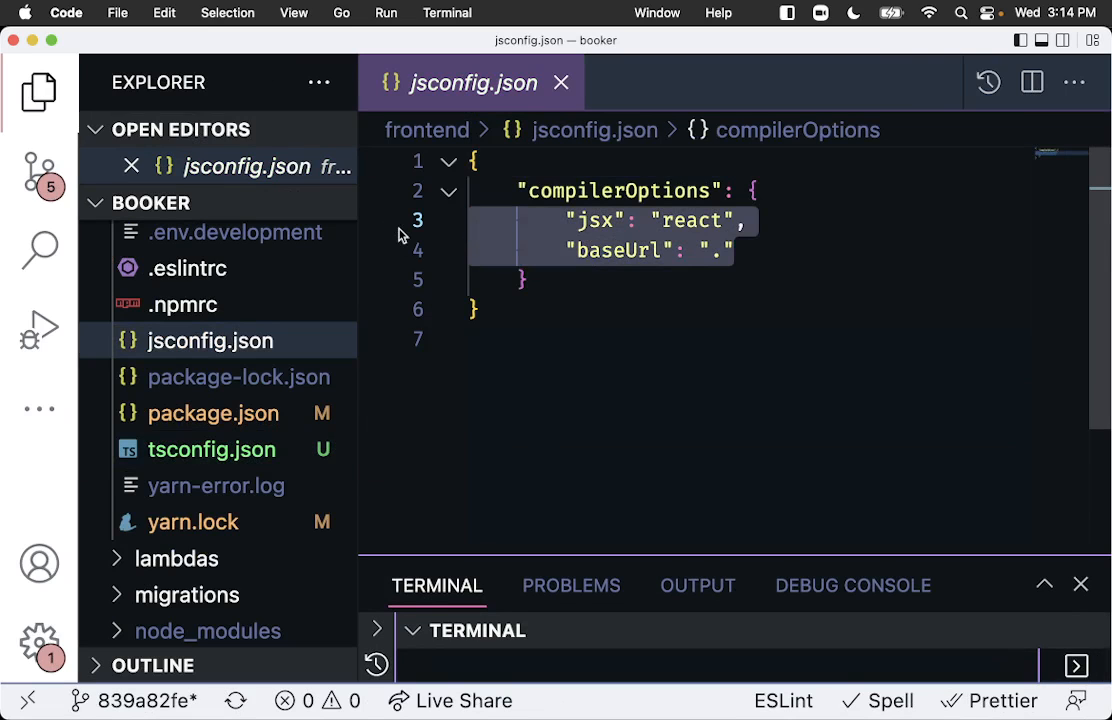
key("Backspace")
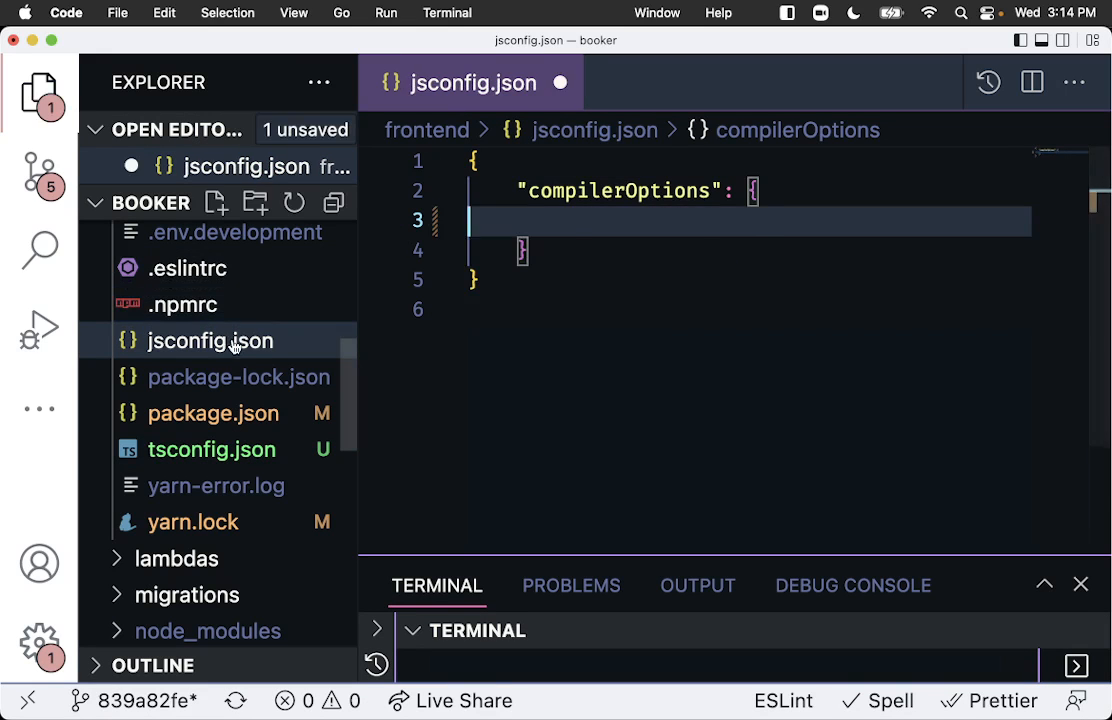
right_click(210, 340)
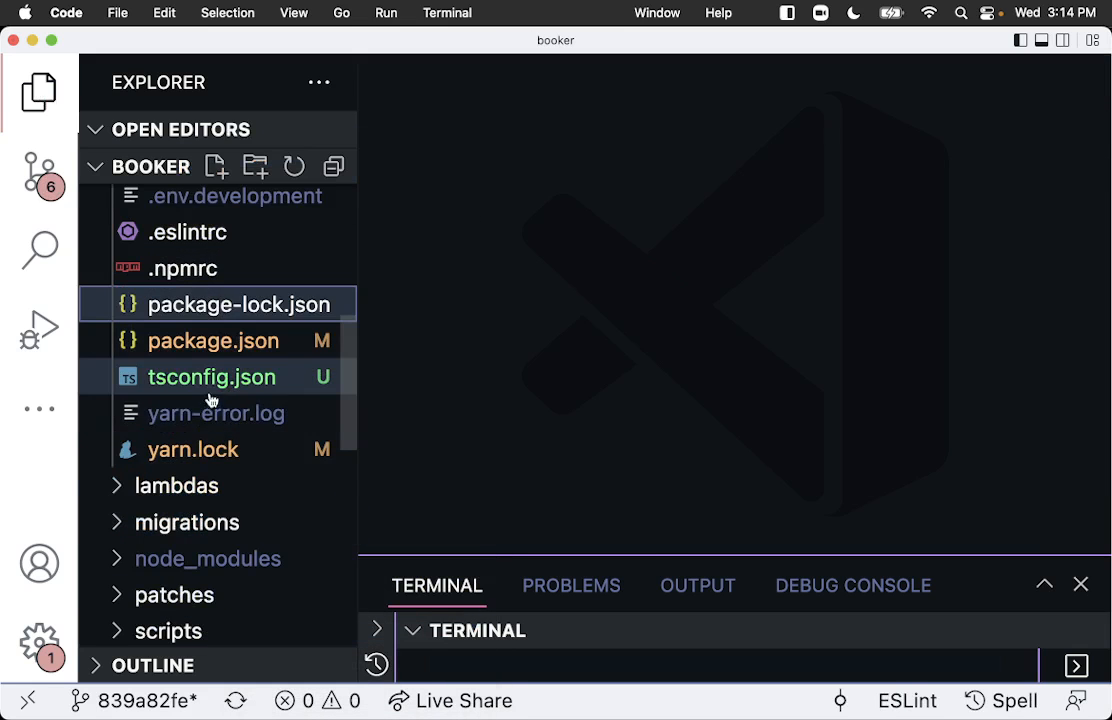
double_click(212, 376)
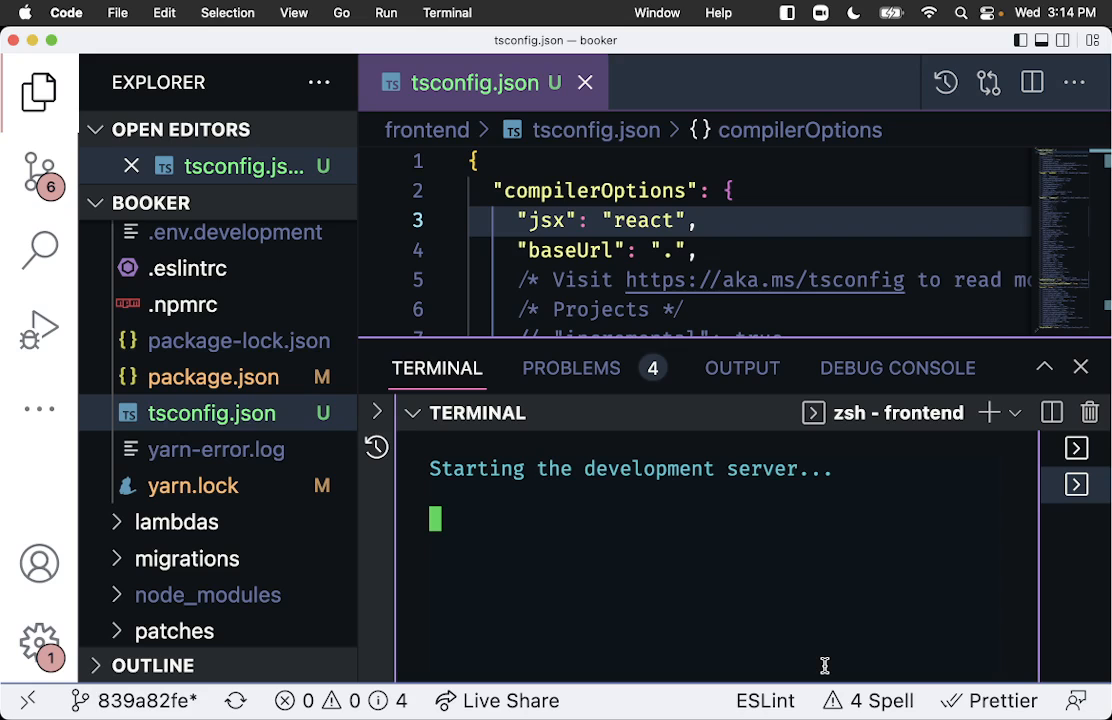
mouse_move(738, 558)
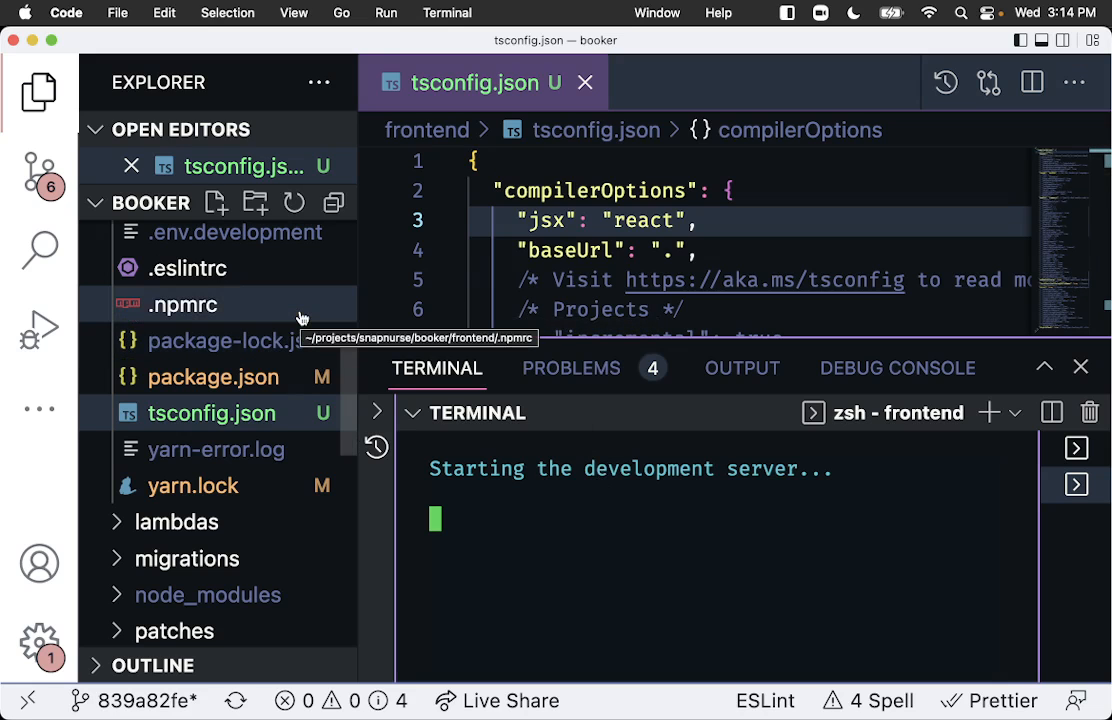
key("cmd+p")
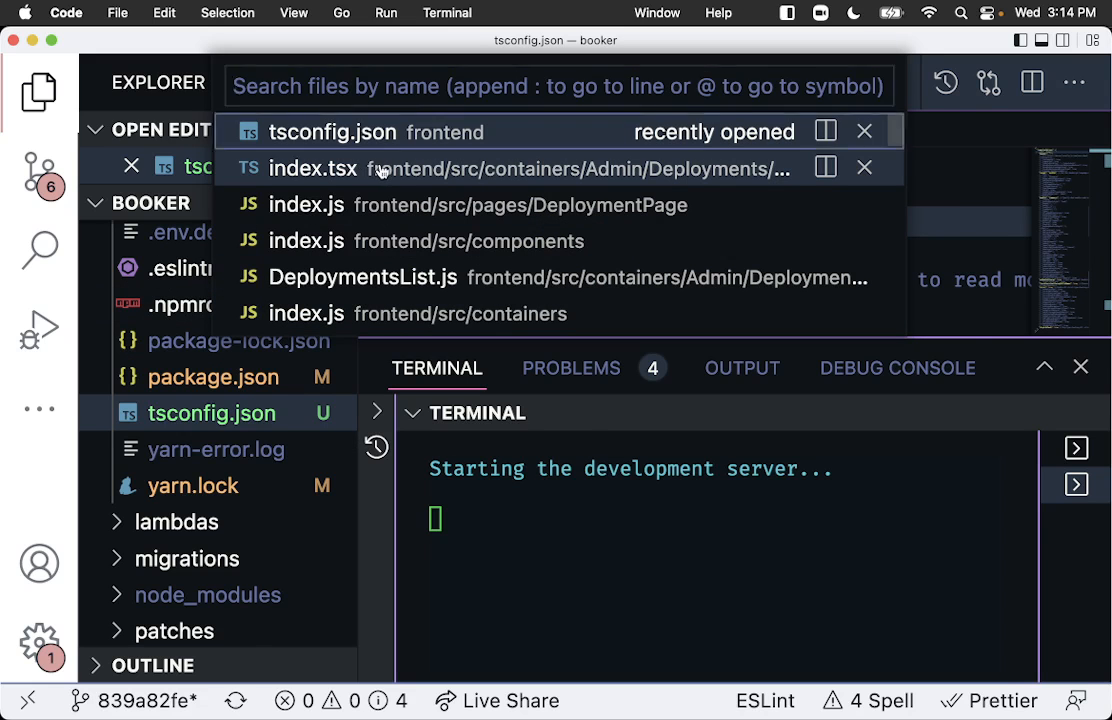
left_click(312, 168)
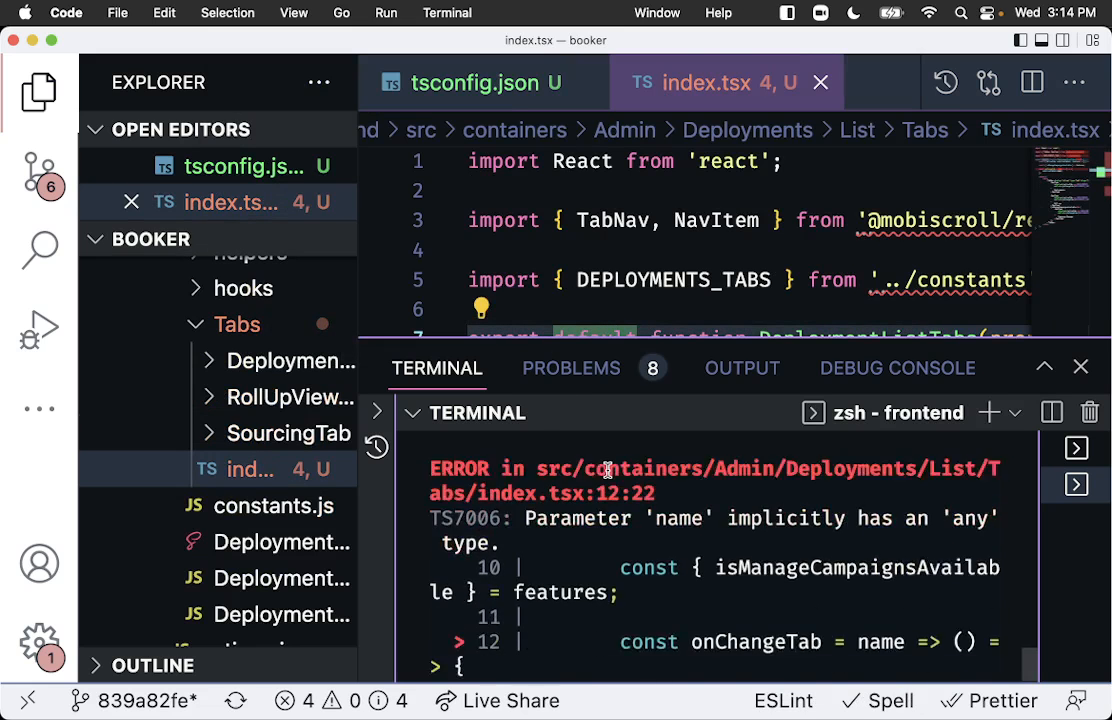
scroll("down", 3)
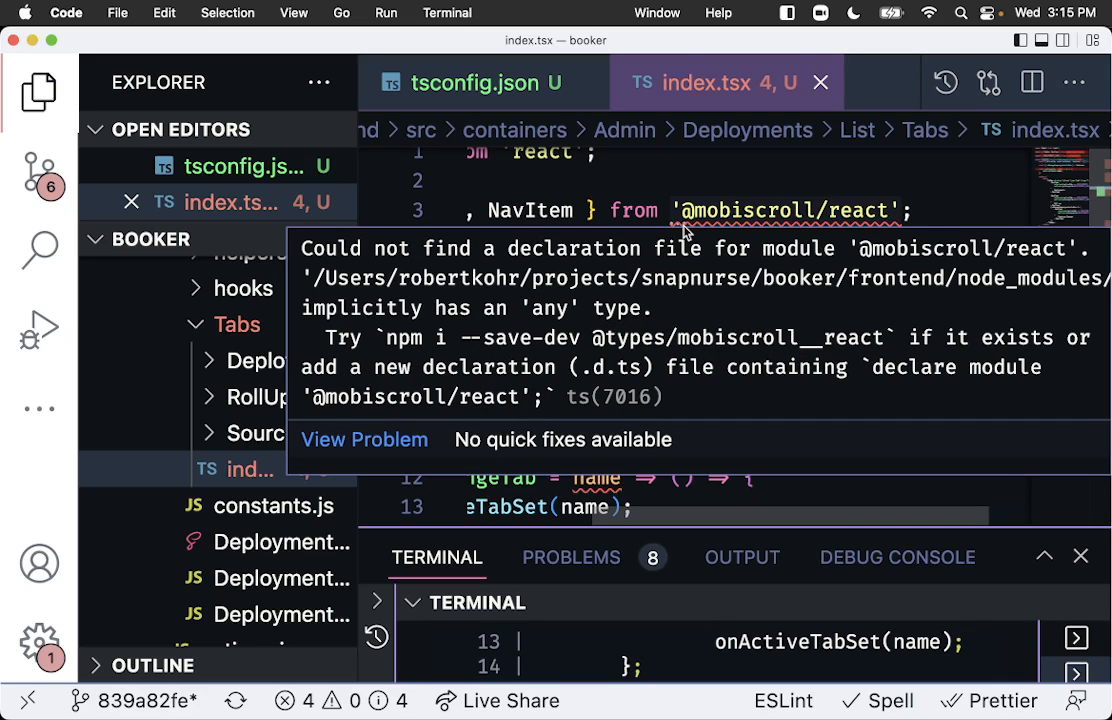
mouse_move(336, 424)
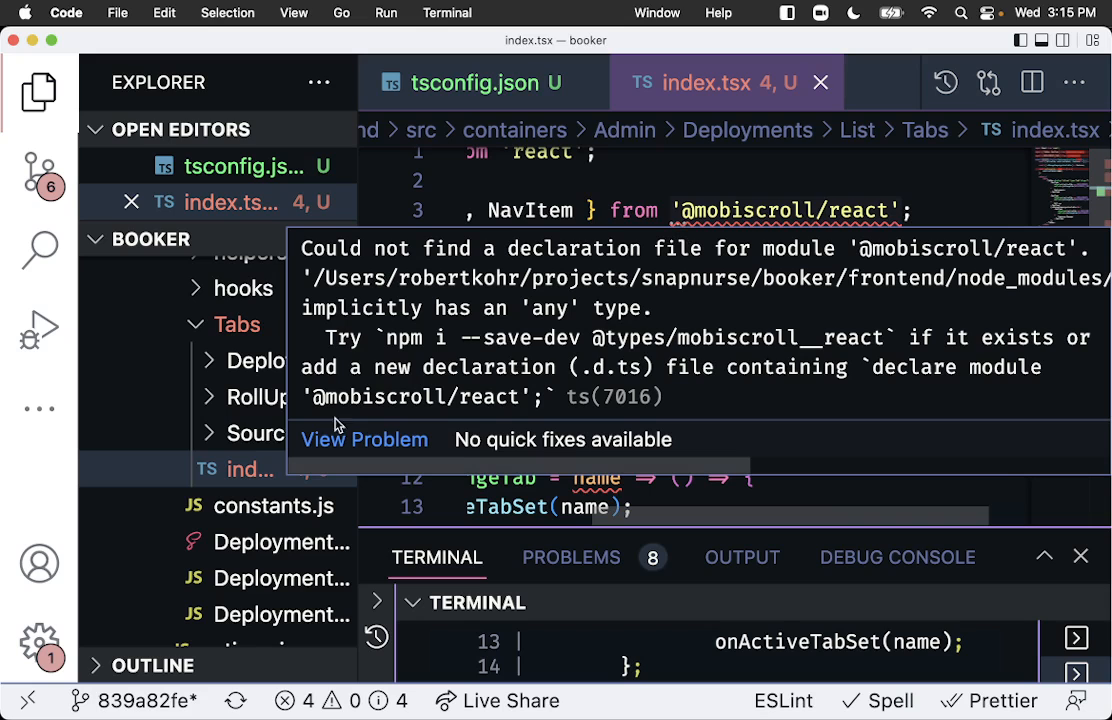
mouse_move(340, 422)
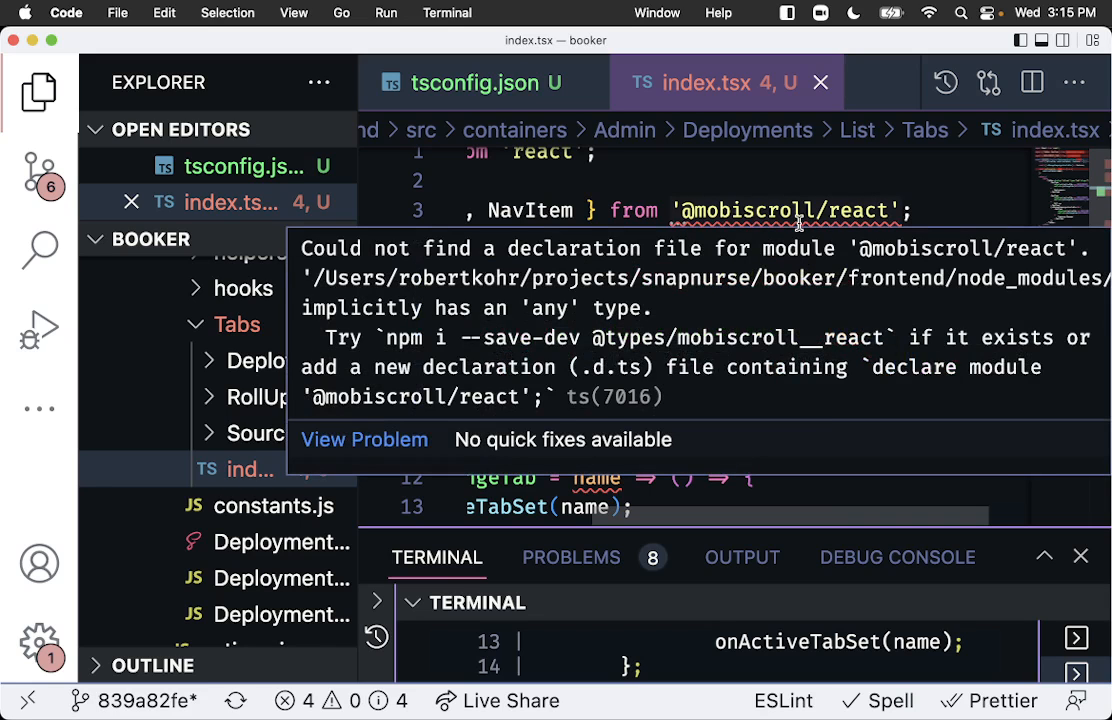
mouse_move(766, 252)
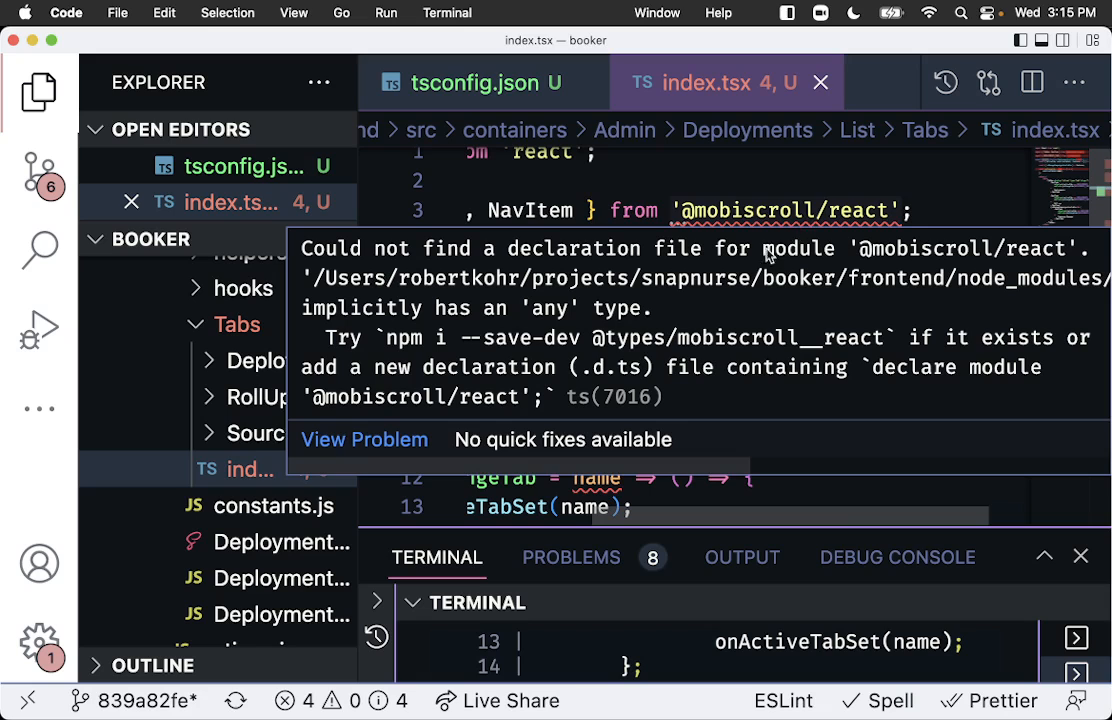
mouse_move(388, 340)
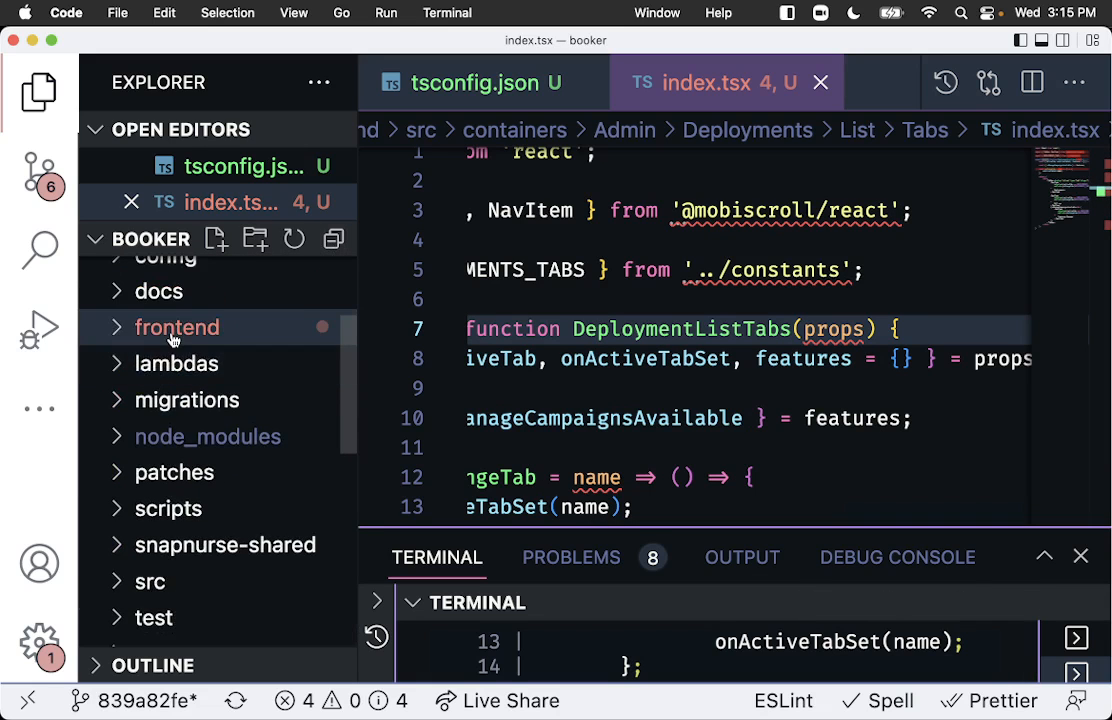
left_click(176, 328)
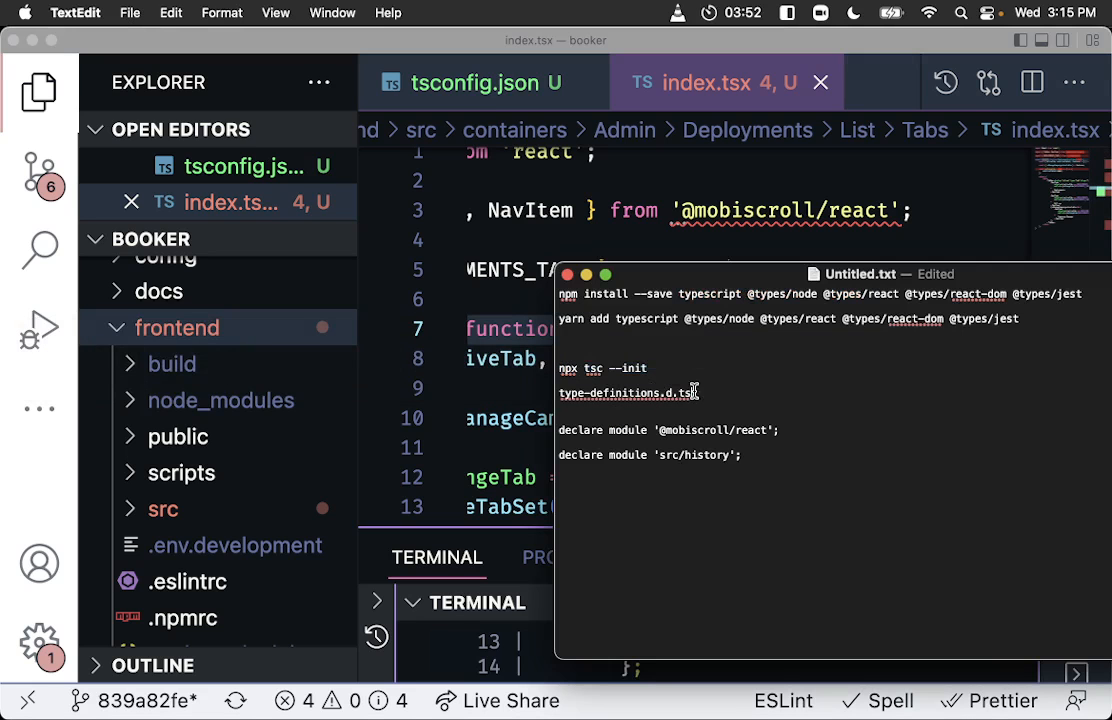
double_click(624, 392)
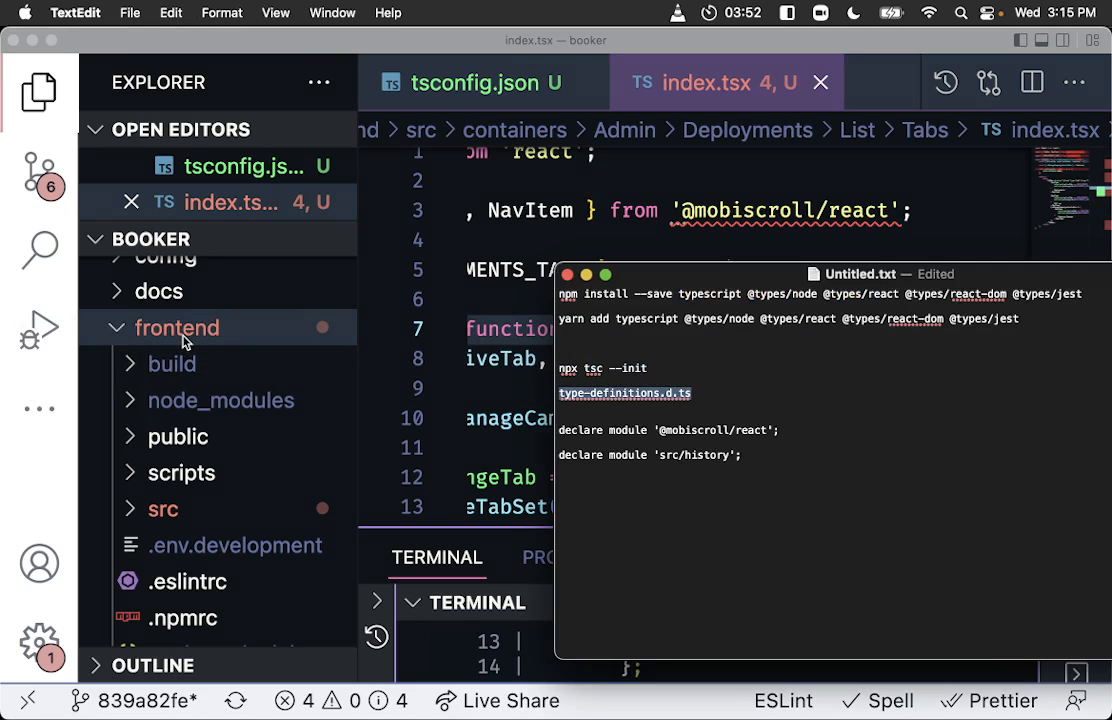
right_click(176, 328)
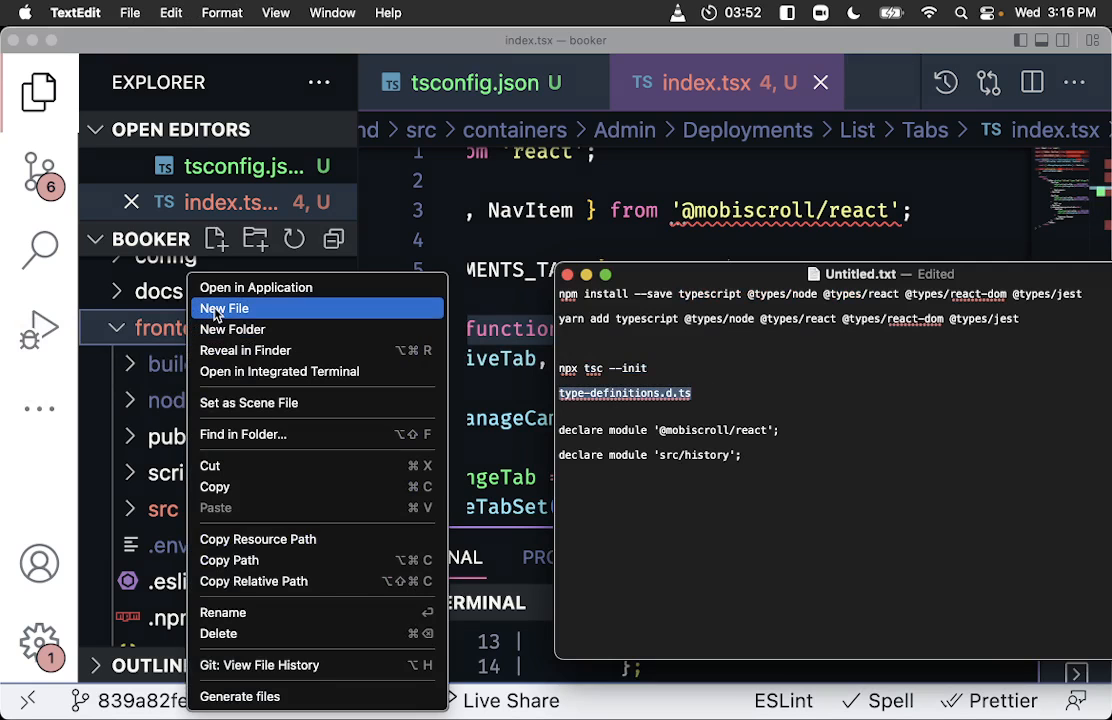
left_click(224, 308)
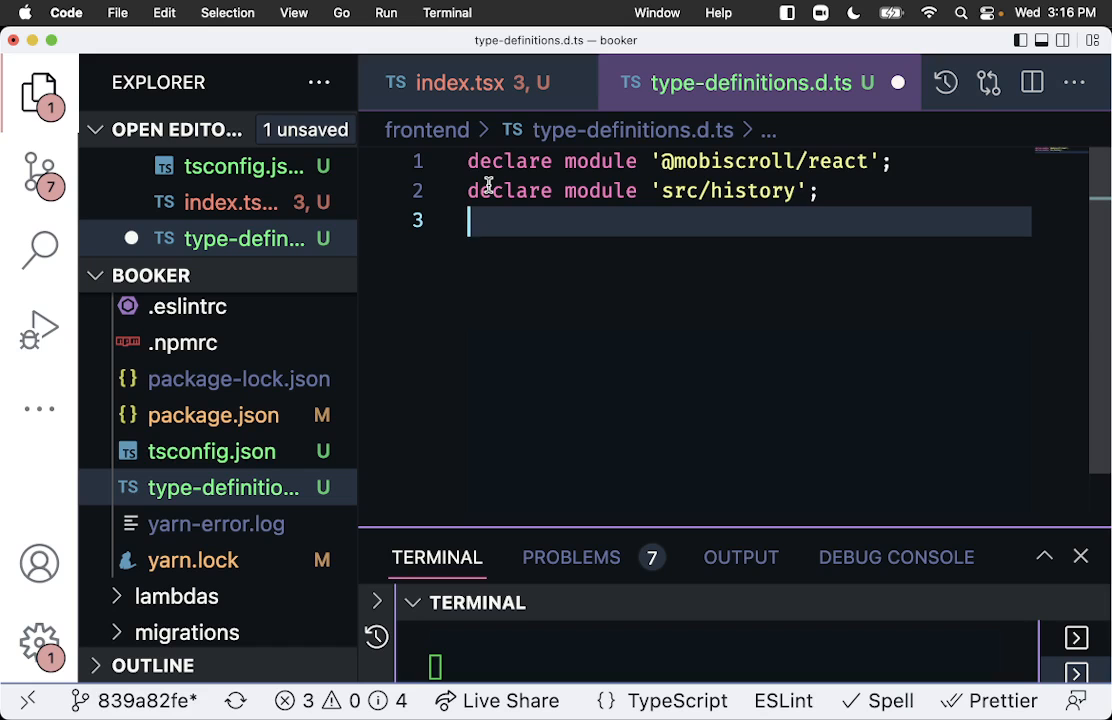
Change the Tabs constants import to 'src/constants' and apply the import/order fix removing the empty line
left_click(460, 84)
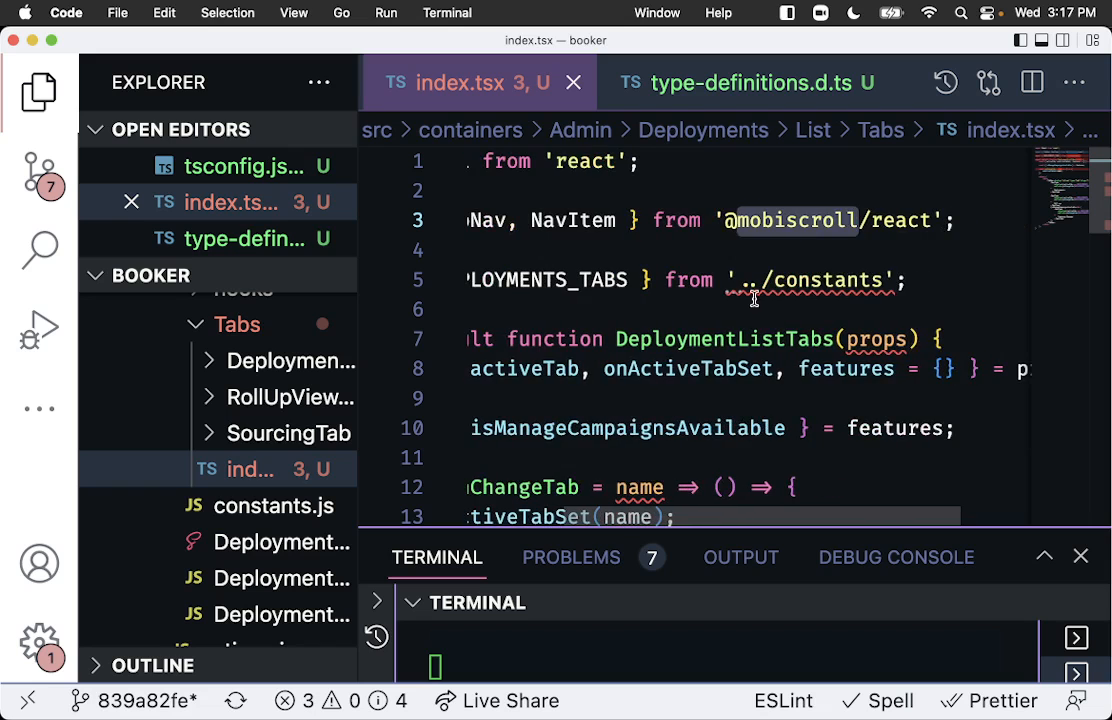
double_click(810, 280)
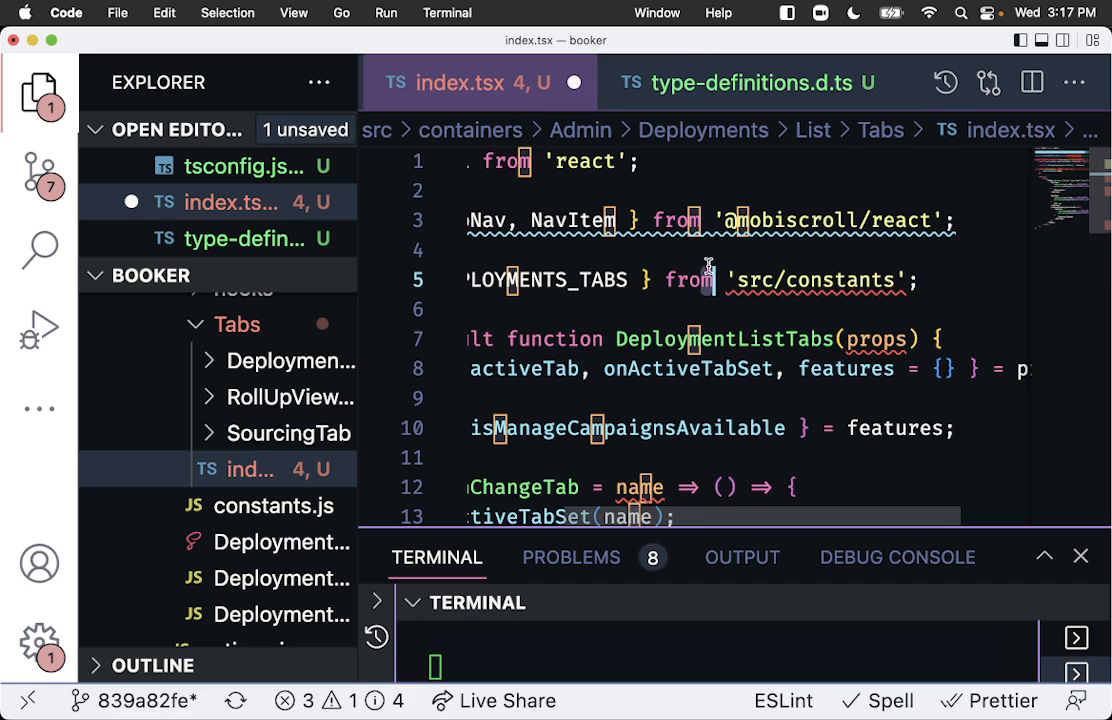
left_click(756, 82)
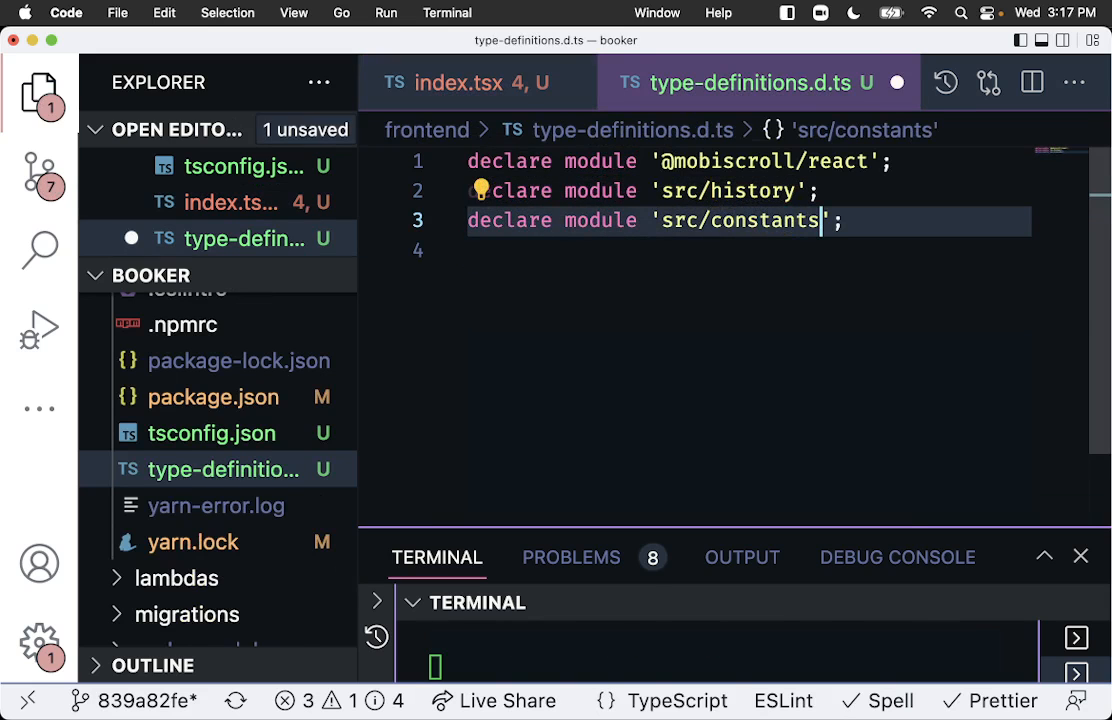
left_click(456, 82)
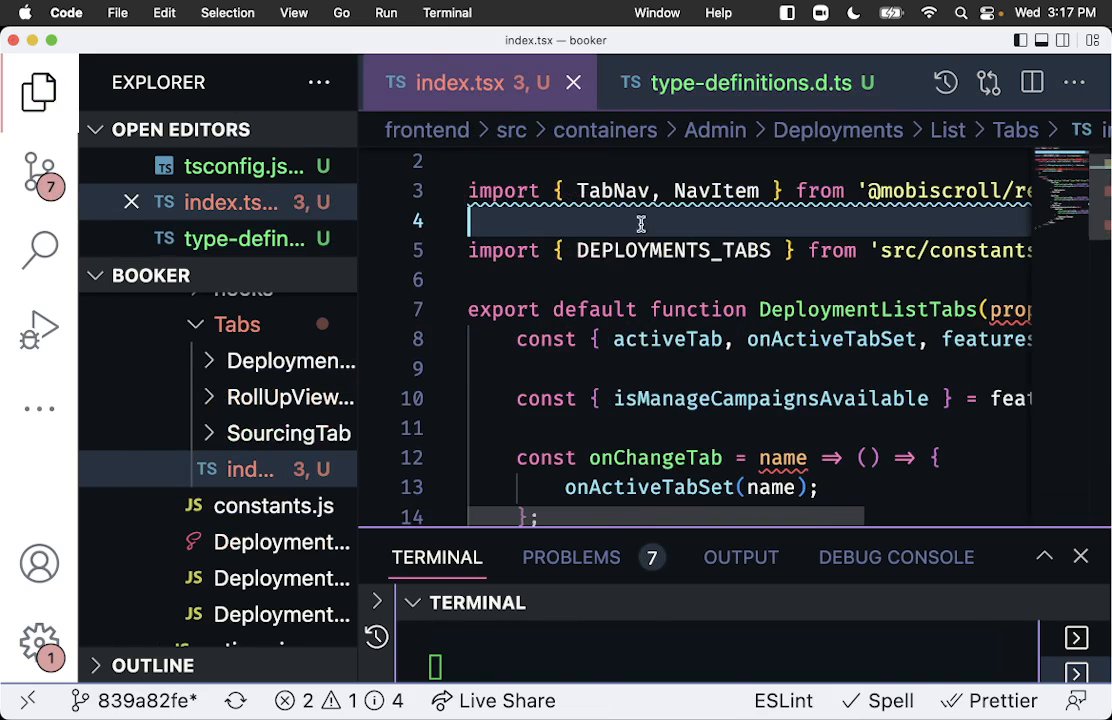
mouse_move(614, 264)
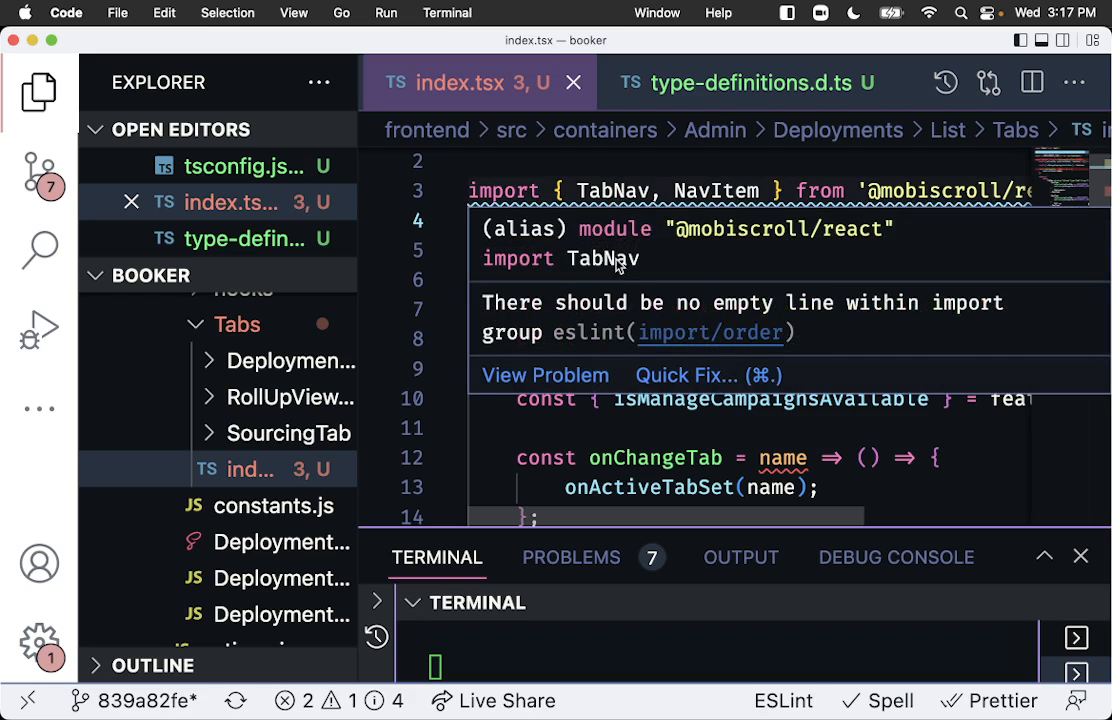
left_click(684, 376)
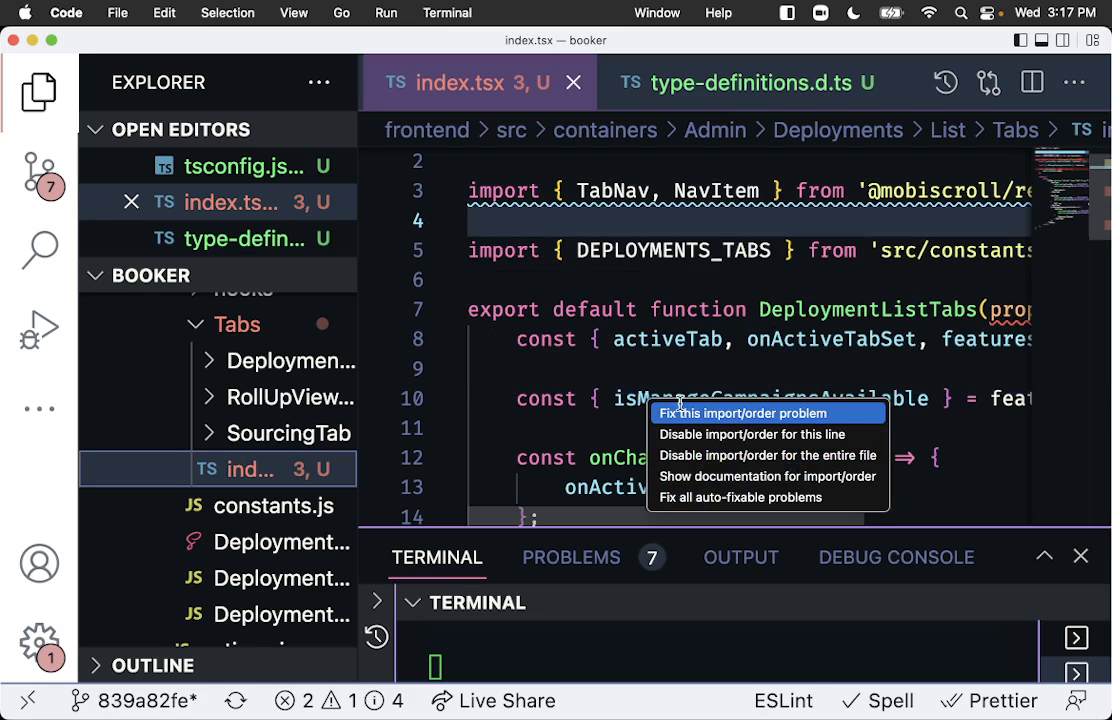
left_click(740, 412)
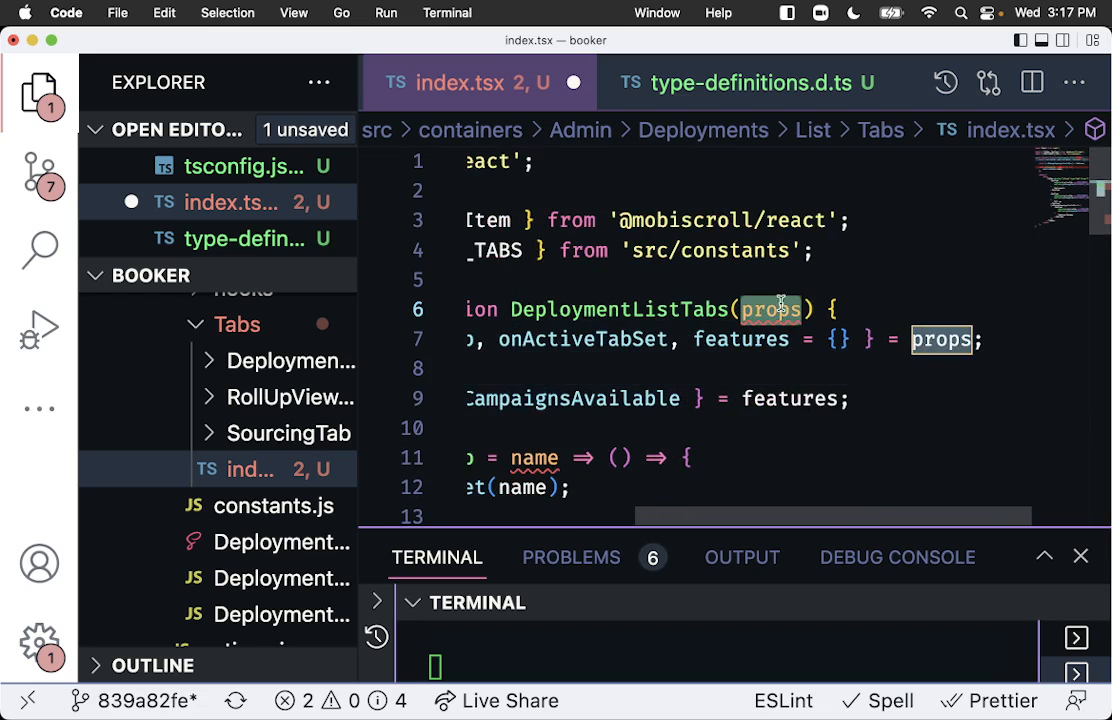
Write interface Props with activeTab: string, onActiveTabSet: (name: string) => void and features, and annotate props: Props
type(":P")
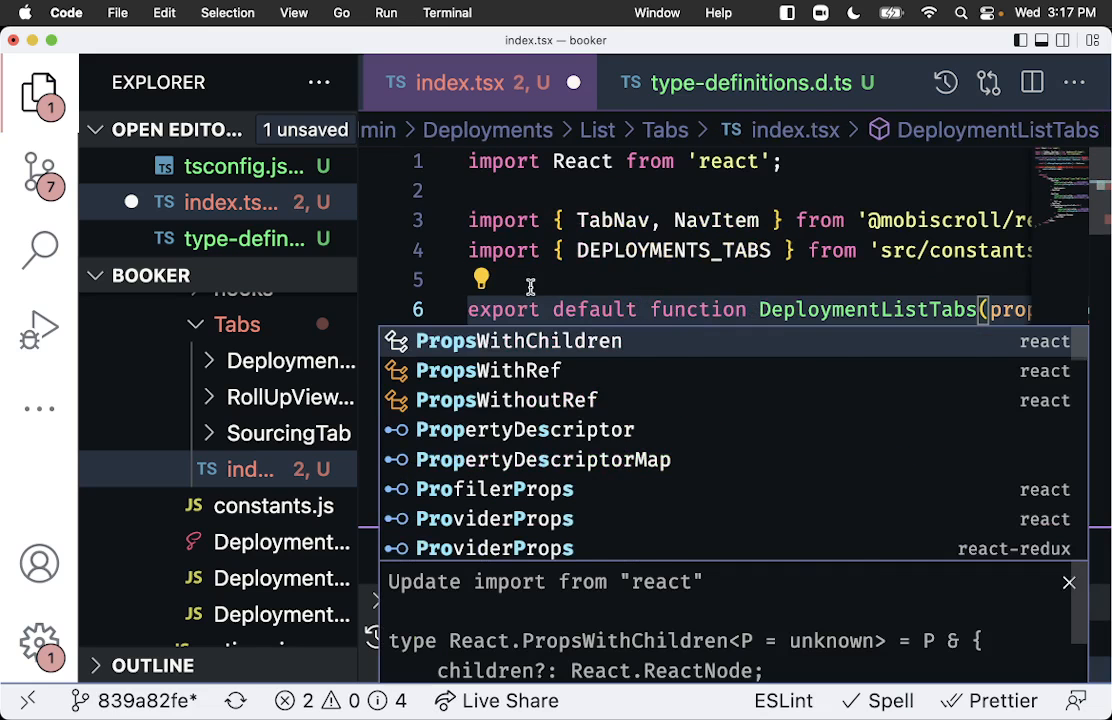
type("interv")
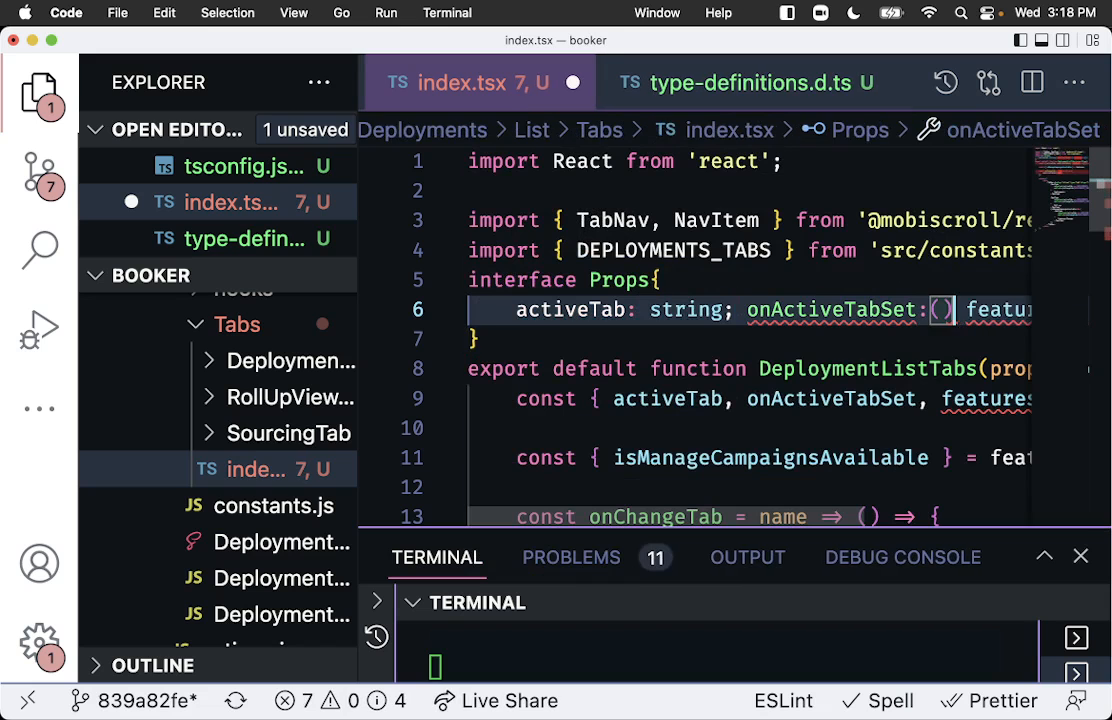
type("name:string")
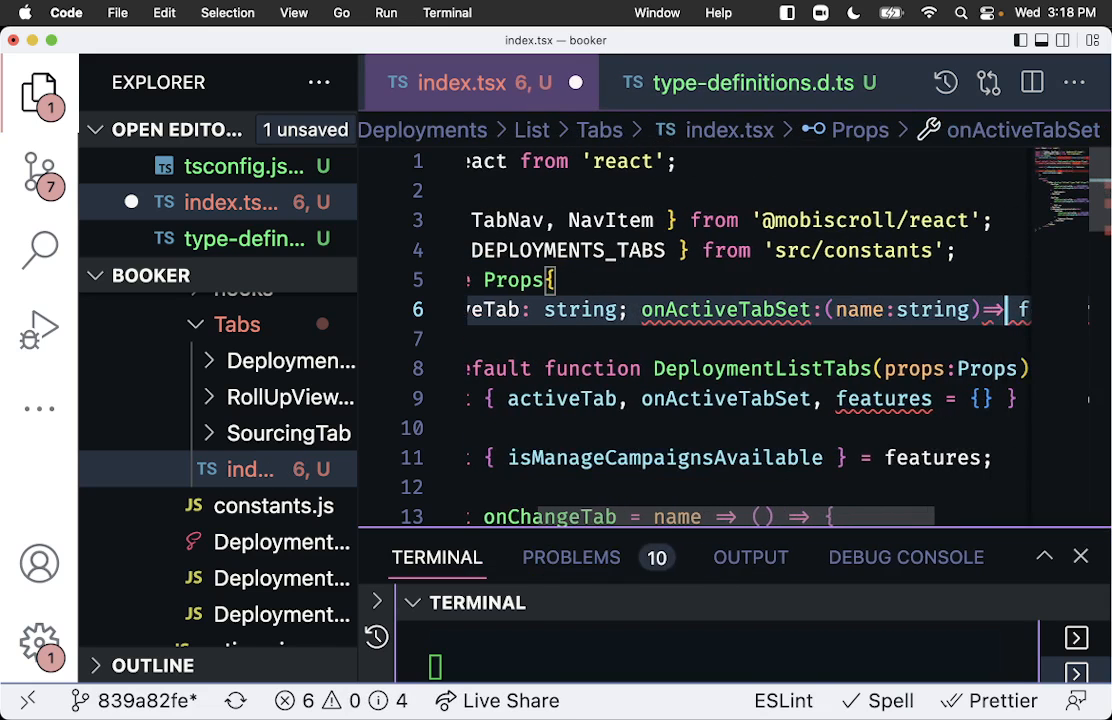
type("void;")
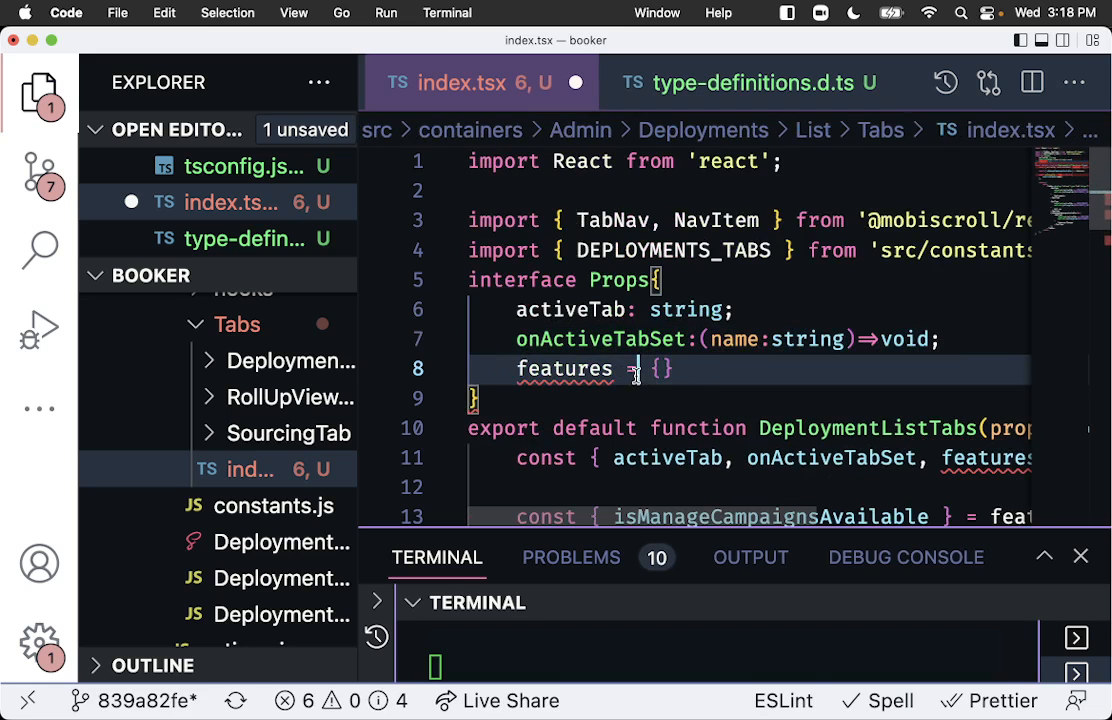
key("Backspace")
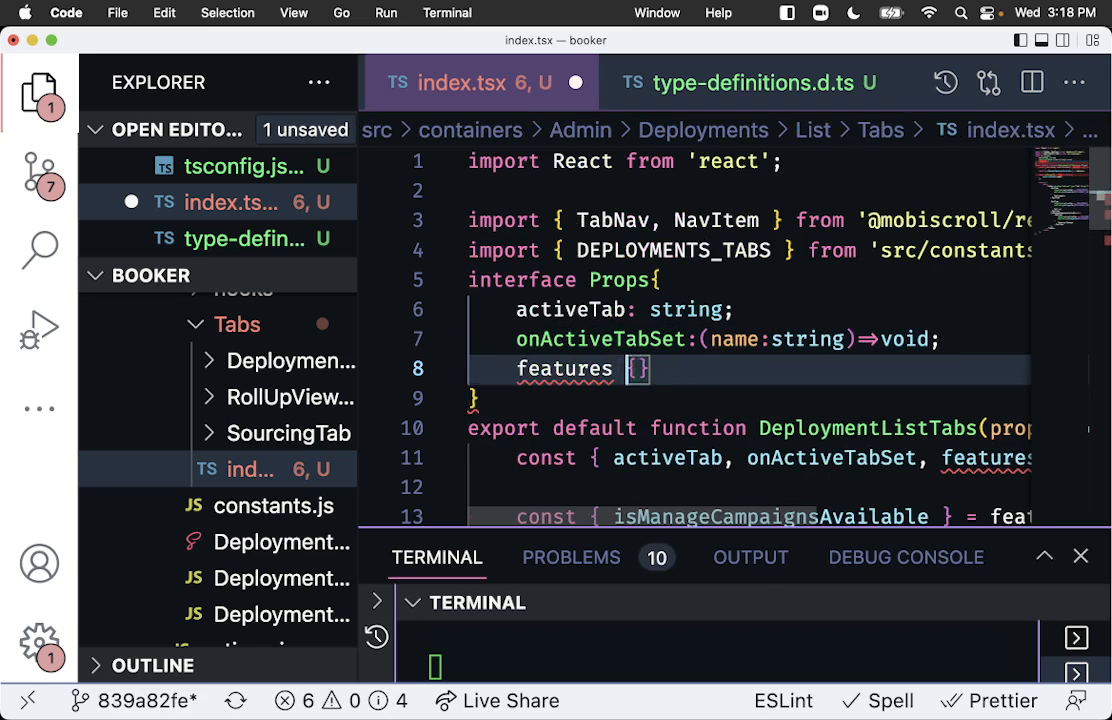
type(":")
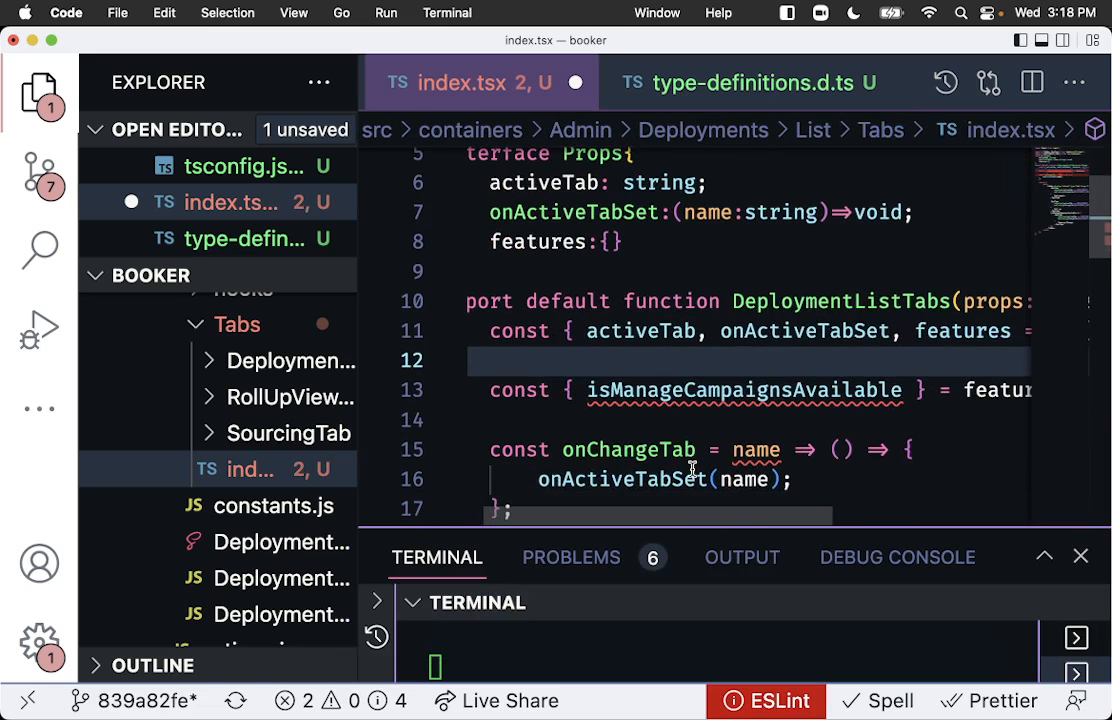
Type features as an object with optional isManageCampaignsAvailable?: boolean
double_click(744, 390)
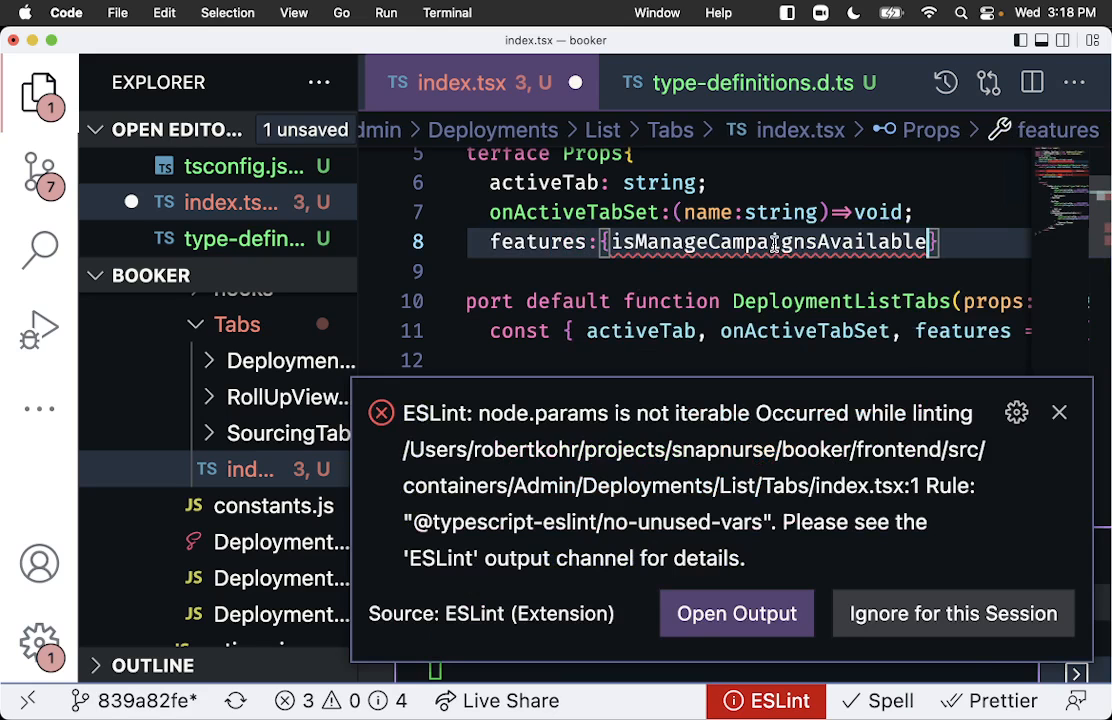
type("?:")
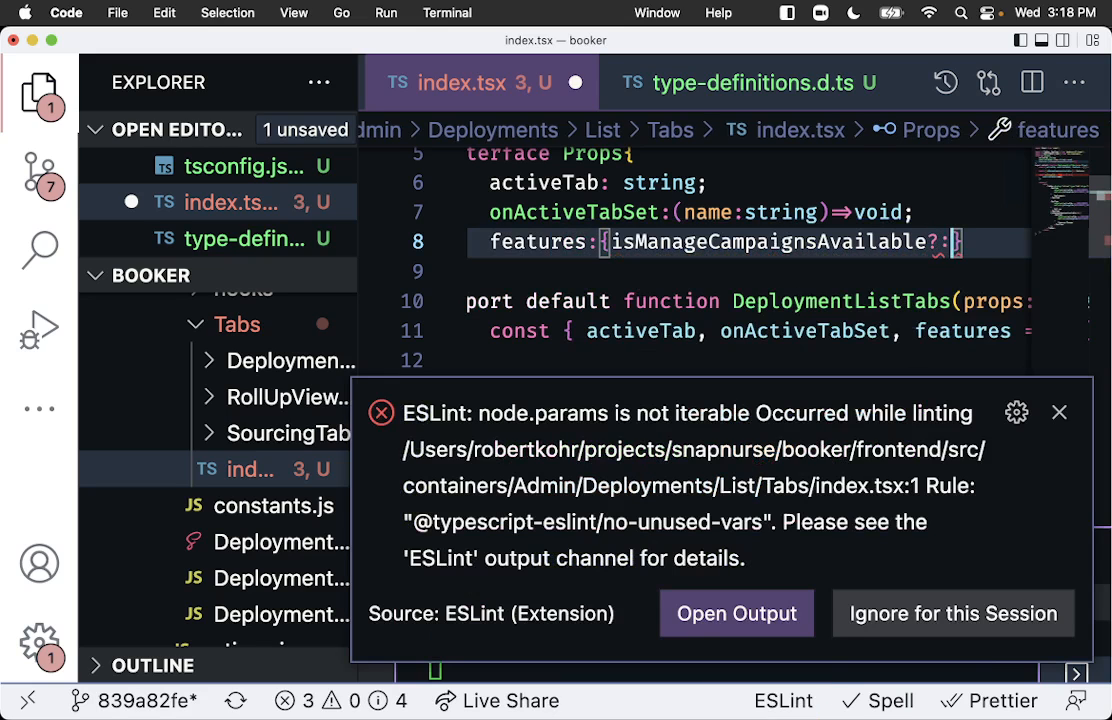
type("boolean ;")
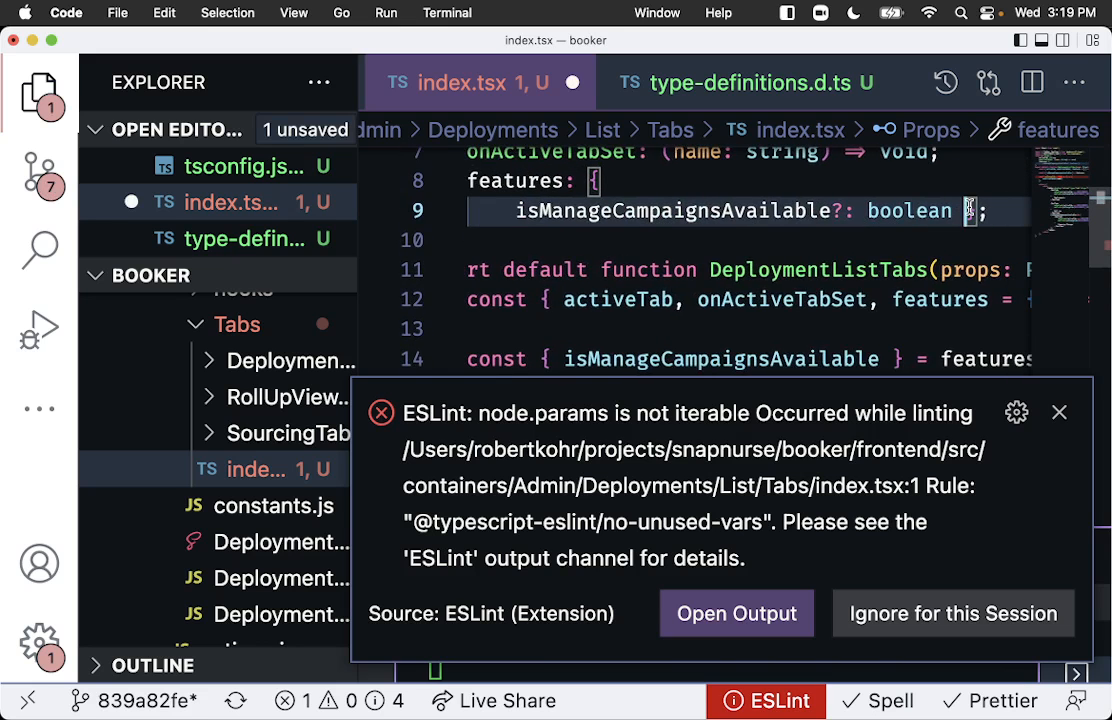
scroll("down", 3)
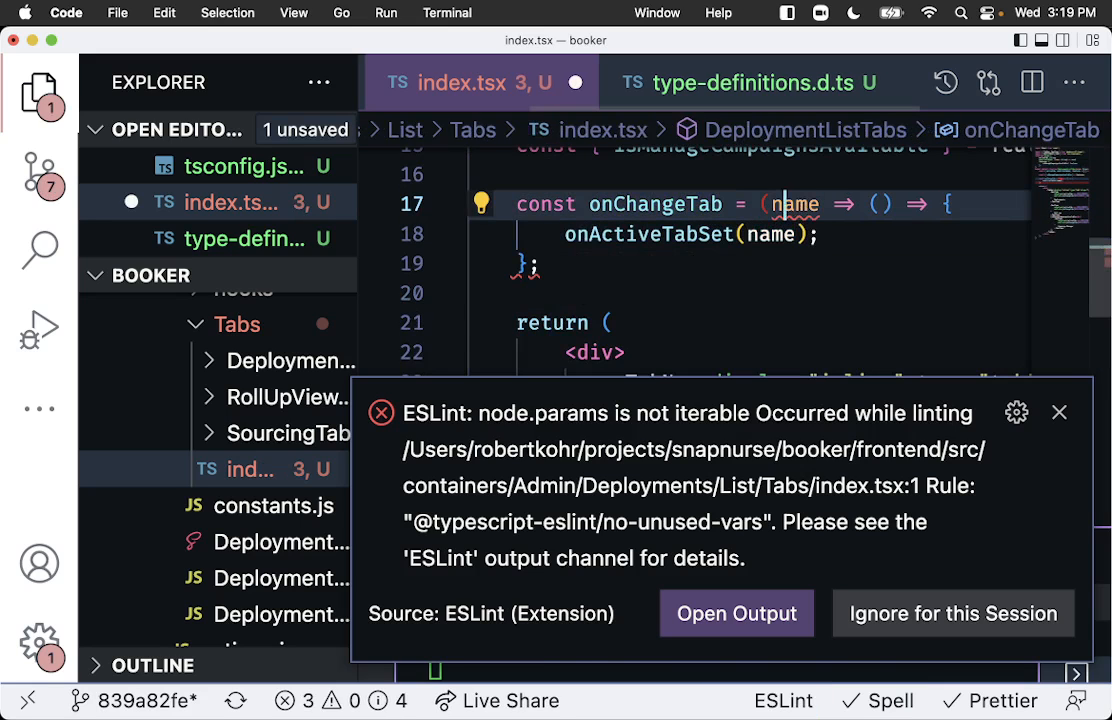
Type onChangeTab's name parameter as string using 'Infer parameter types from usage'
type(":st")
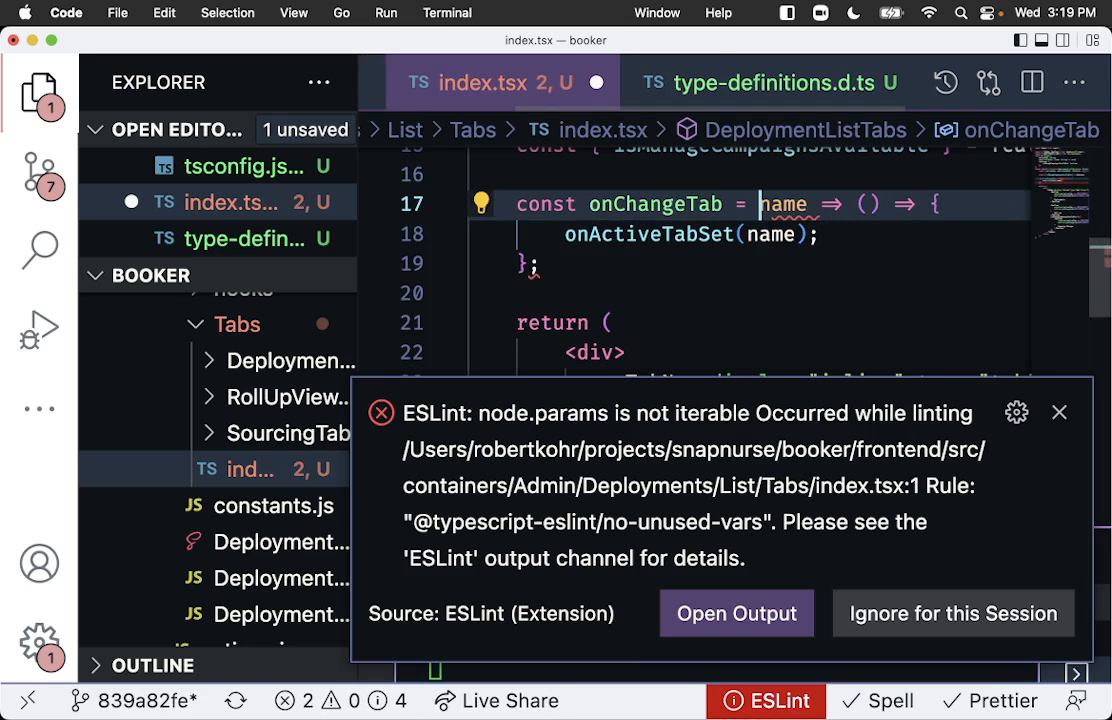
mouse_move(784, 204)
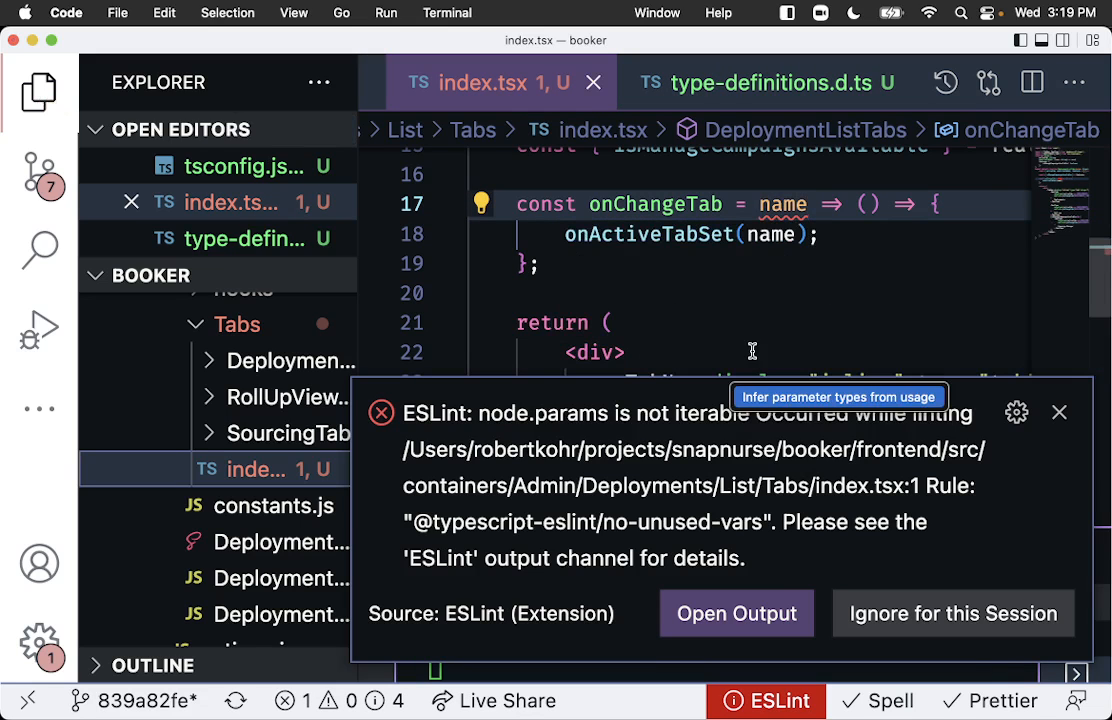
mouse_move(840, 396)
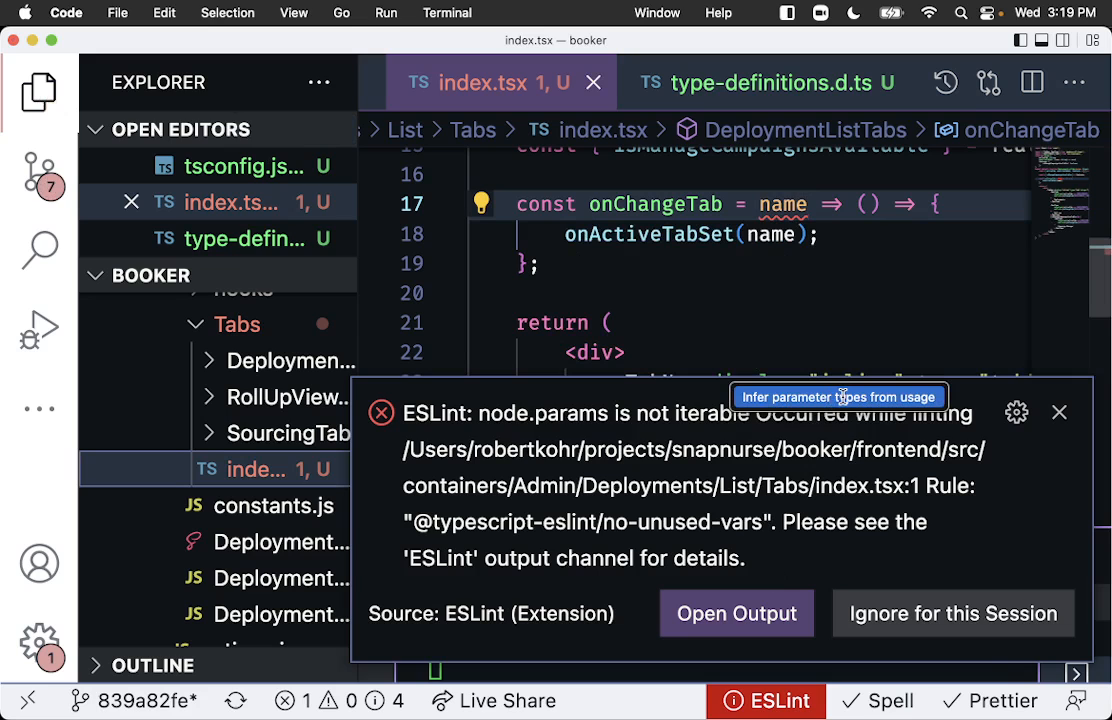
left_click(840, 396)
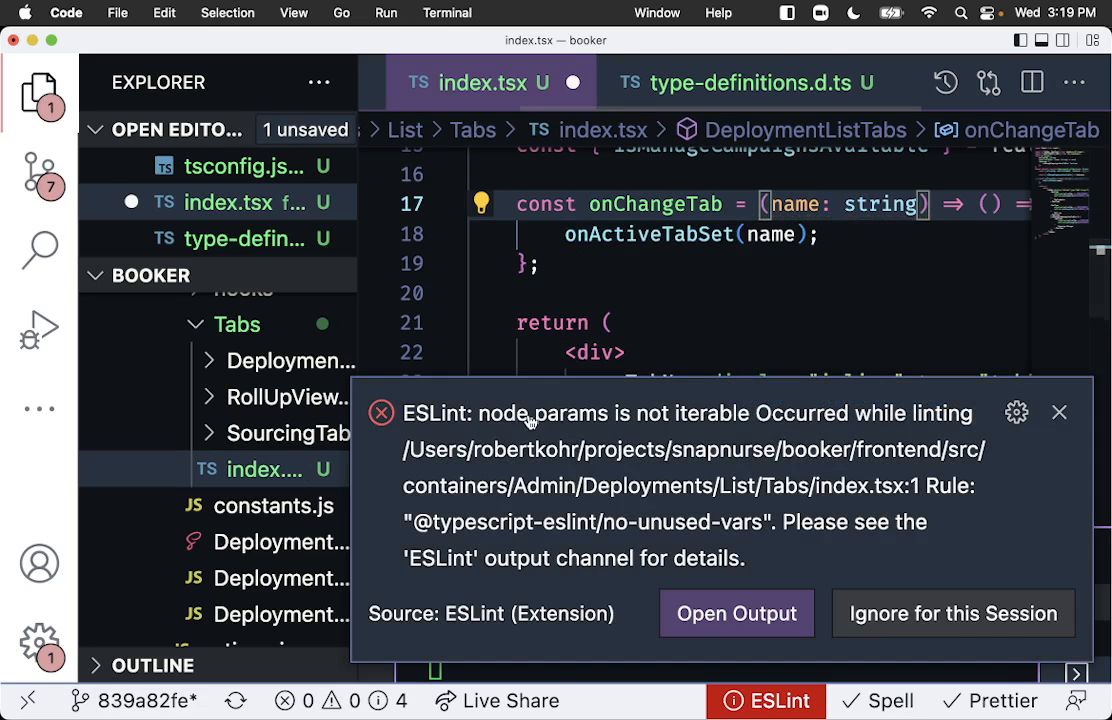
mouse_move(512, 428)
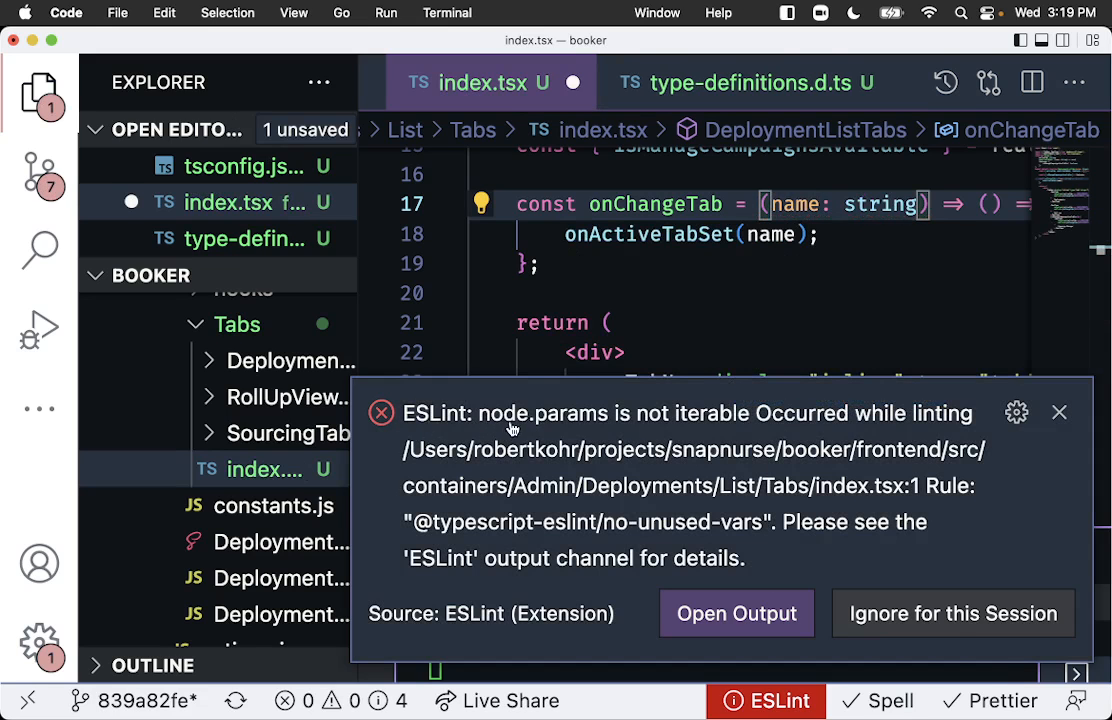
mouse_move(796, 432)
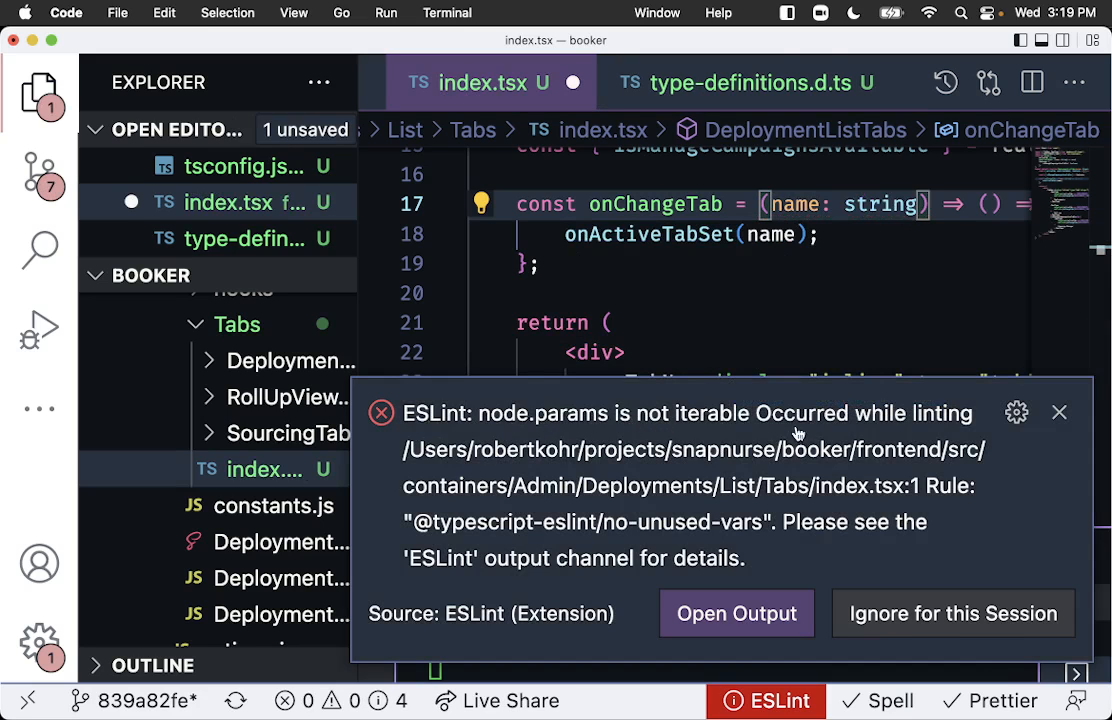
mouse_move(760, 502)
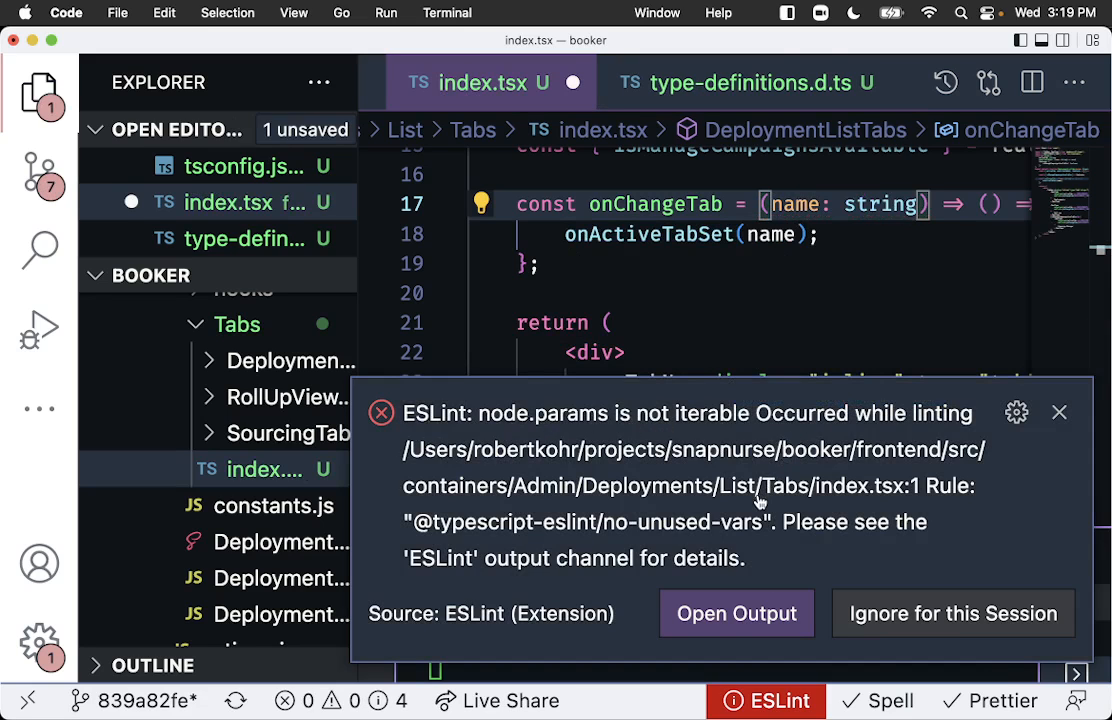
mouse_move(752, 518)
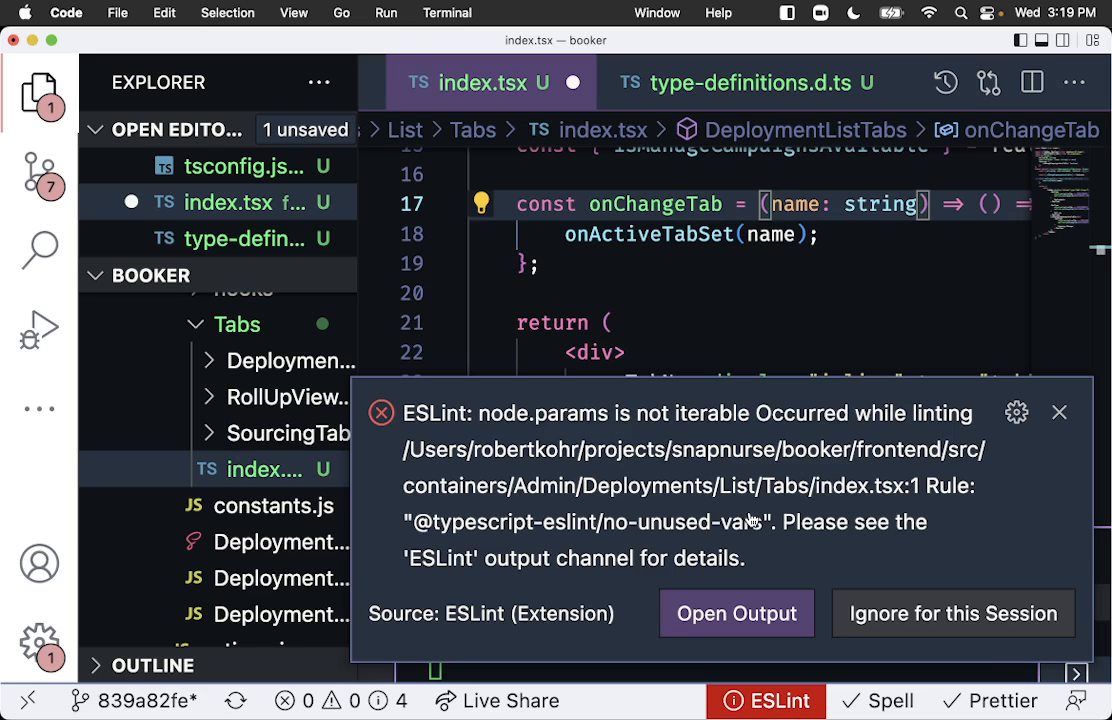
mouse_move(930, 612)
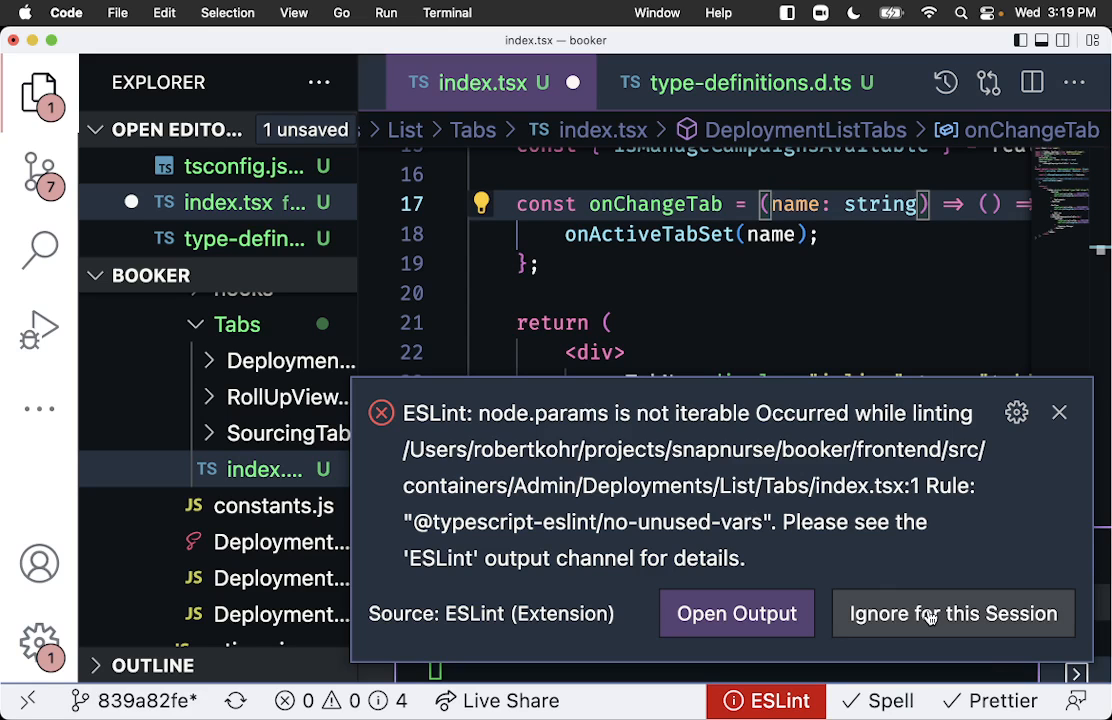
mouse_move(952, 612)
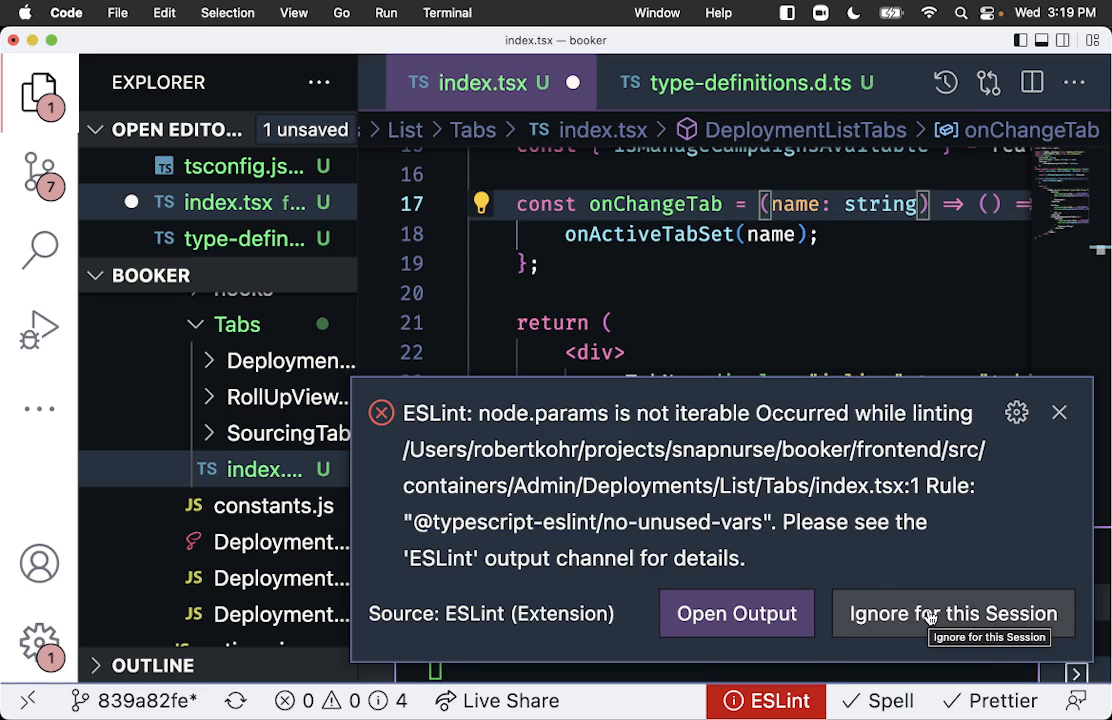
mouse_move(952, 612)
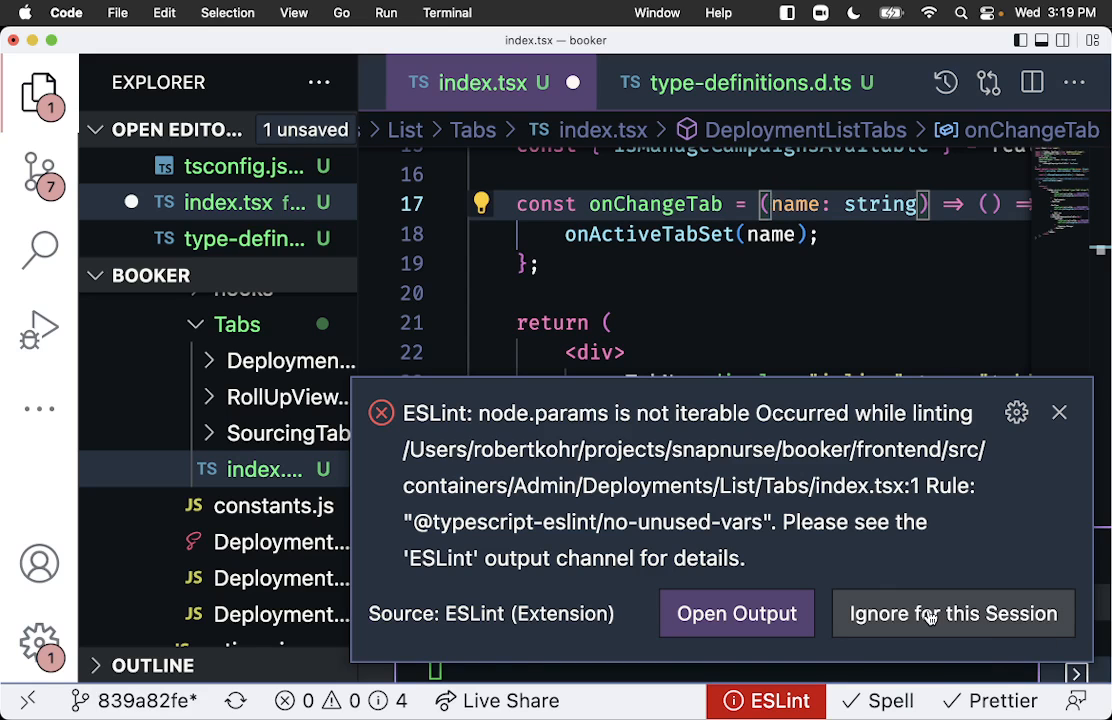
Choose 'Ignore for this Session' on the ESLint node.params notice and scroll through the component
left_click(952, 612)
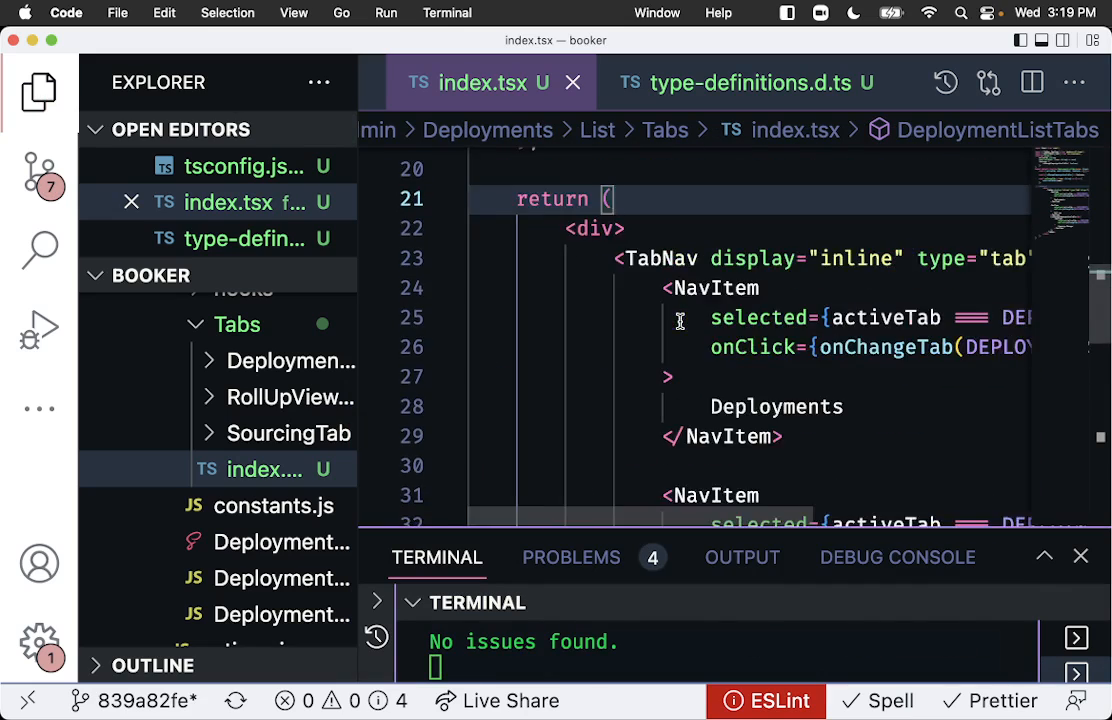
scroll("down", 3)
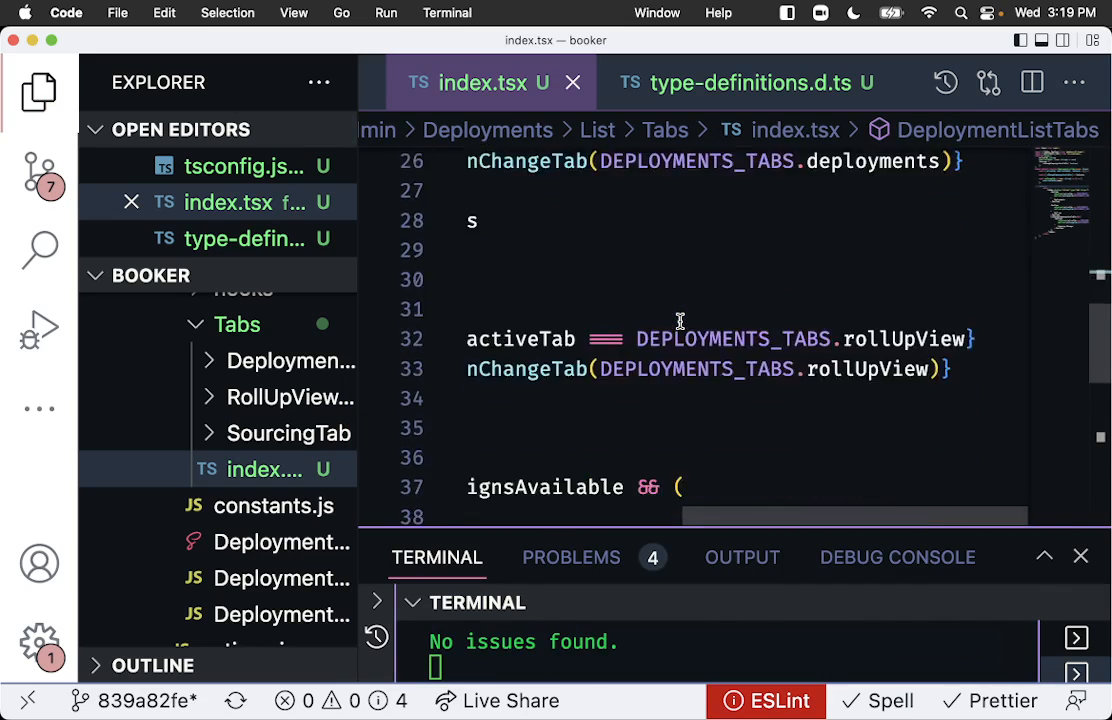
scroll("down", 3)
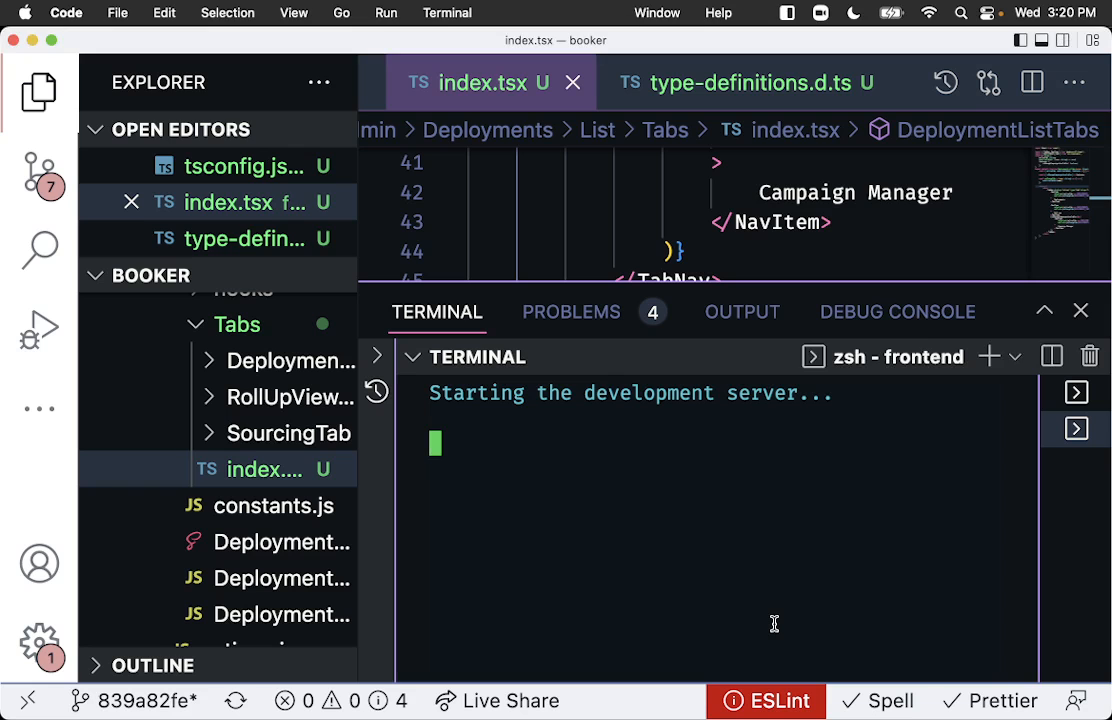
mouse_move(770, 576)
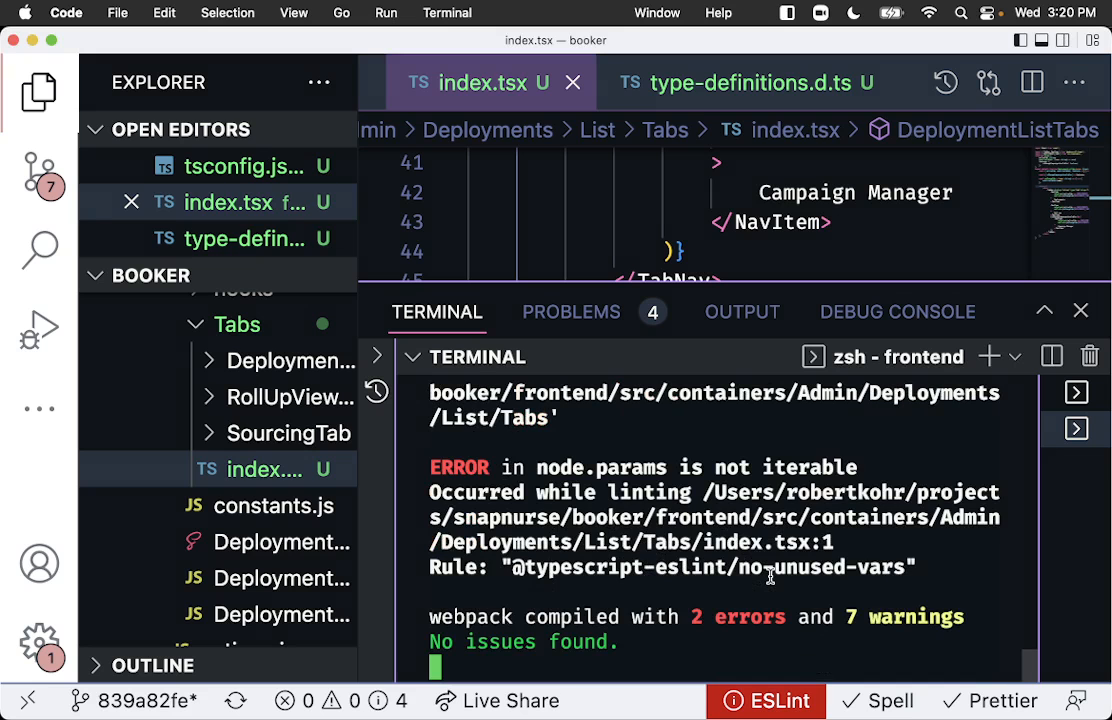
Read the webpack compile output showing 2 errors and 7 warnings including the node.params ESLint error
scroll("down", 3)
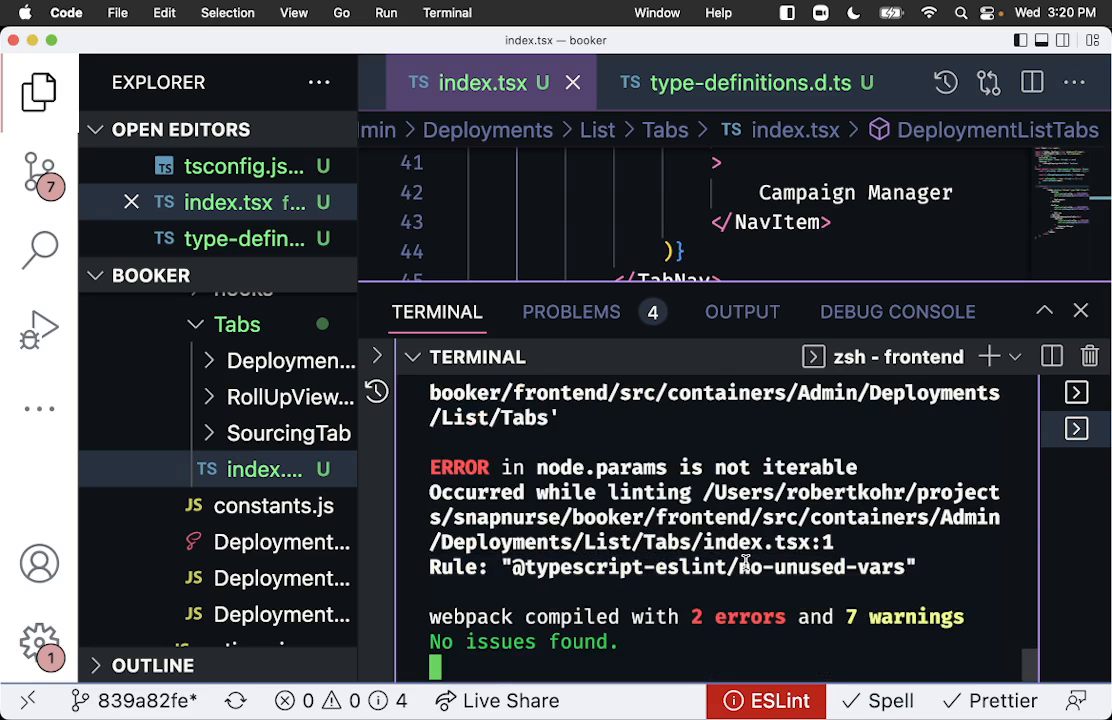
mouse_move(860, 460)
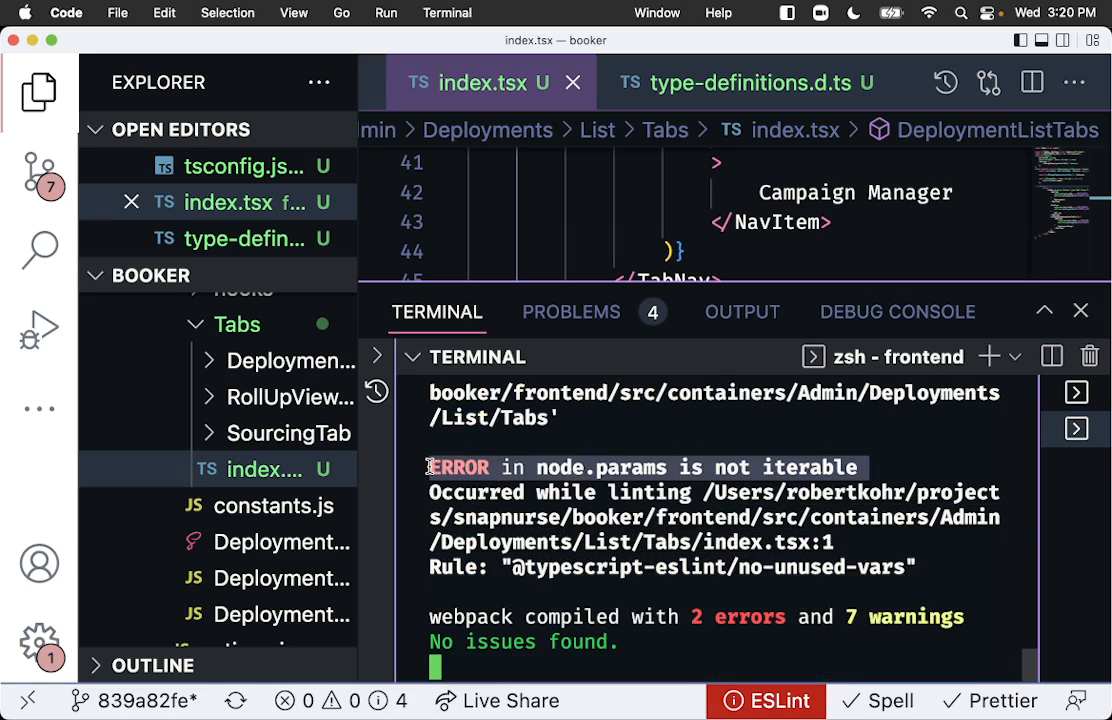
mouse_move(432, 476)
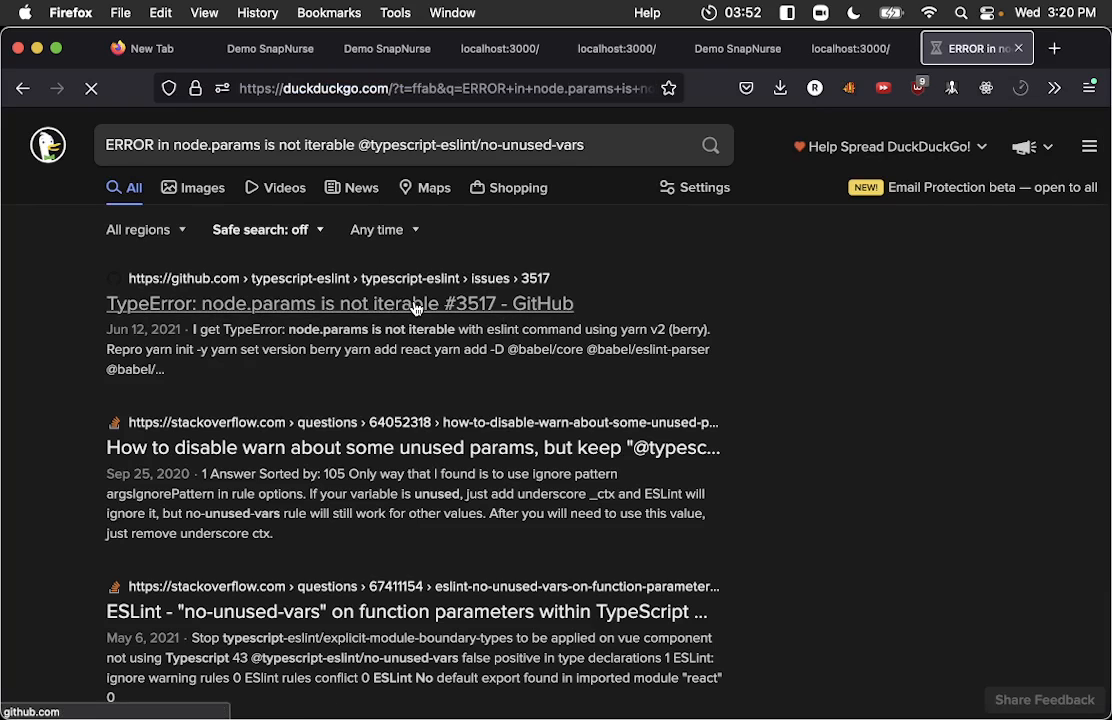
left_click(340, 304)
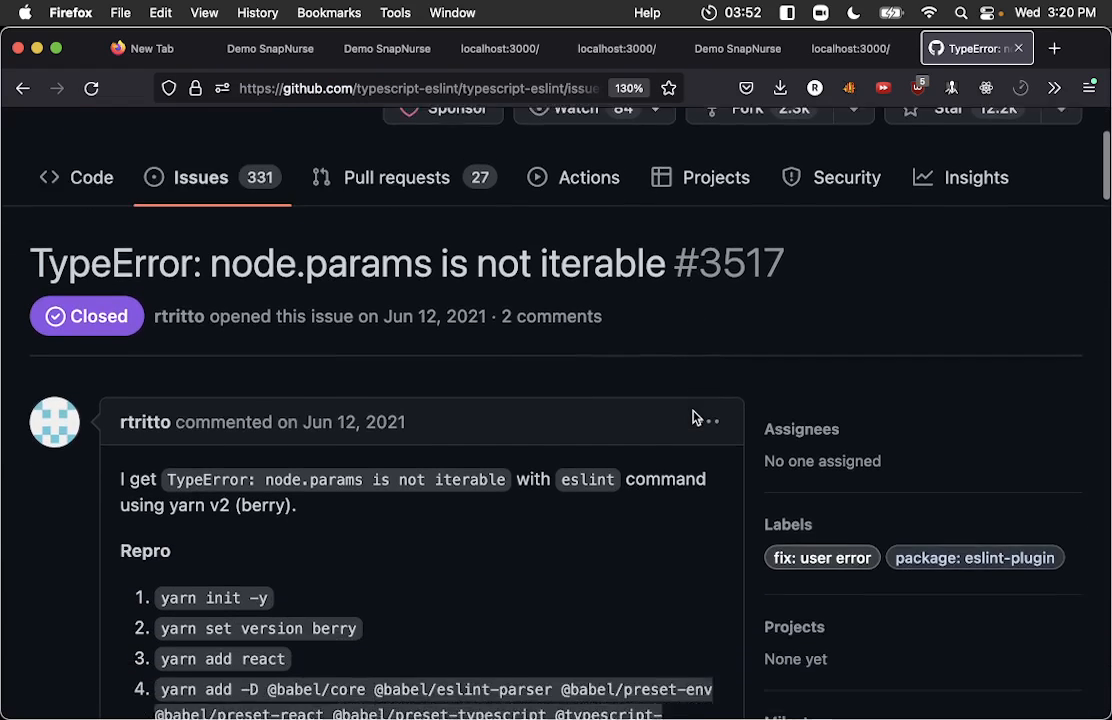
scroll("down", 3)
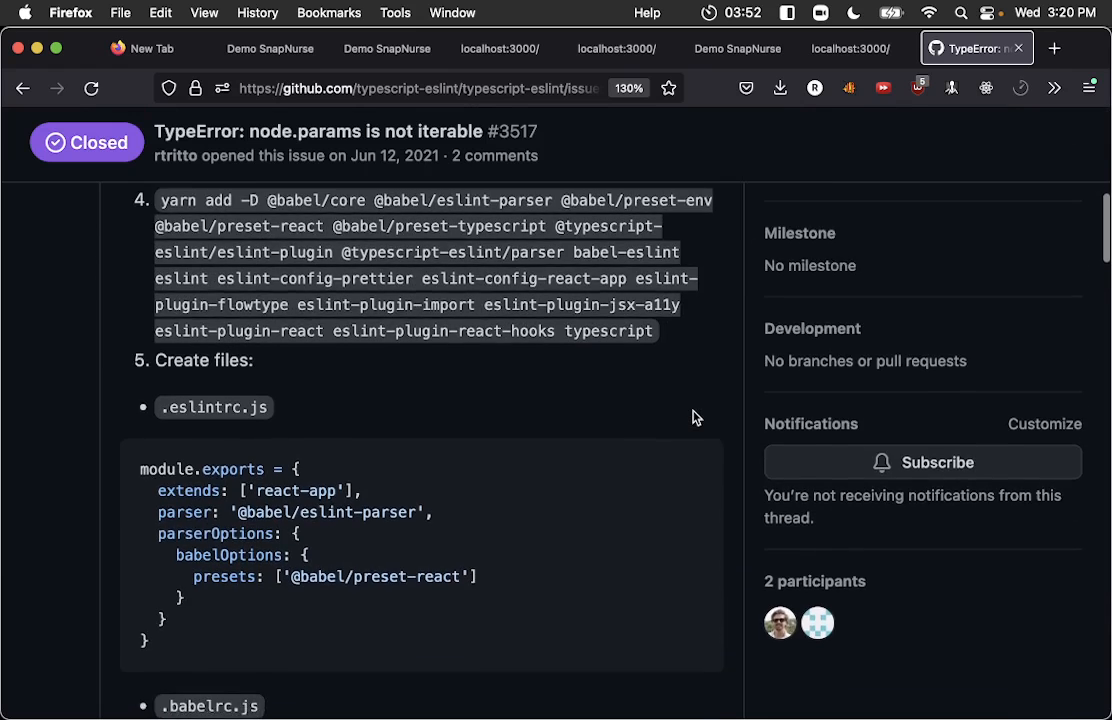
scroll("down", 3)
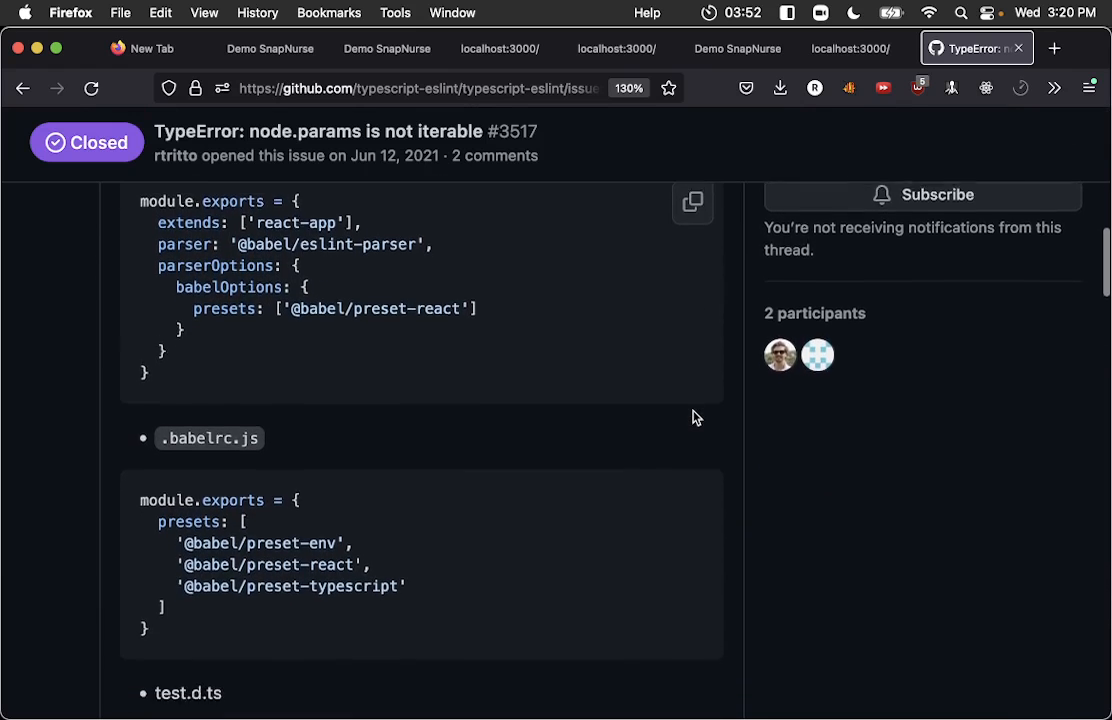
scroll("down", 3)
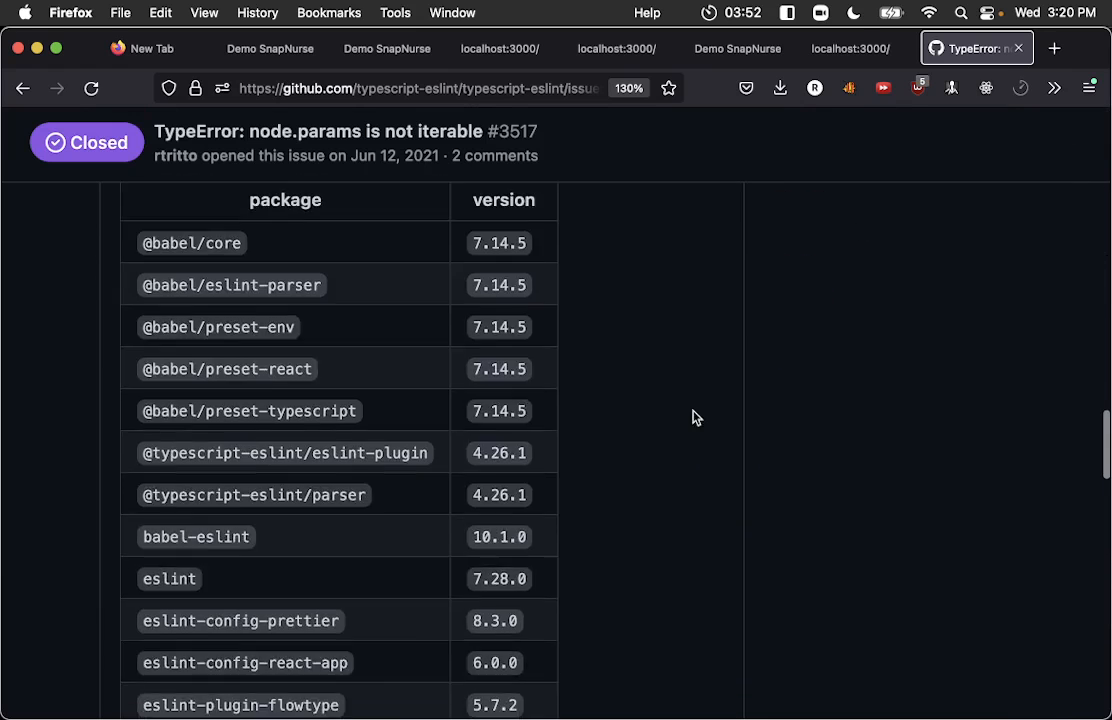
scroll("down", 3)
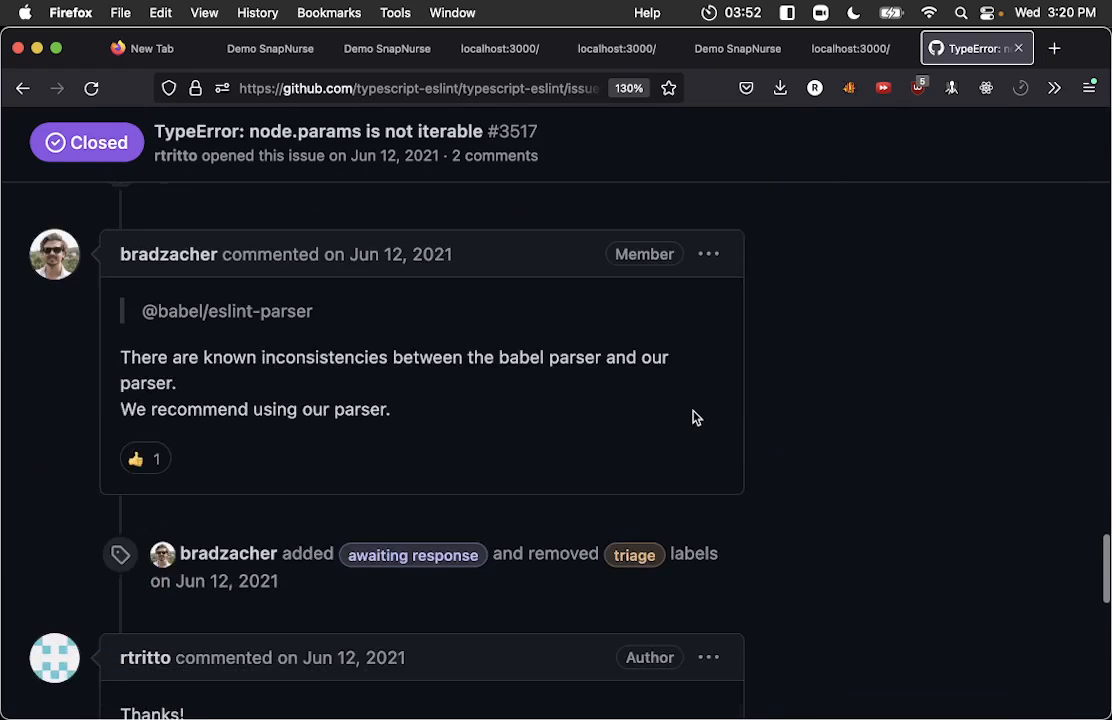
scroll("down", 3)
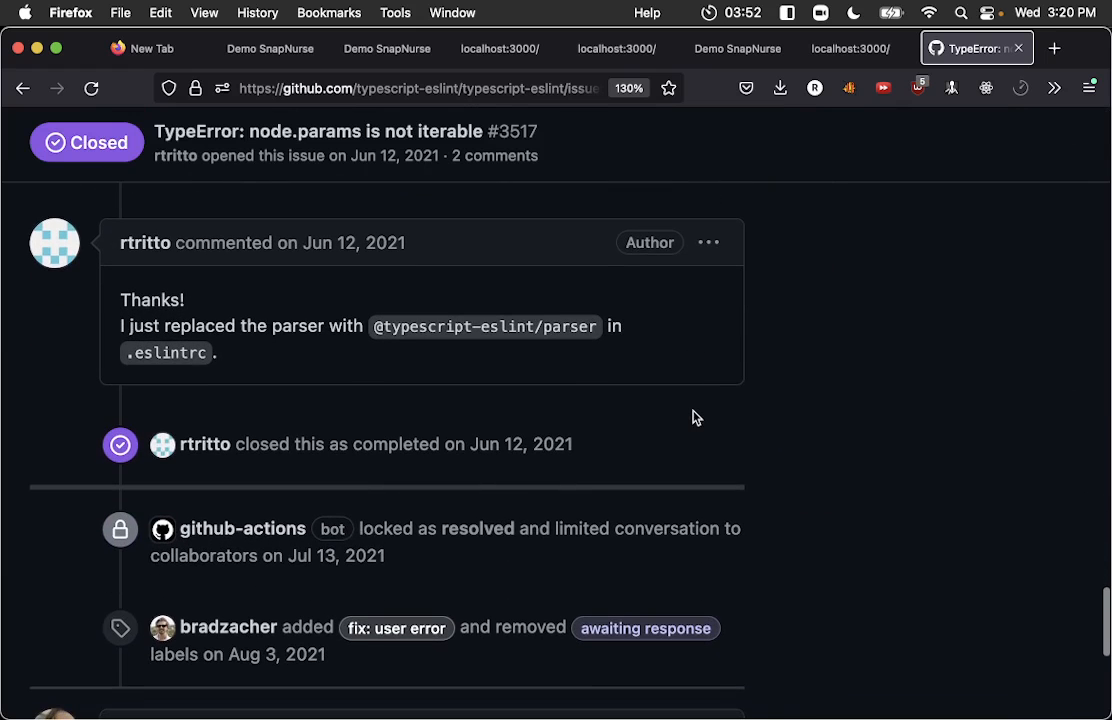
scroll("down", 3)
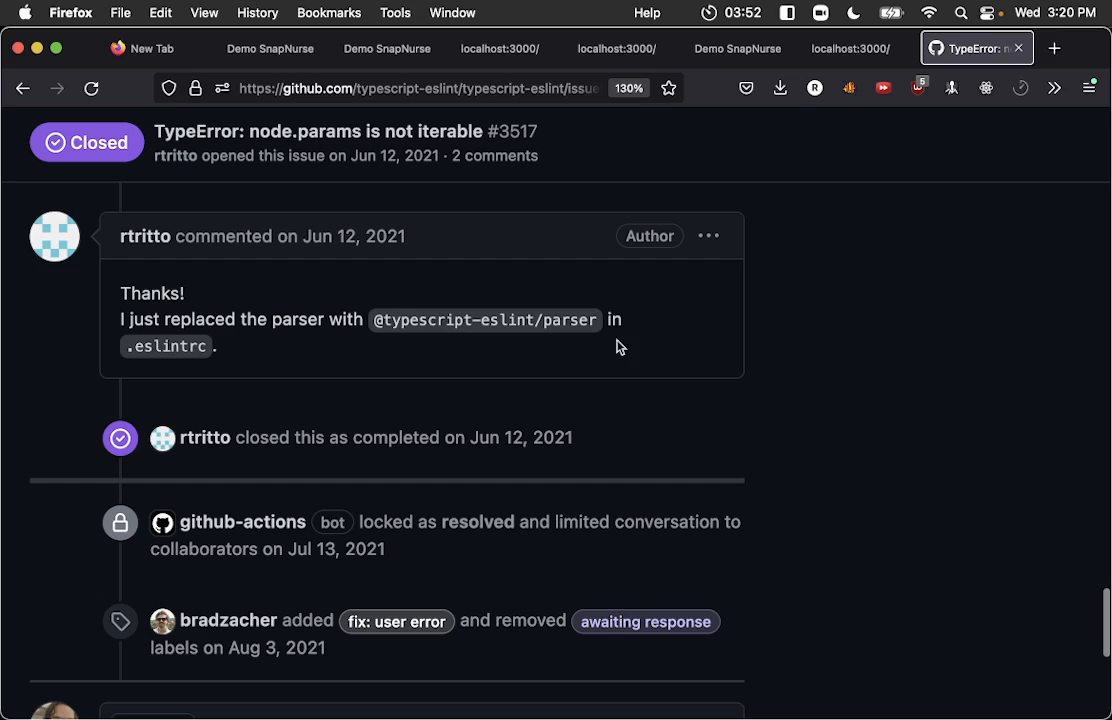
double_click(484, 320)
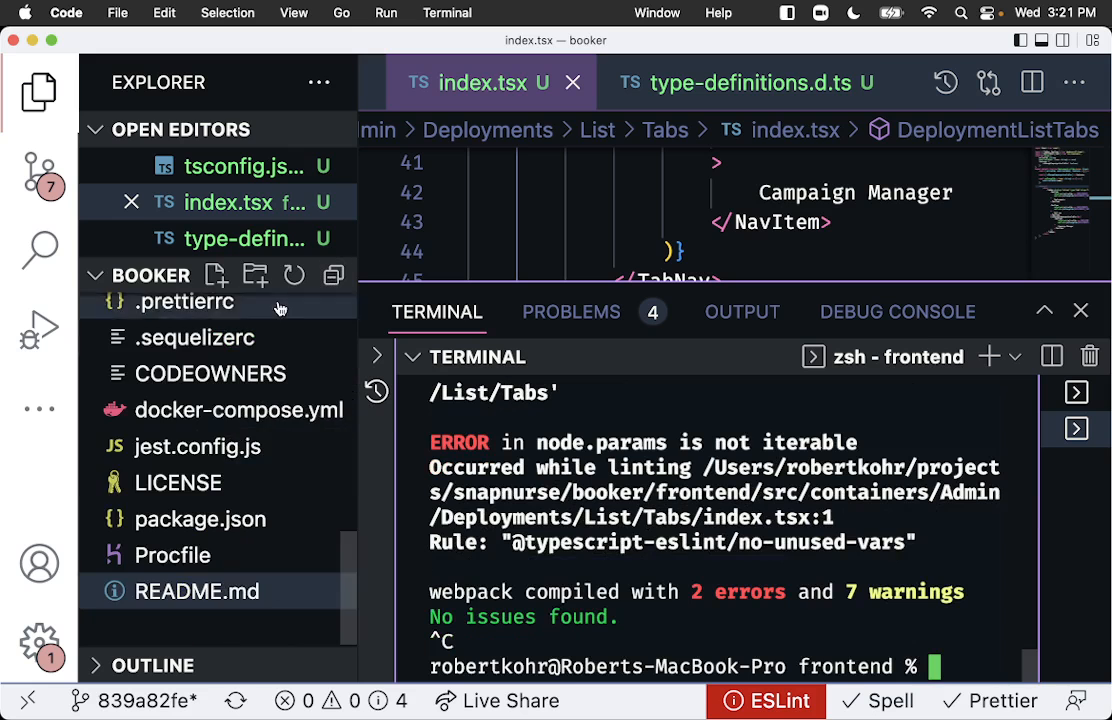
scroll("down", 3)
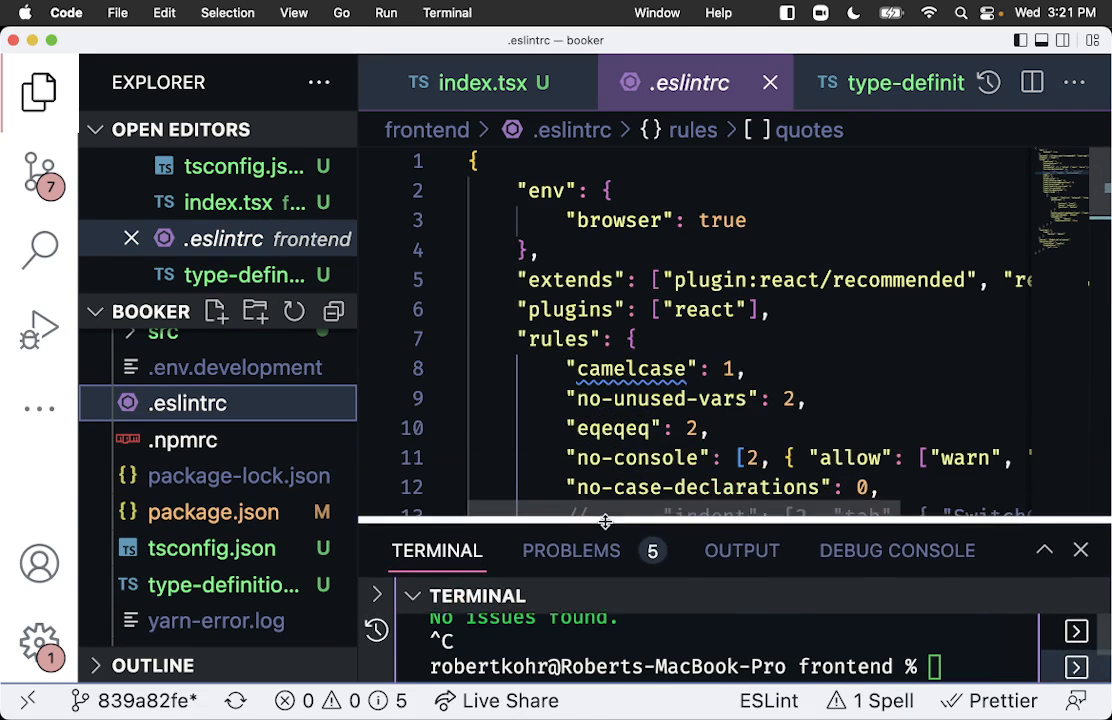
type("par")
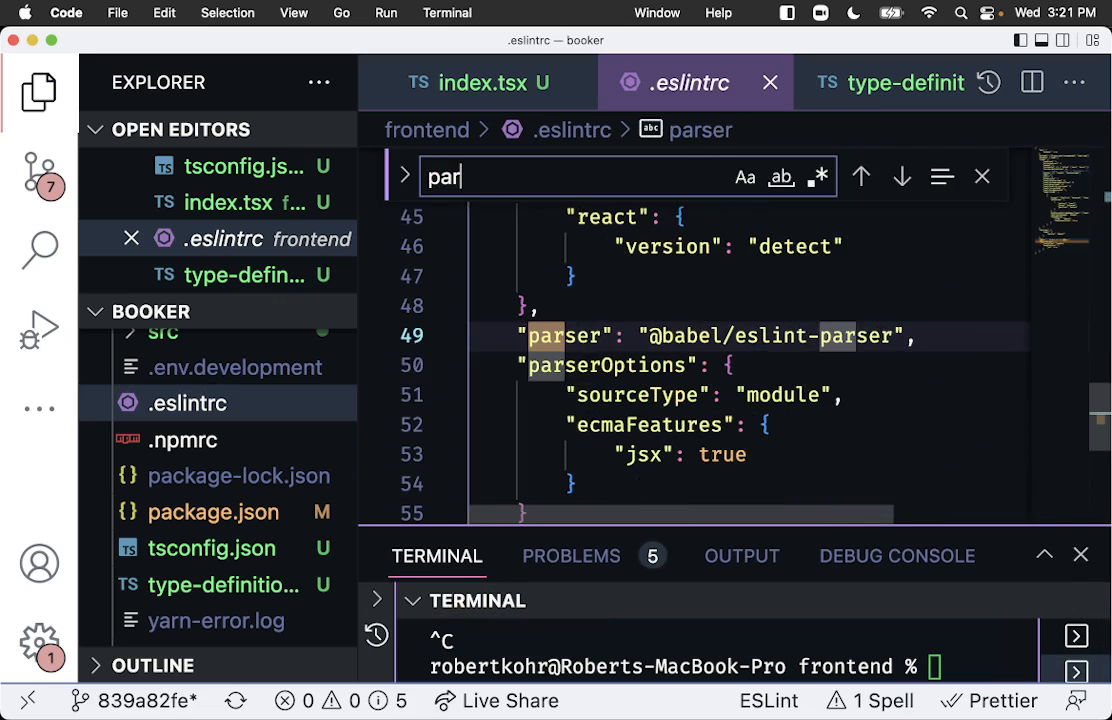
type("ser")
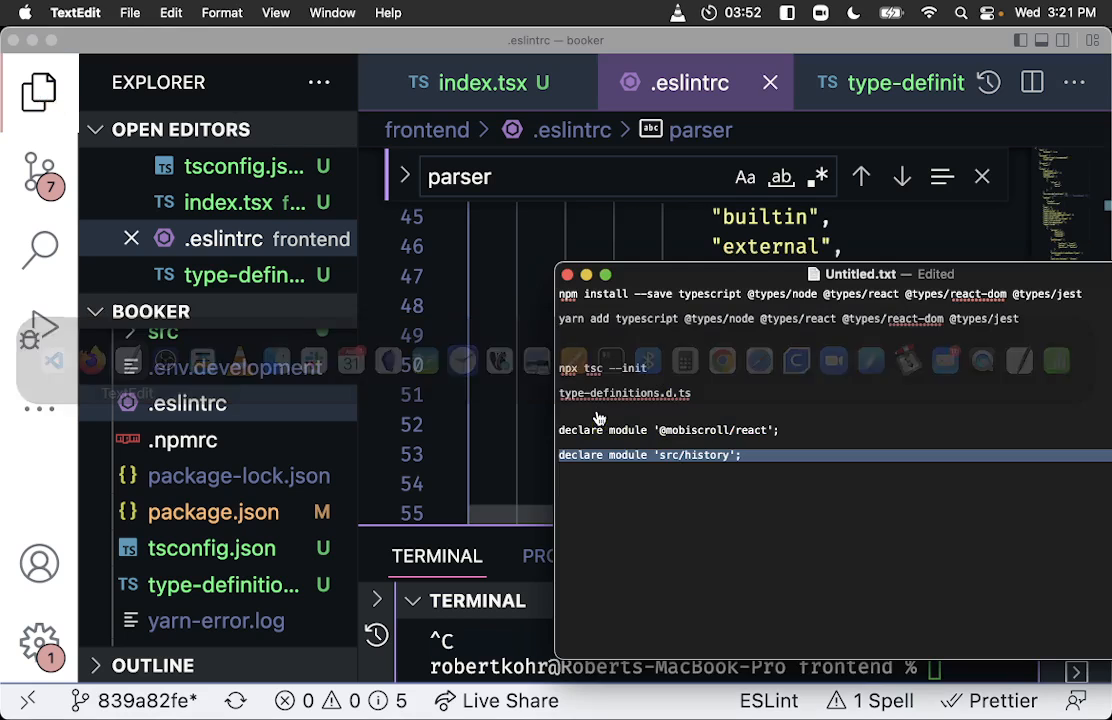
type("@typescript-eslint/parser")
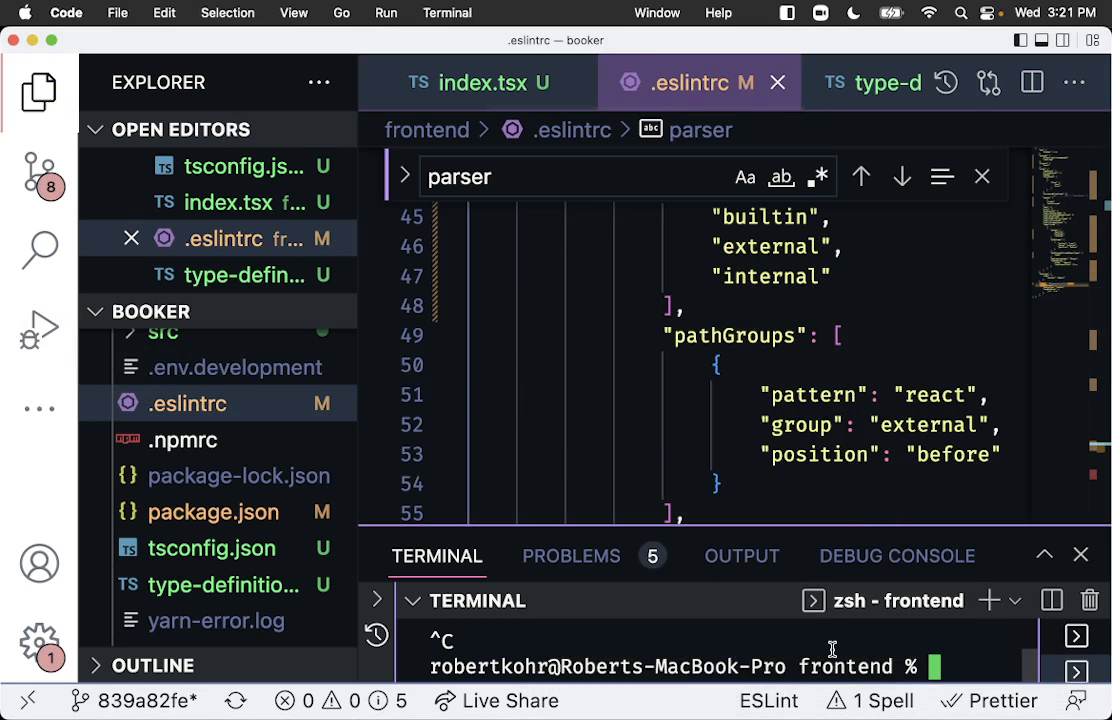
Add the parser as a dev dependency with yarn add --dev, then launch the dev server with yarn start
type("yarn add")
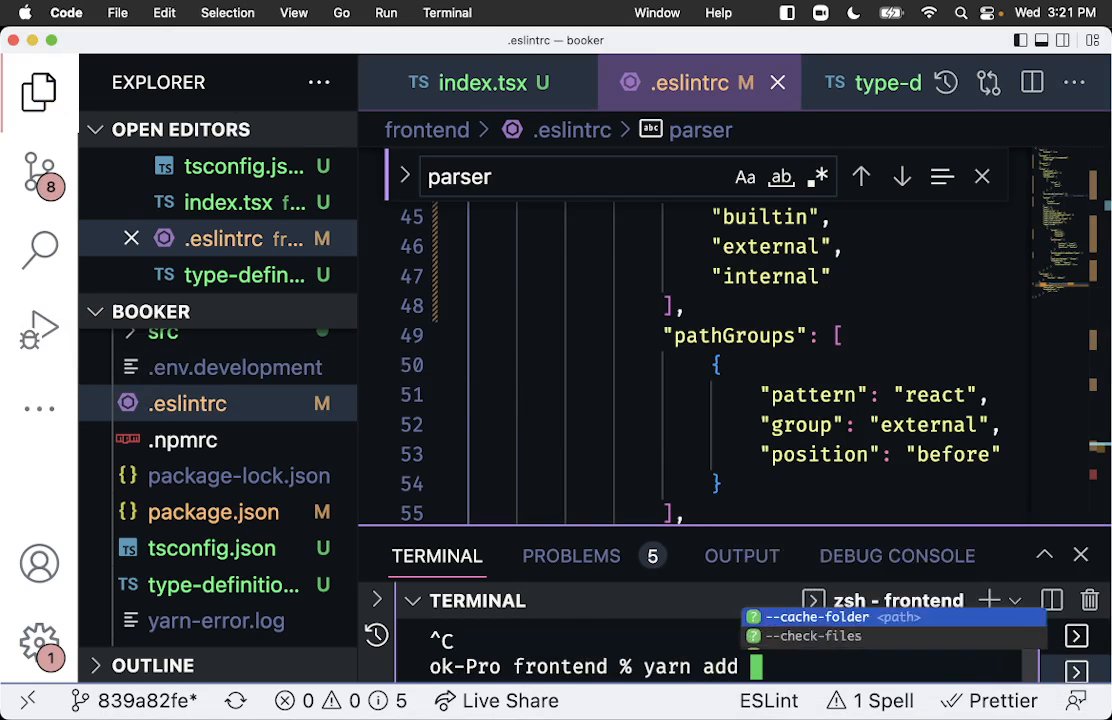
type("--dev")
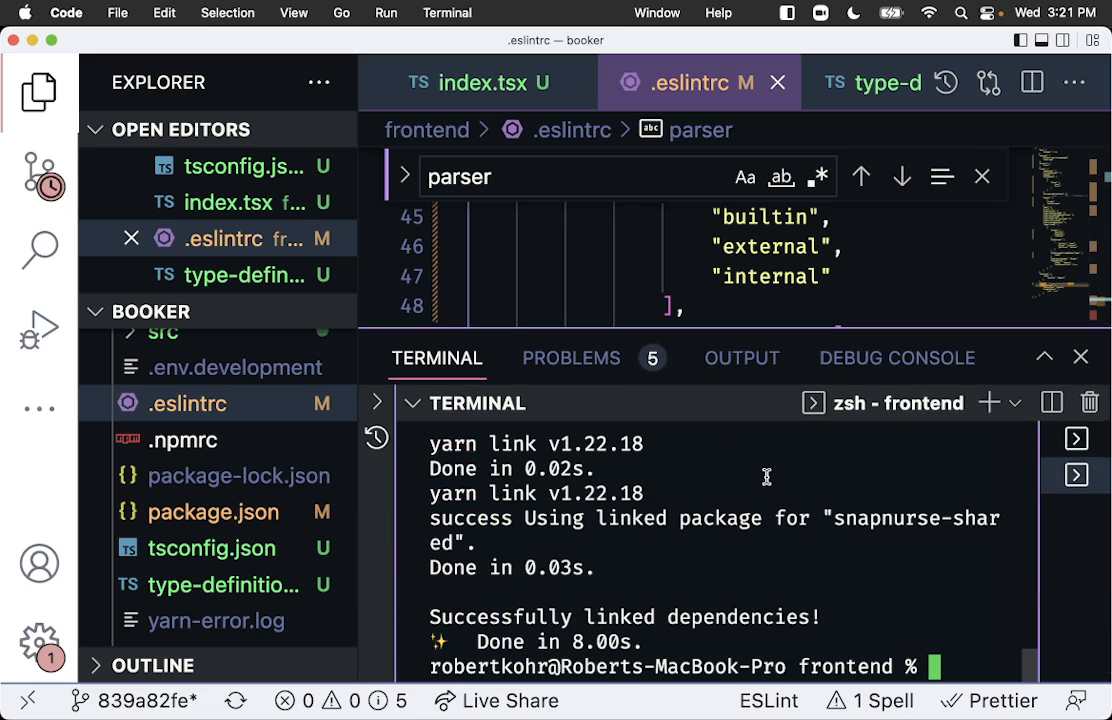
type("yarn start")
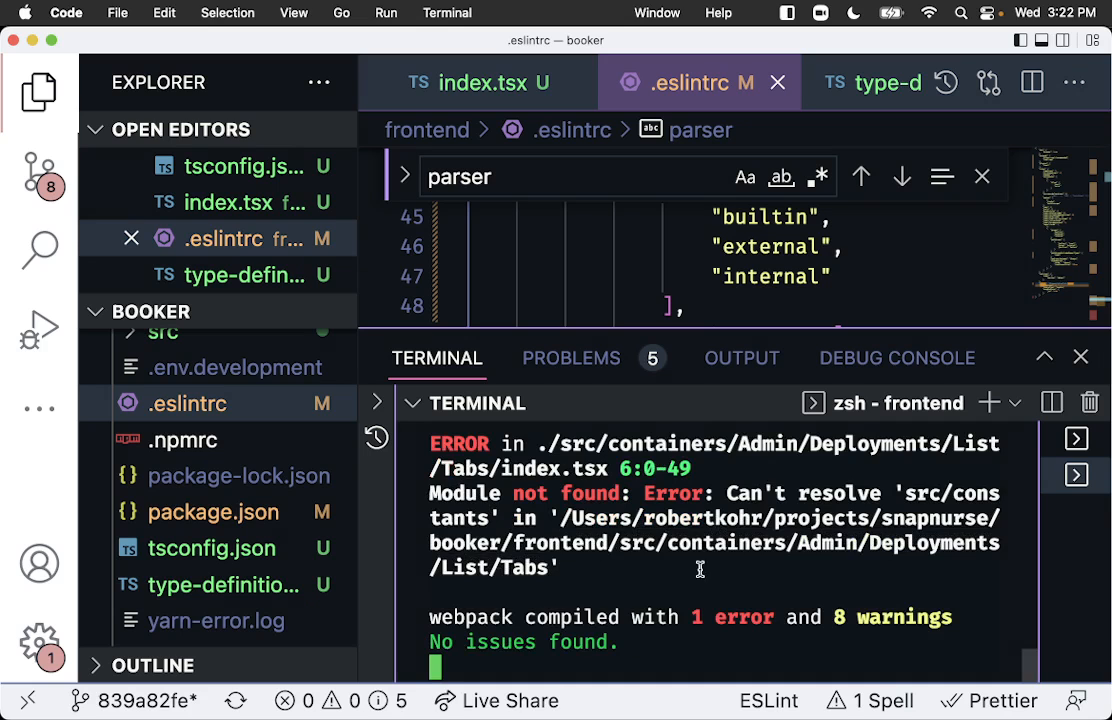
mouse_move(688, 556)
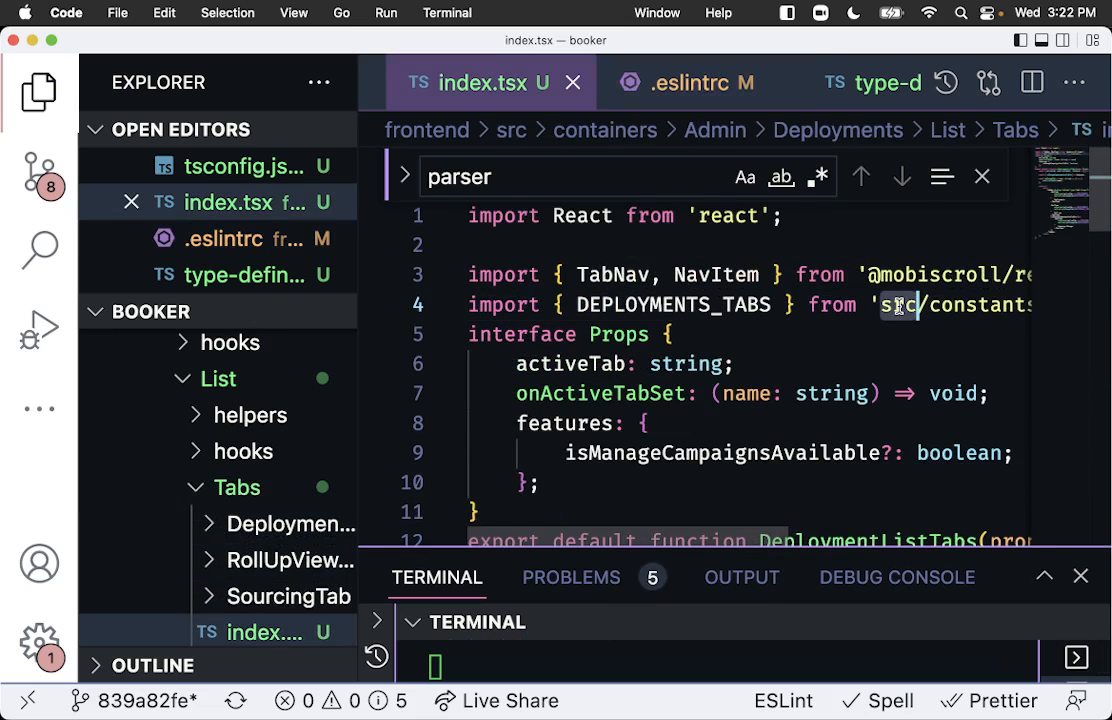
Change the constants import in Tabs/index.tsx from 'src' to a relative ../.. path
type("../..")
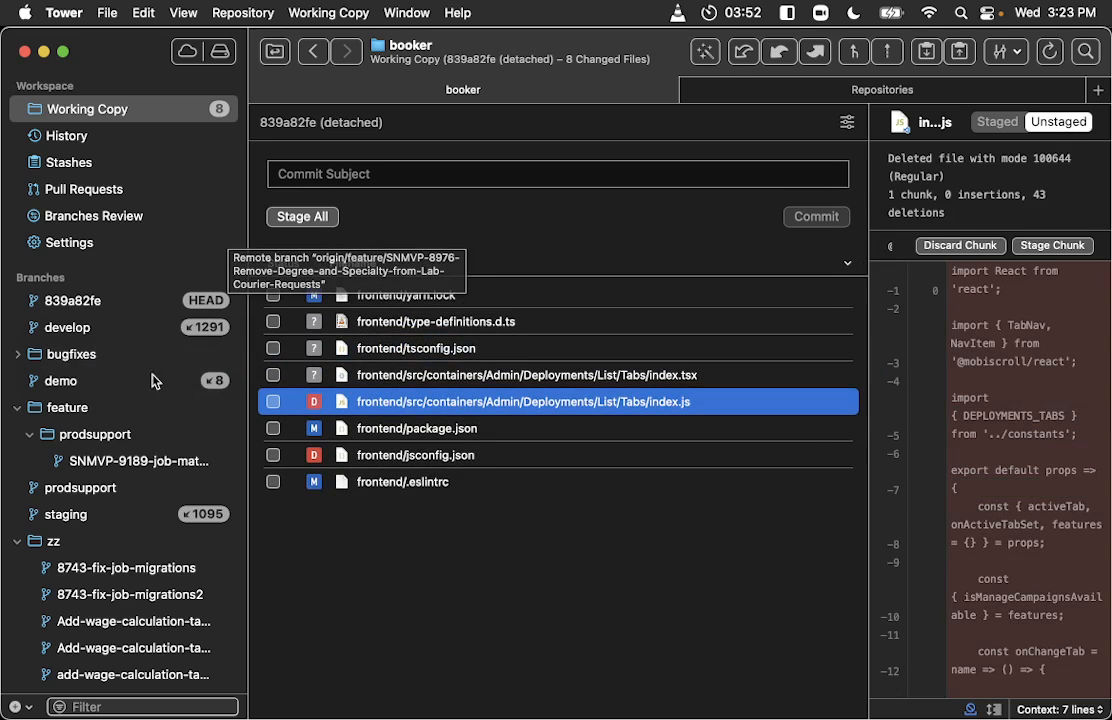
View the SNMVP-9189 feature branch history under demo and inspect the Tabs/index.tsx diff in that commit
left_click(60, 380)
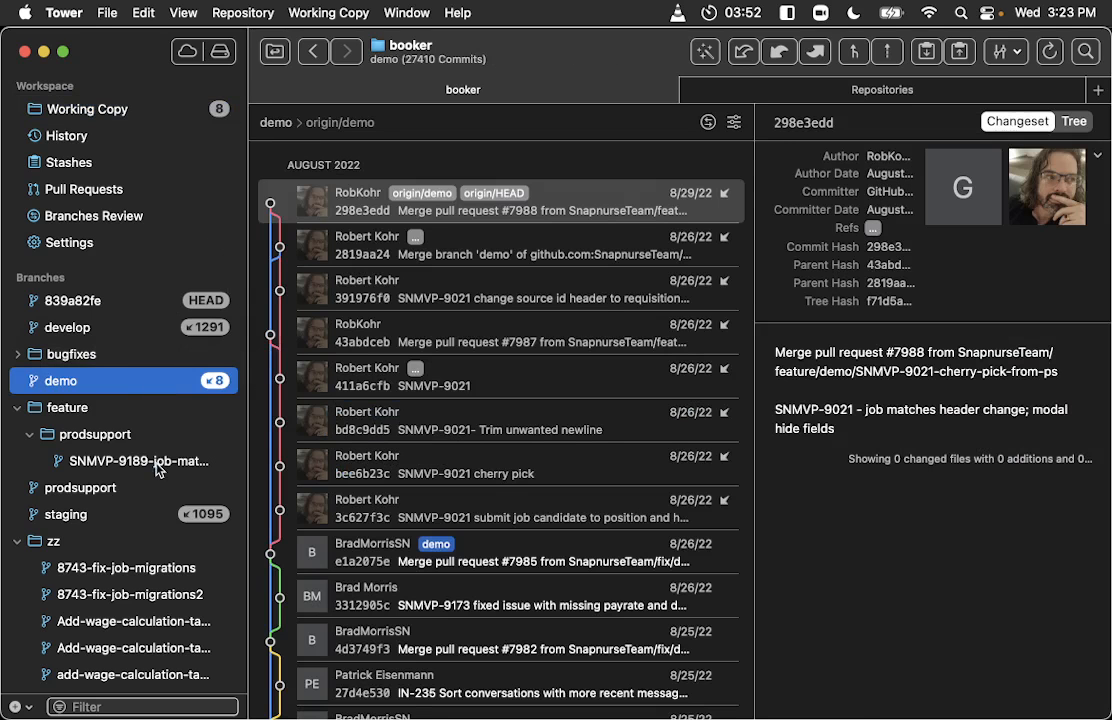
left_click(140, 460)
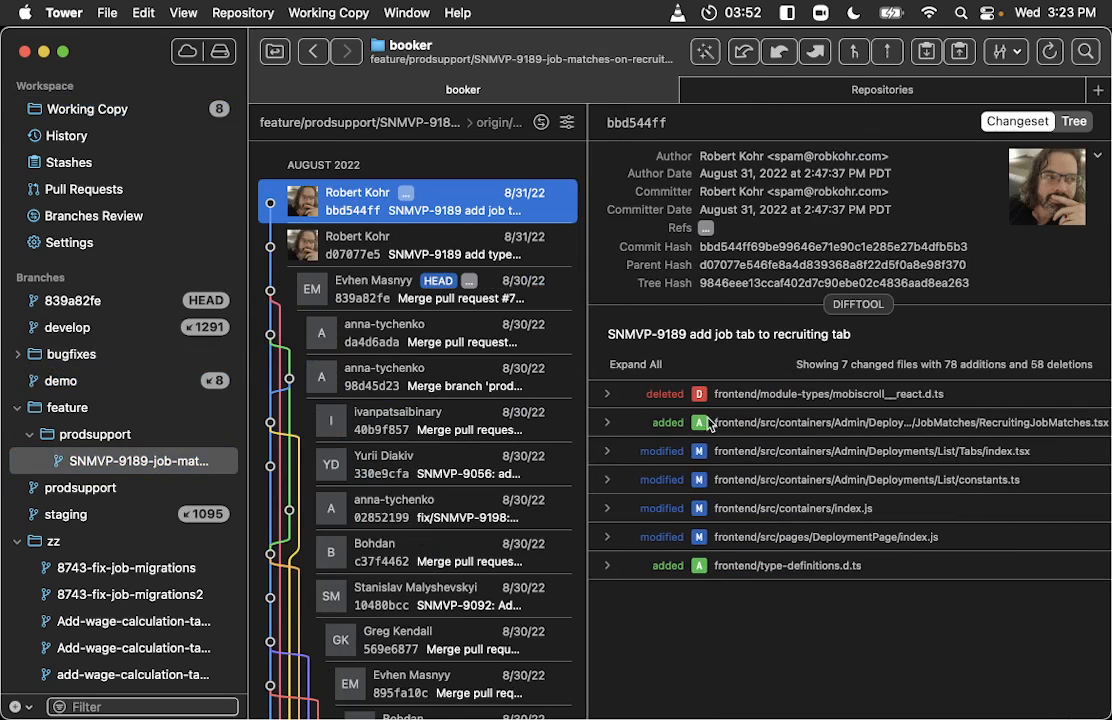
left_click(860, 452)
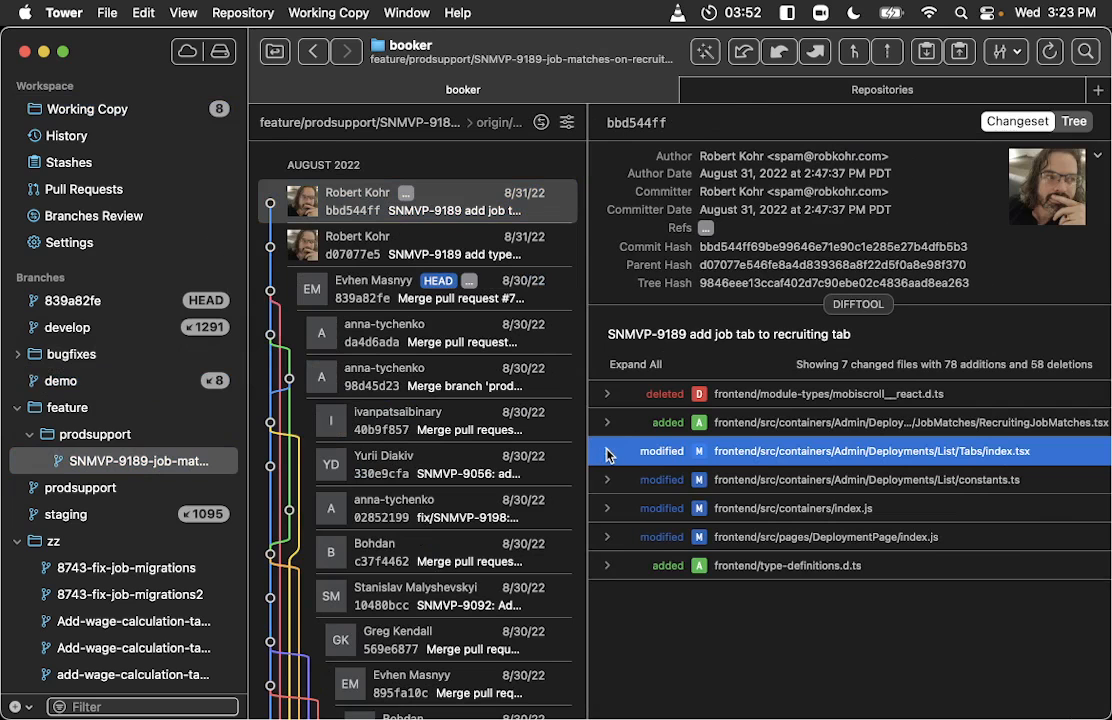
left_click(608, 452)
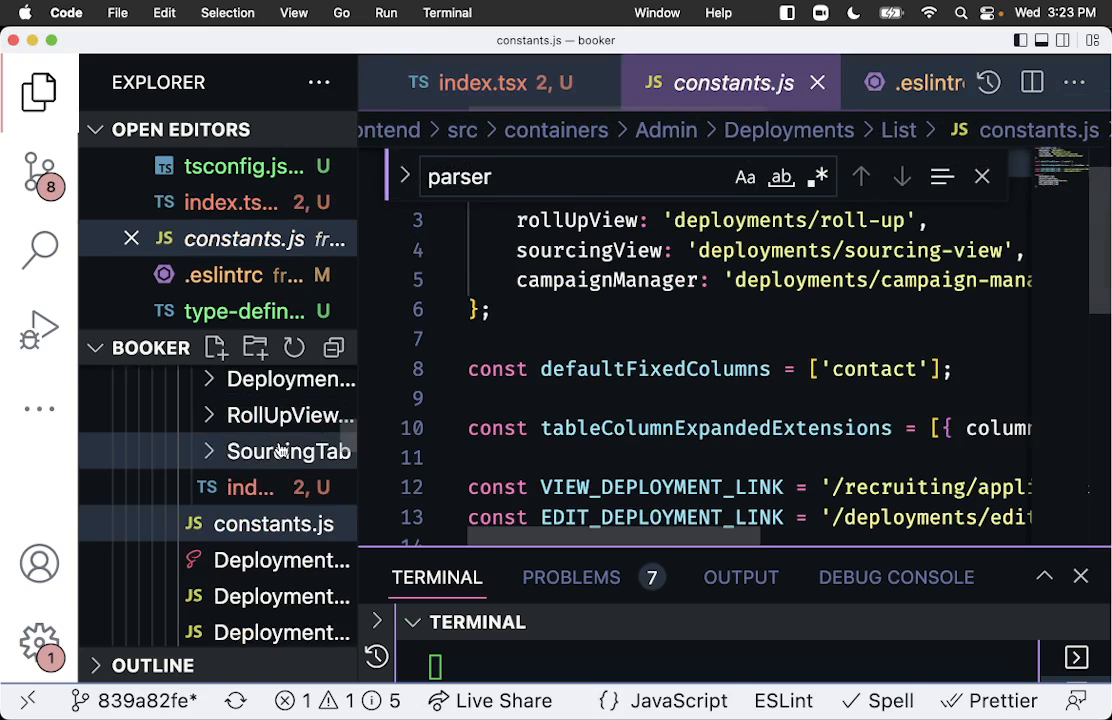
Rename the Deployments List constants.js to constants.ts and review the import in Tabs index.tsx
left_click(272, 524)
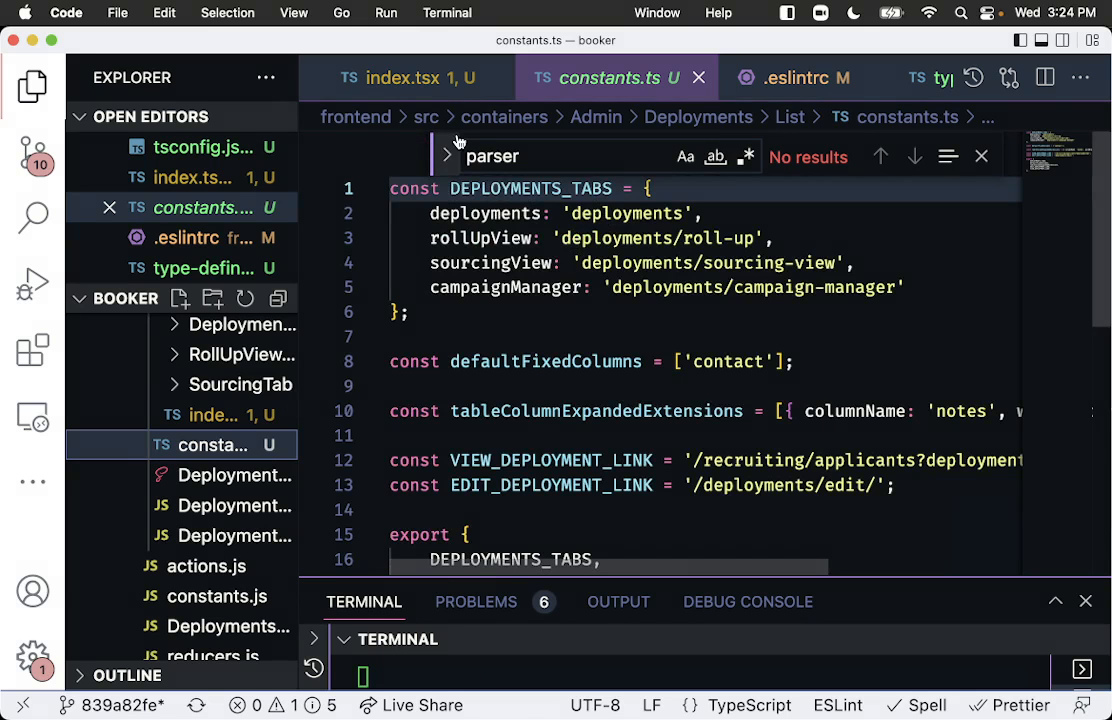
left_click(402, 76)
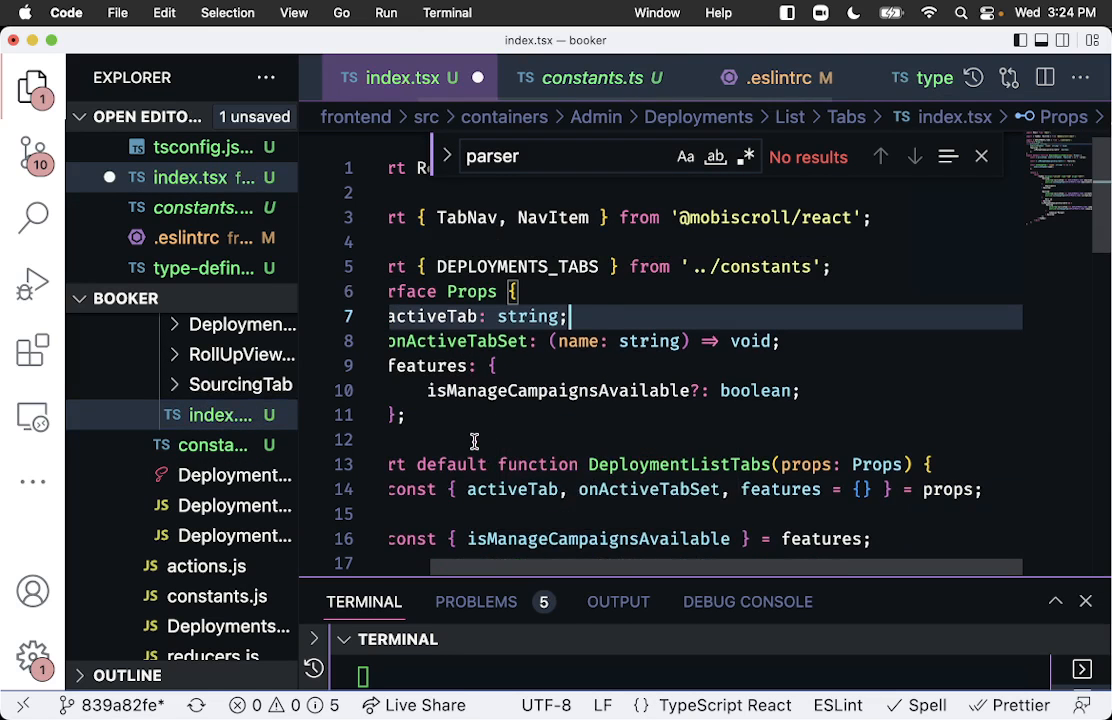
scroll("down", 3)
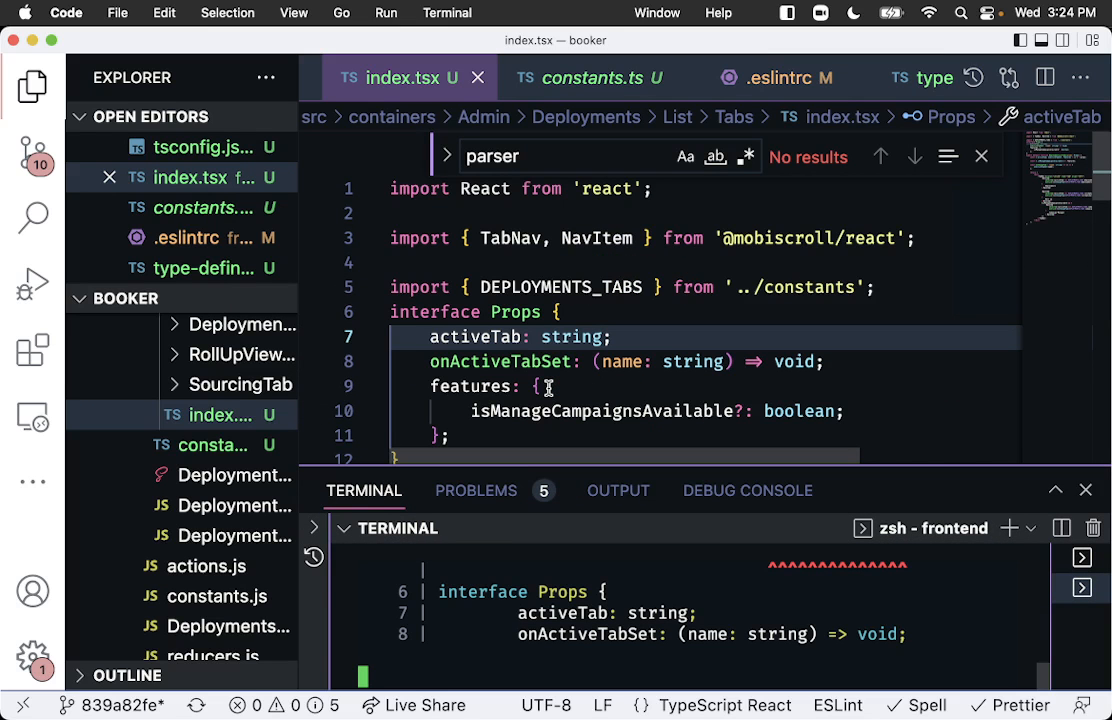
Run yarn start again and confirm the output ends with "No issues found."
scroll("down", 3)
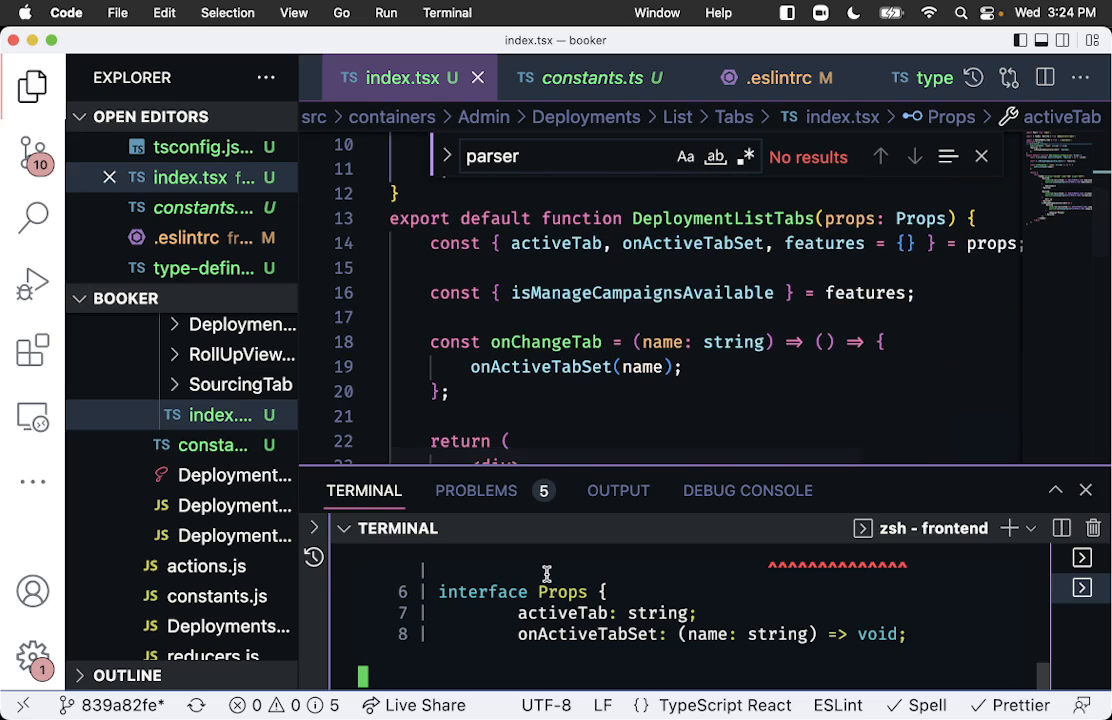
type("yarn start")
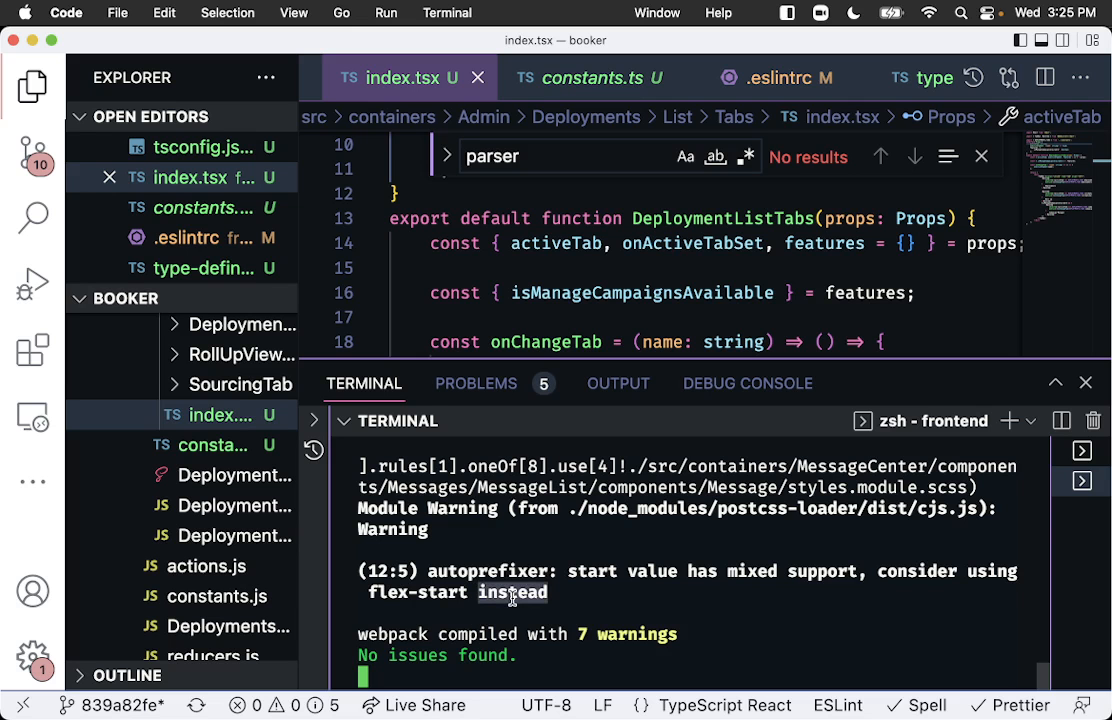
scroll("down", 3)
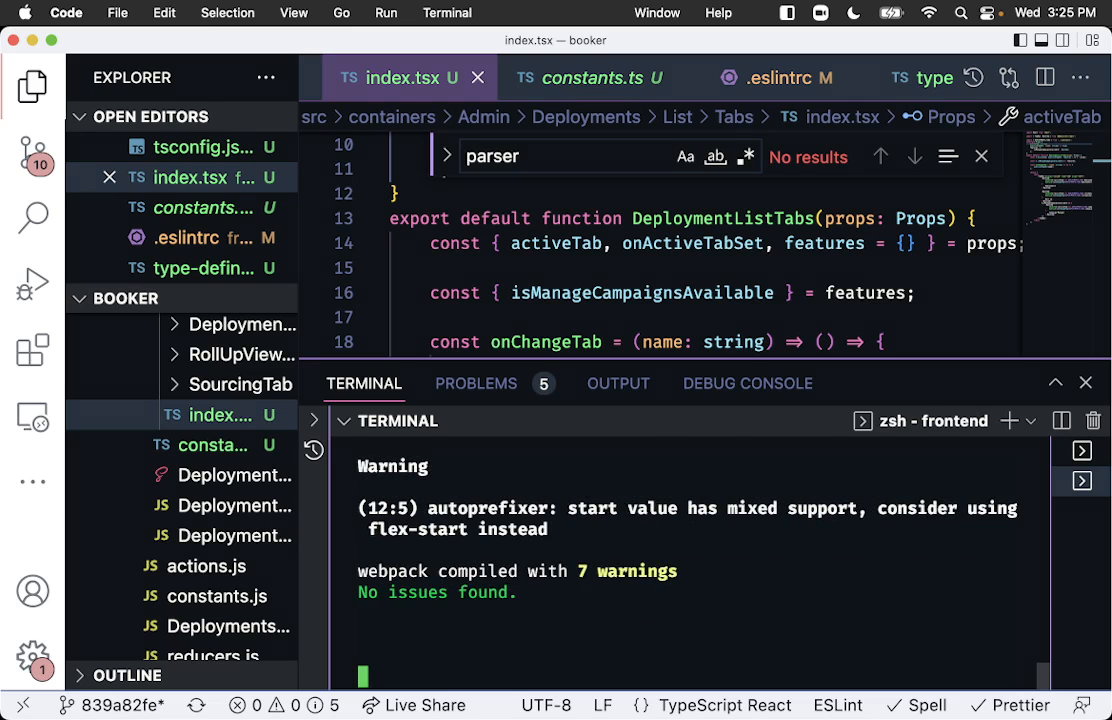
mouse_move(608, 488)
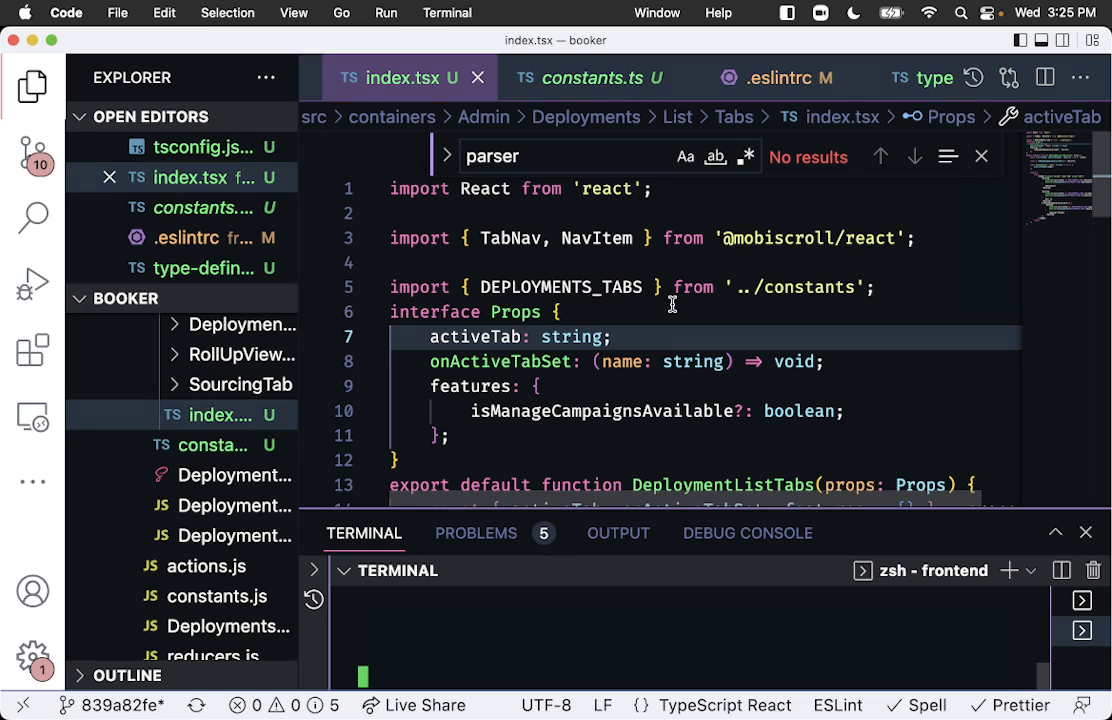
mouse_move(532, 336)
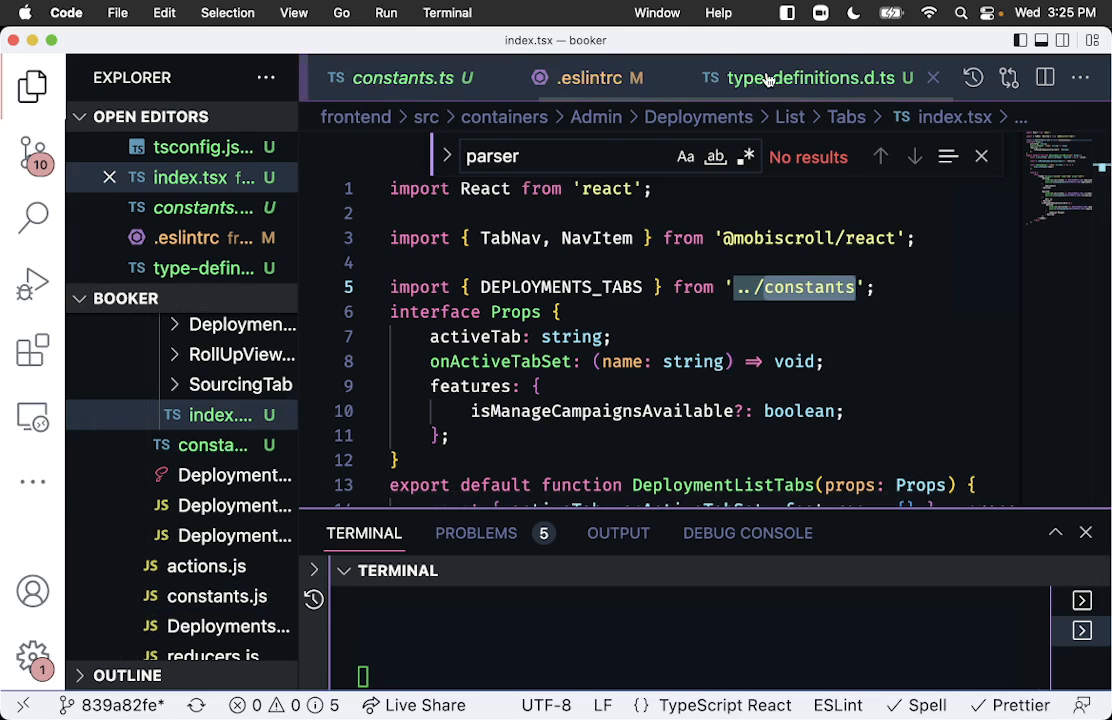
Switch to type-definitions.d.ts to view its declare module 'src/constants' line
left_click(810, 76)
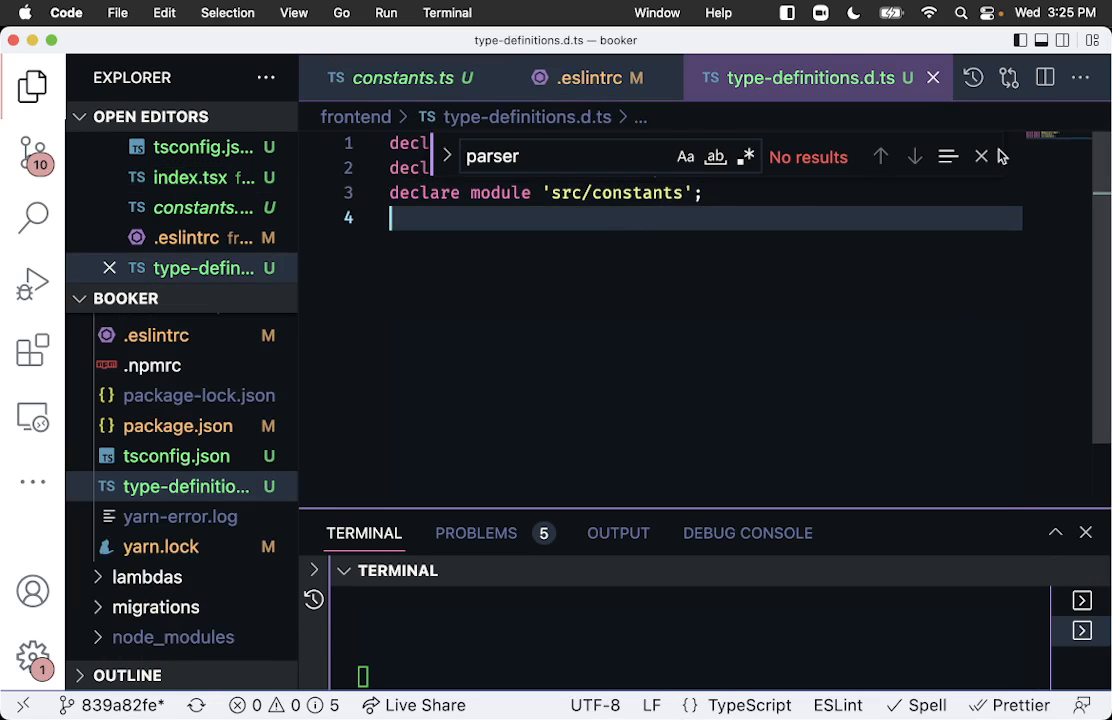